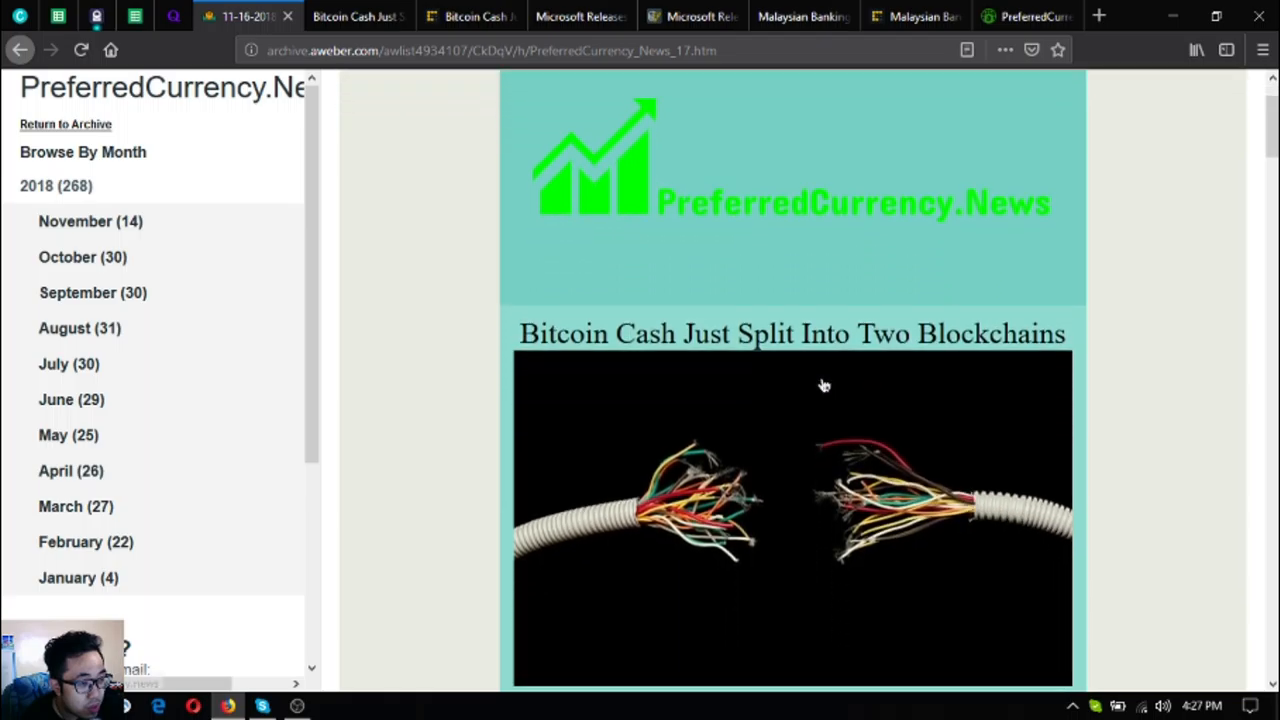
Step: Bring up the full PCN article on Bitcoin Cash splitting into two blockchains
scroll(down, 3)
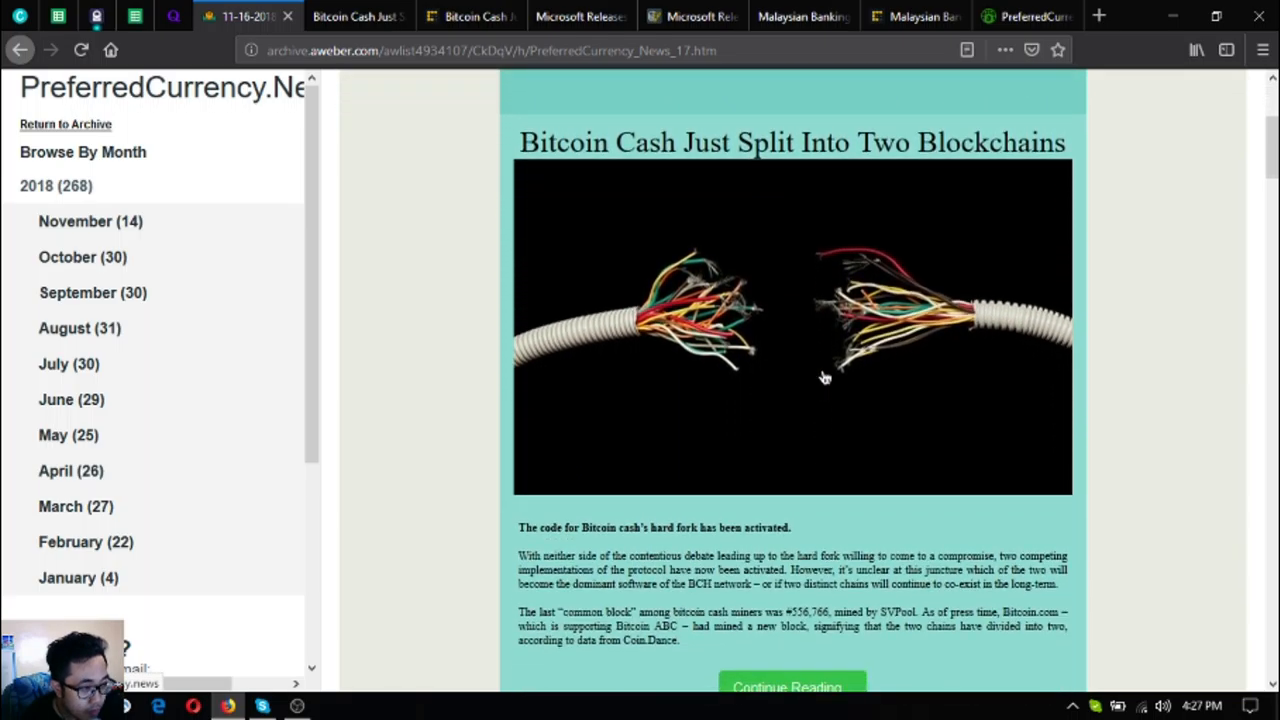
scroll(down, 3)
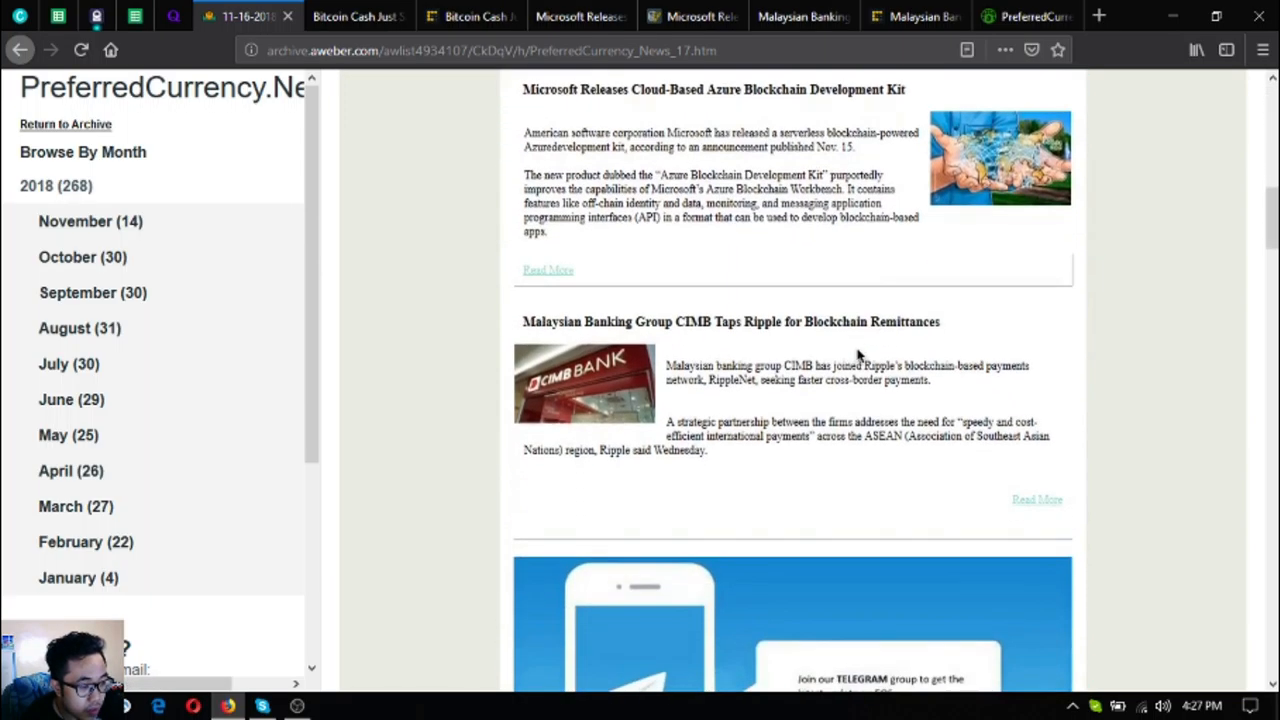
scroll(up, 3)
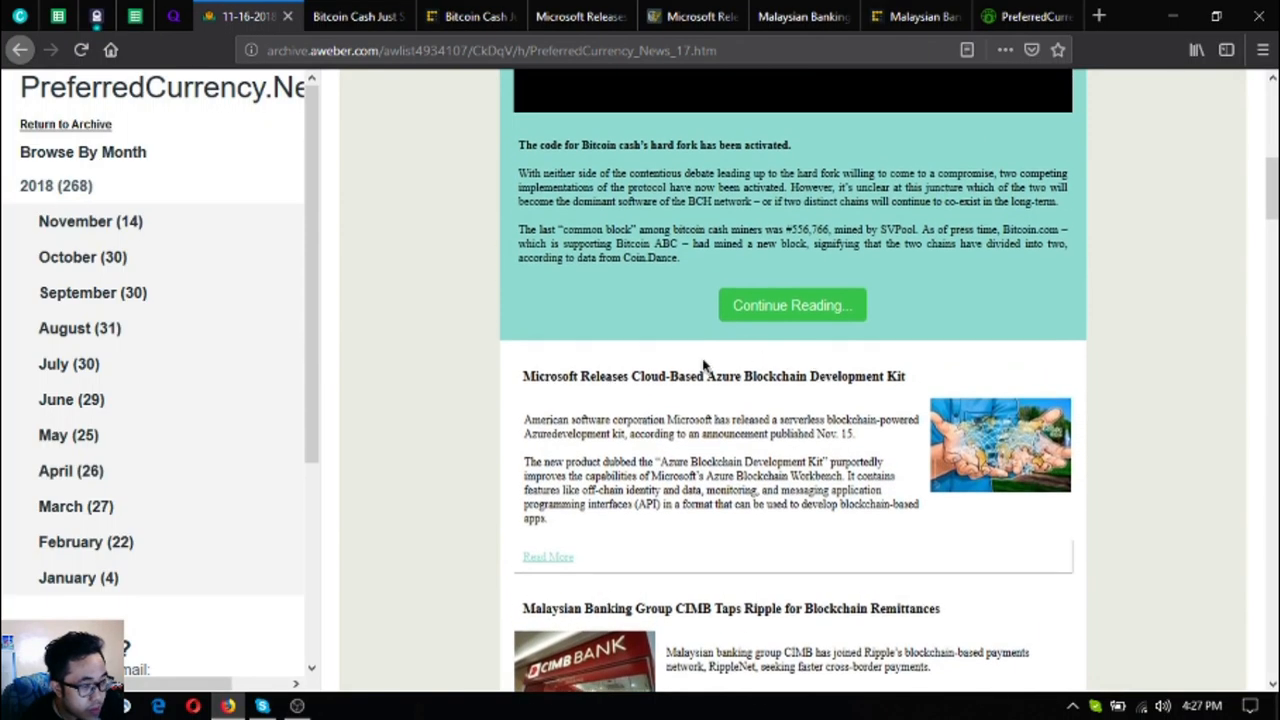
click(792, 304)
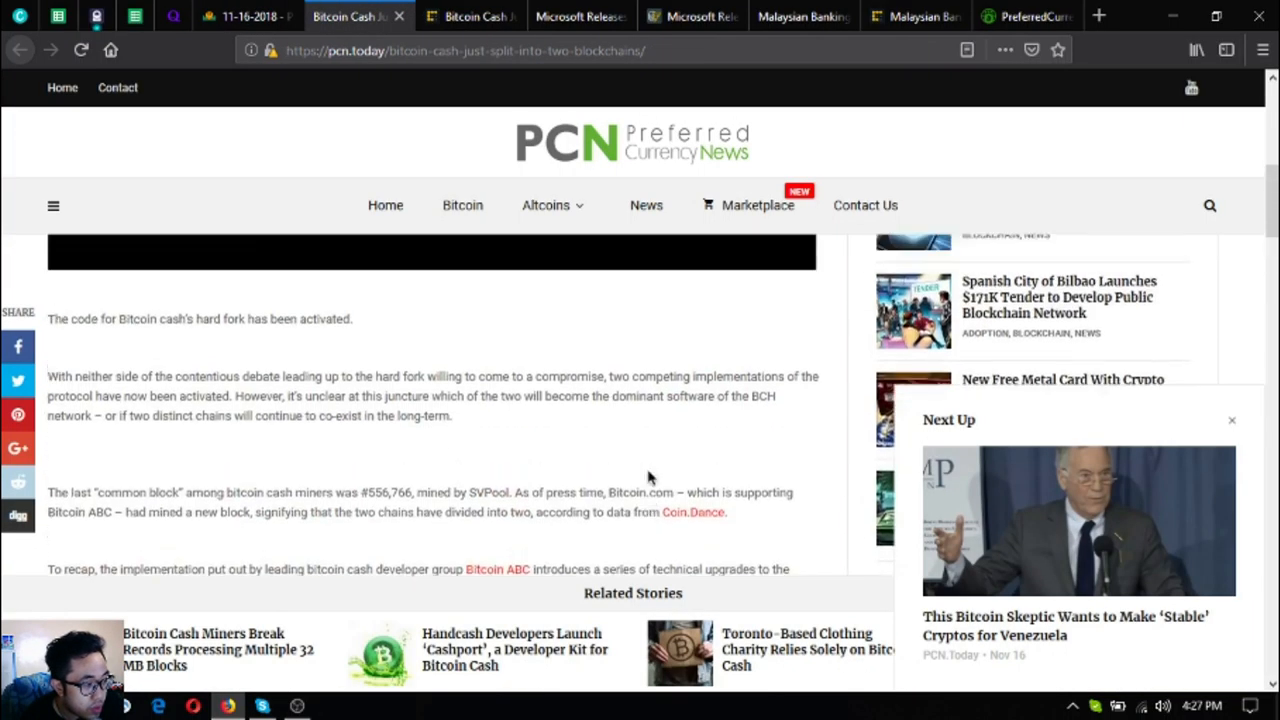
scroll(up, 3)
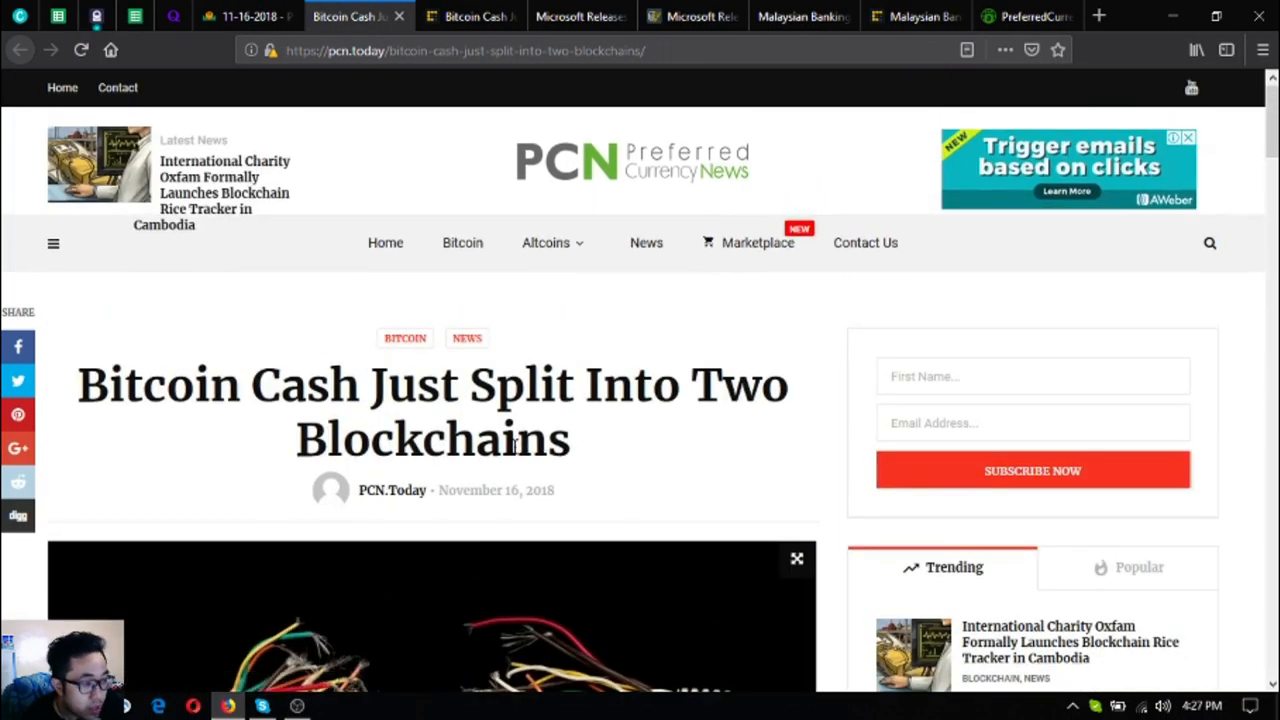
mouse_move(512, 444)
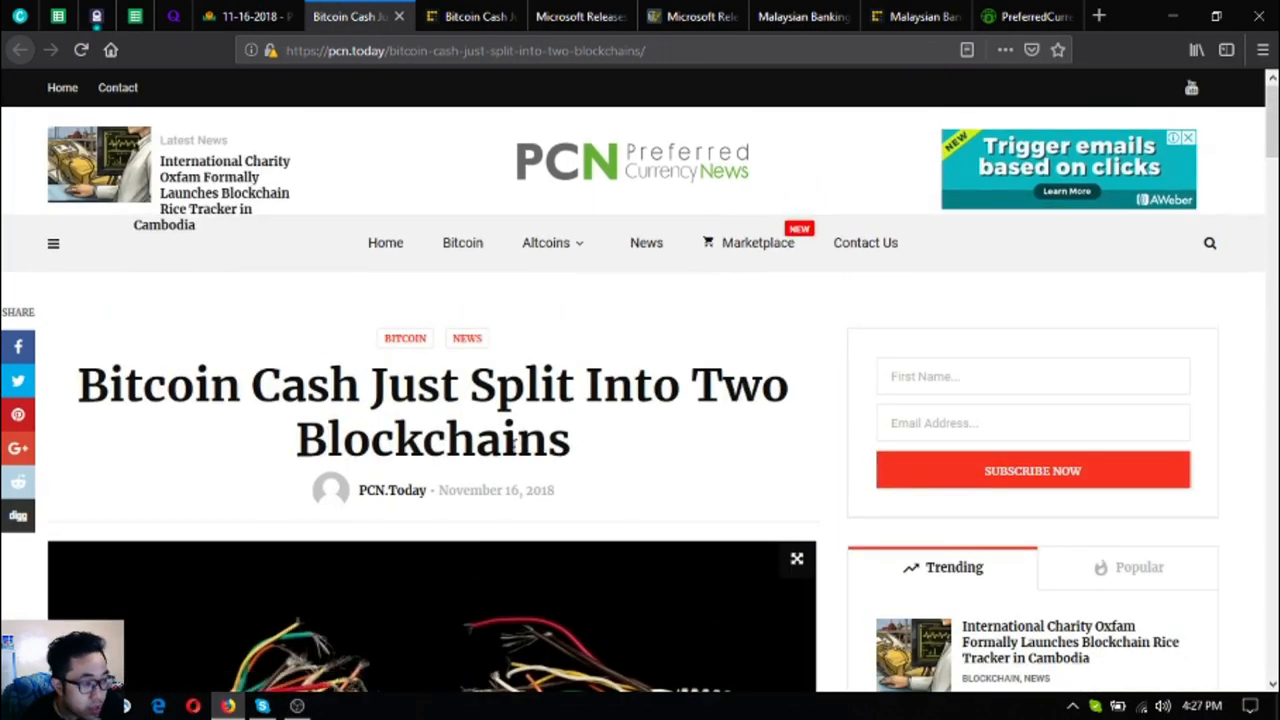
Step: Read the Bitcoin Cash split article down to its closing paragraphs and tags
scroll(down, 3)
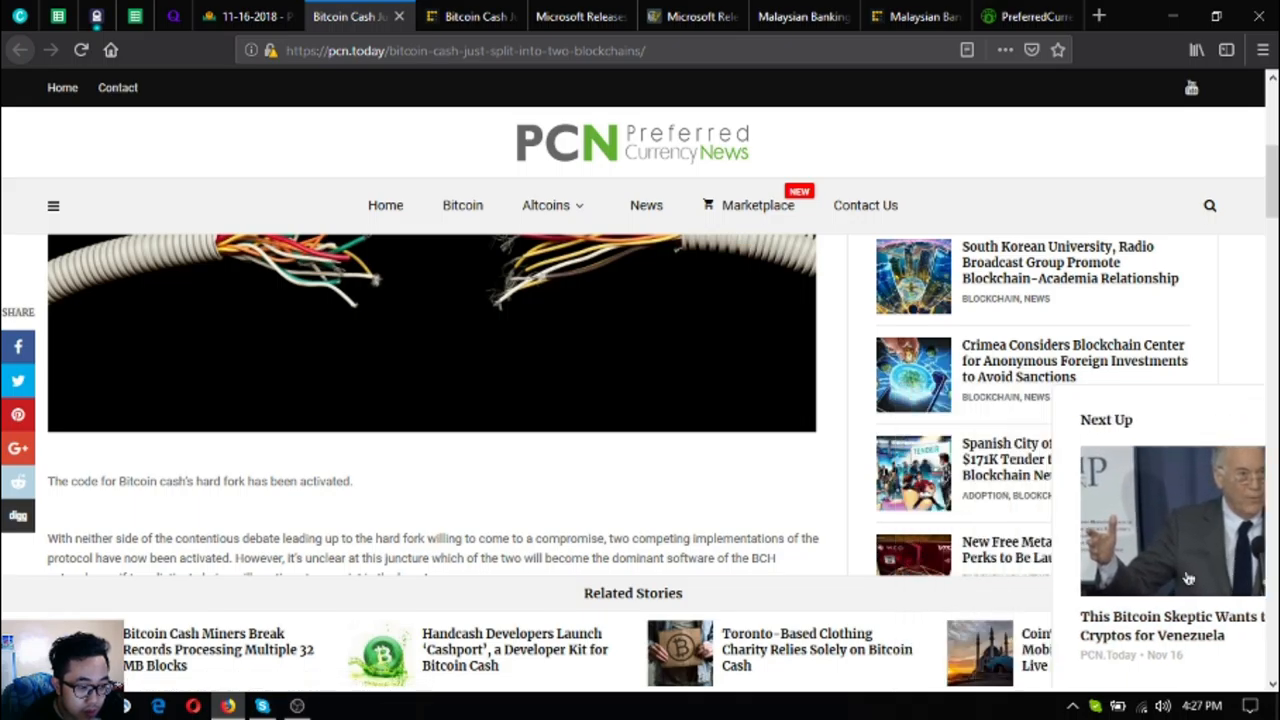
scroll(down, 3)
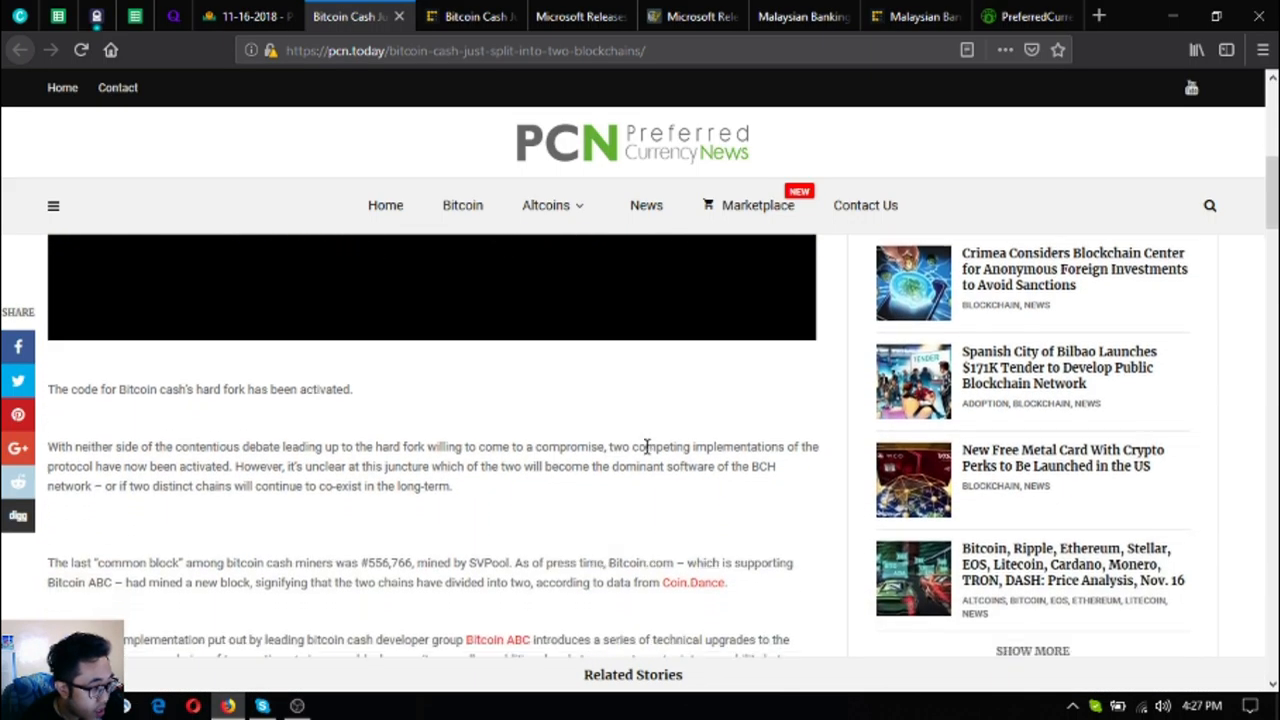
scroll(down, 3)
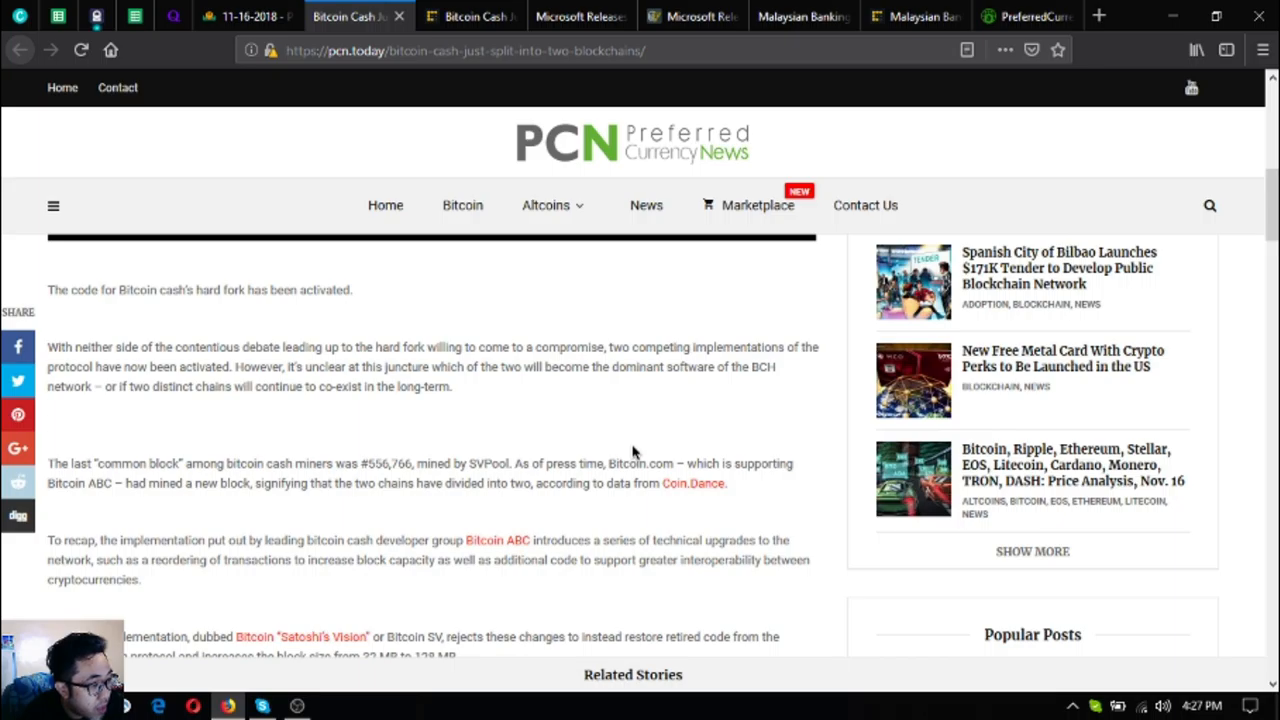
mouse_move(628, 332)
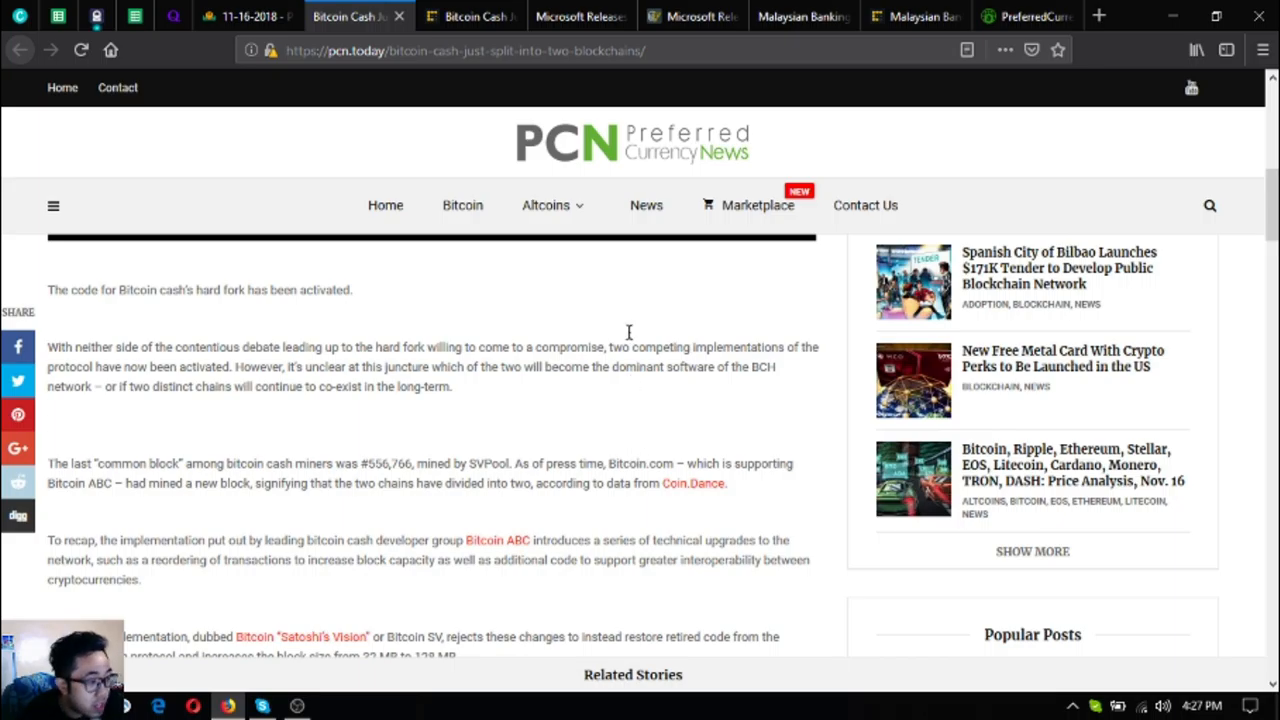
mouse_move(600, 472)
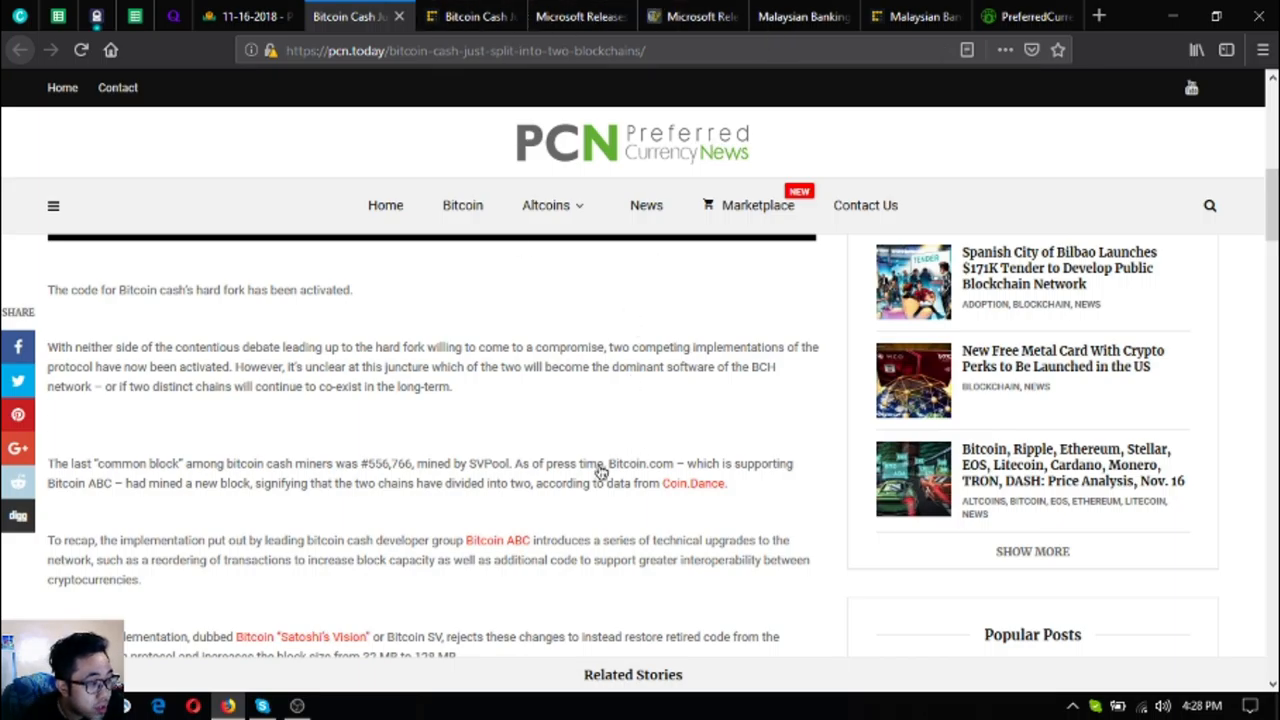
mouse_move(556, 448)
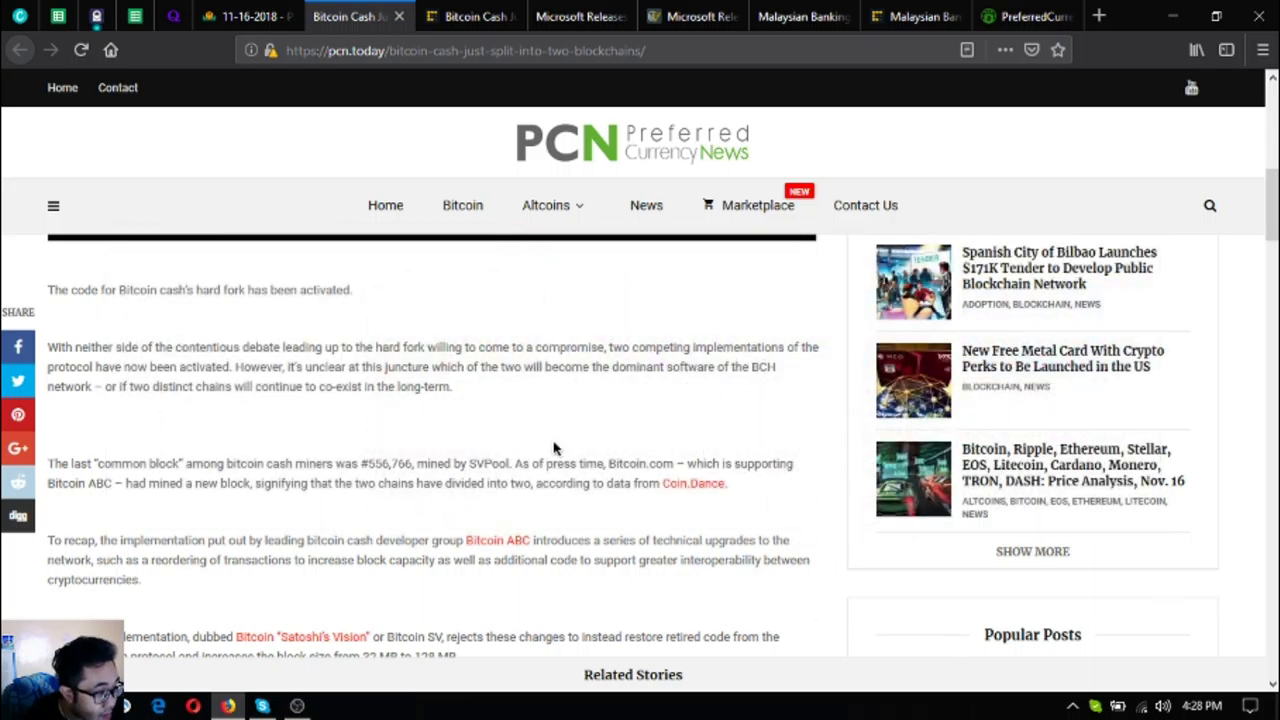
mouse_move(556, 448)
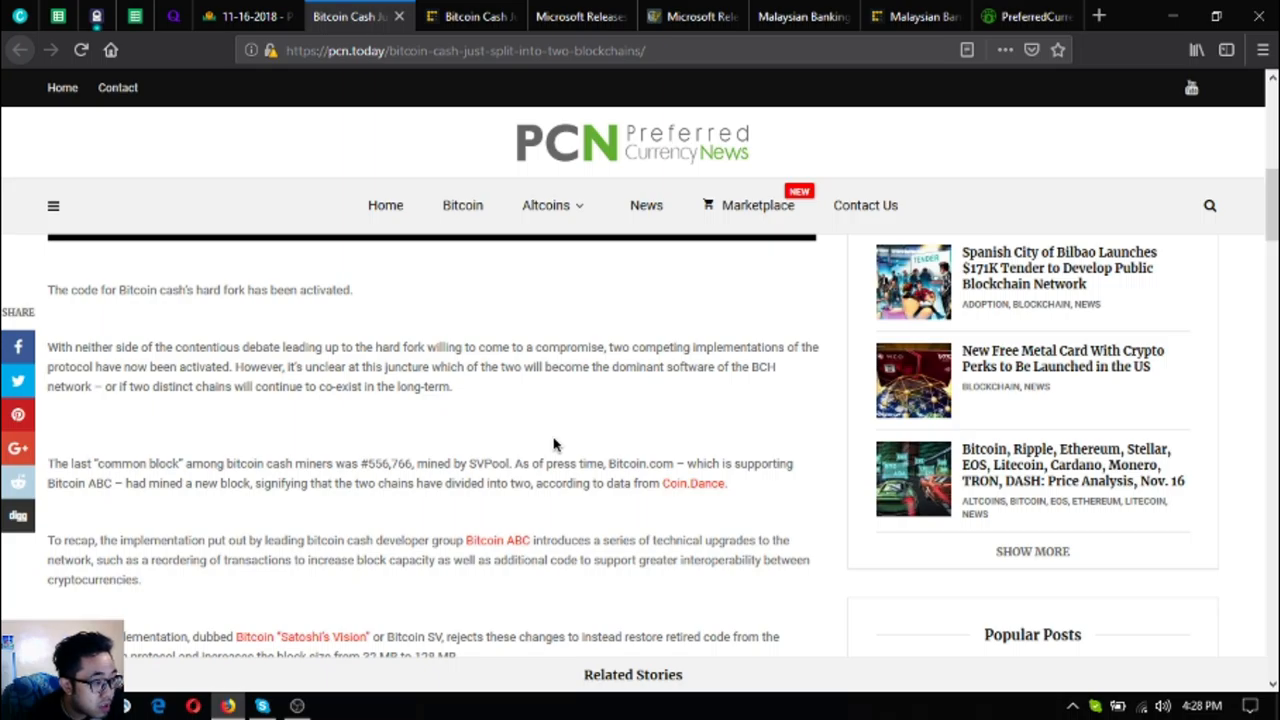
scroll(down, 3)
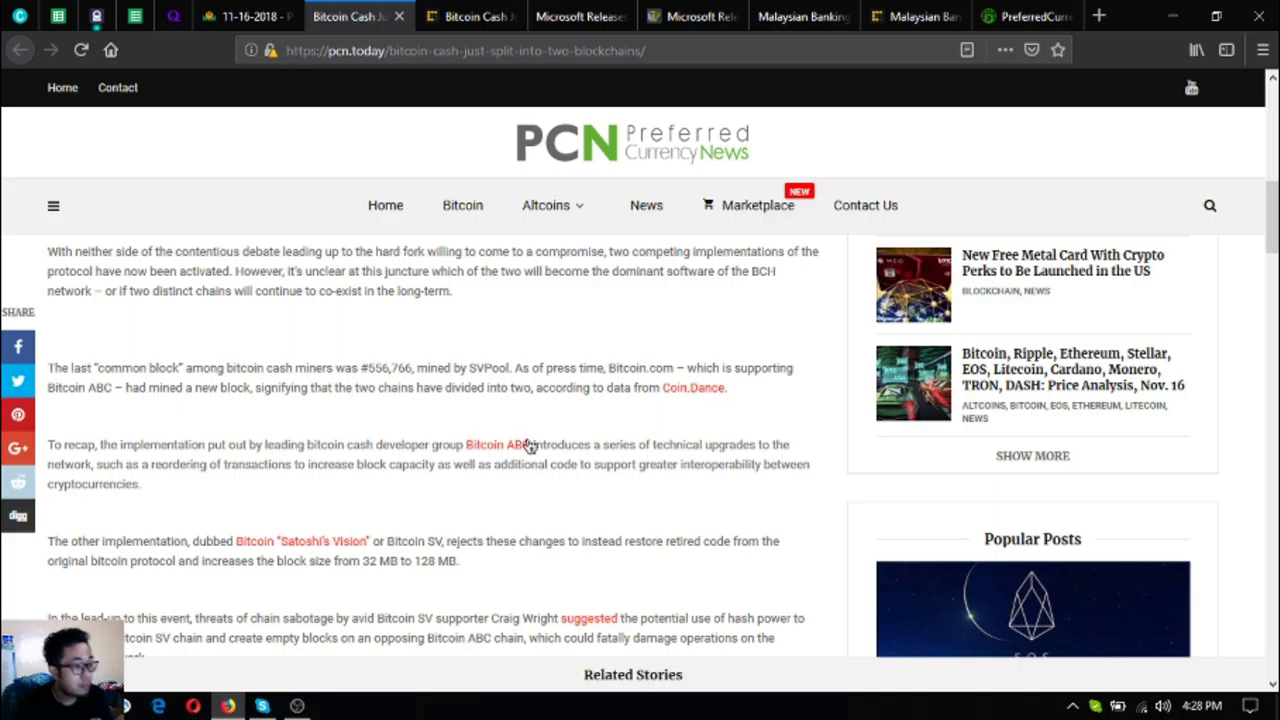
scroll(down, 3)
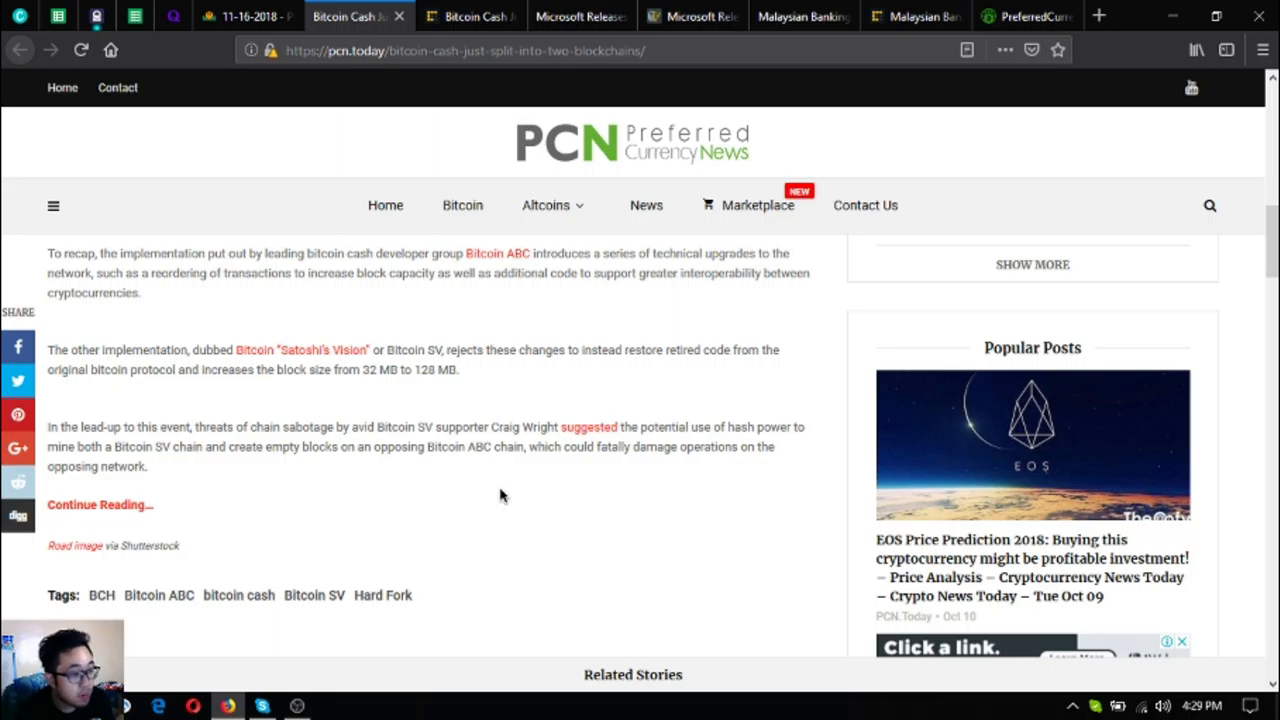
mouse_move(504, 120)
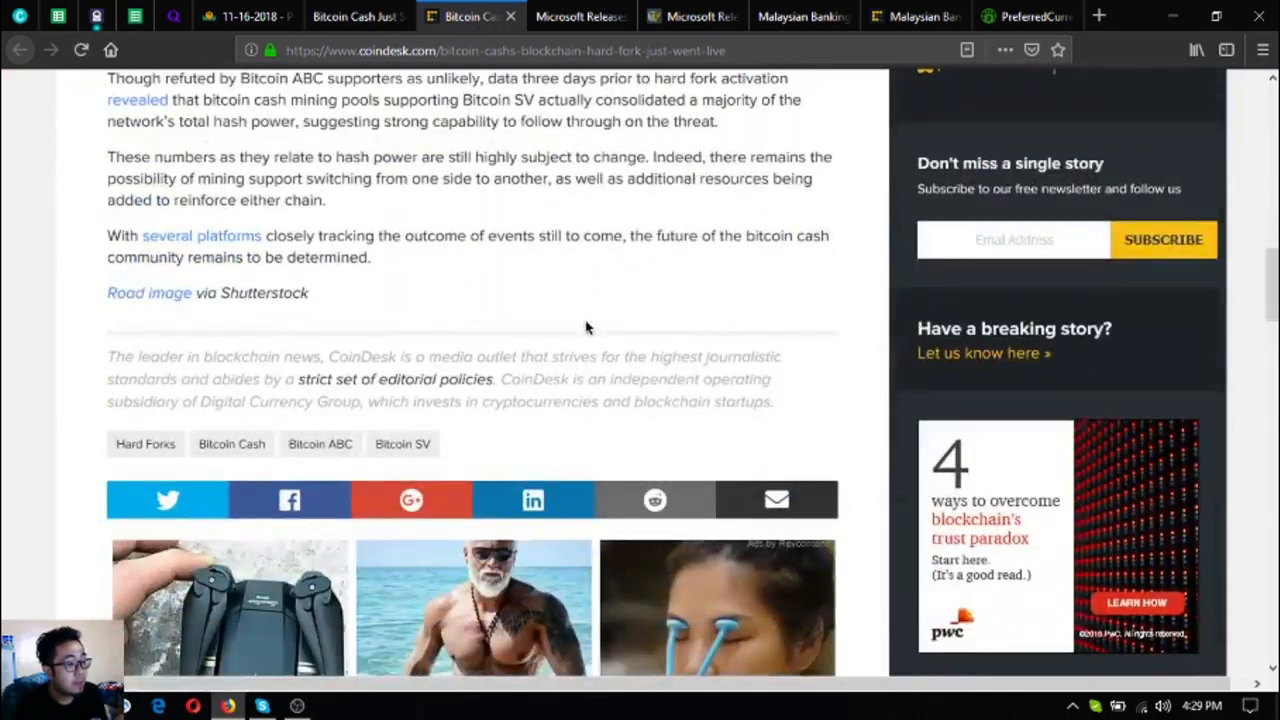
Step: Finish the CoinDesk hard-fork story, then return to the newsletter archive at the Microsoft item
scroll(up, 3)
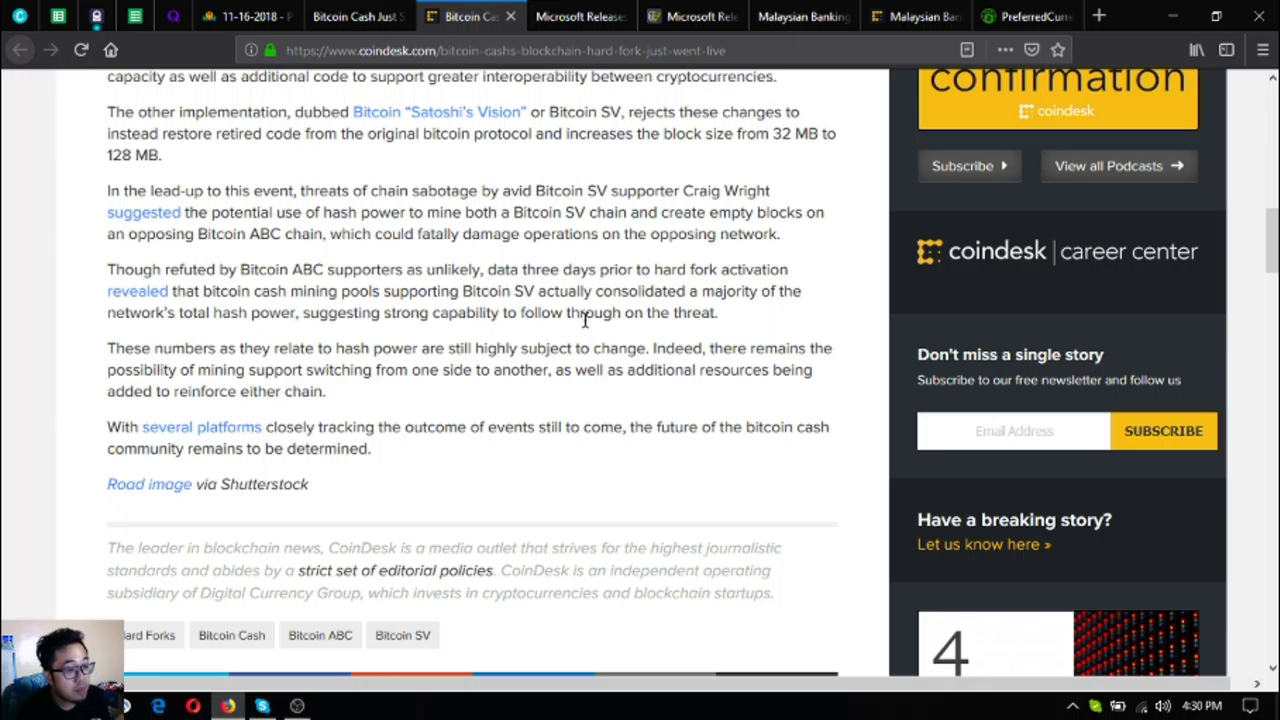
mouse_move(596, 316)
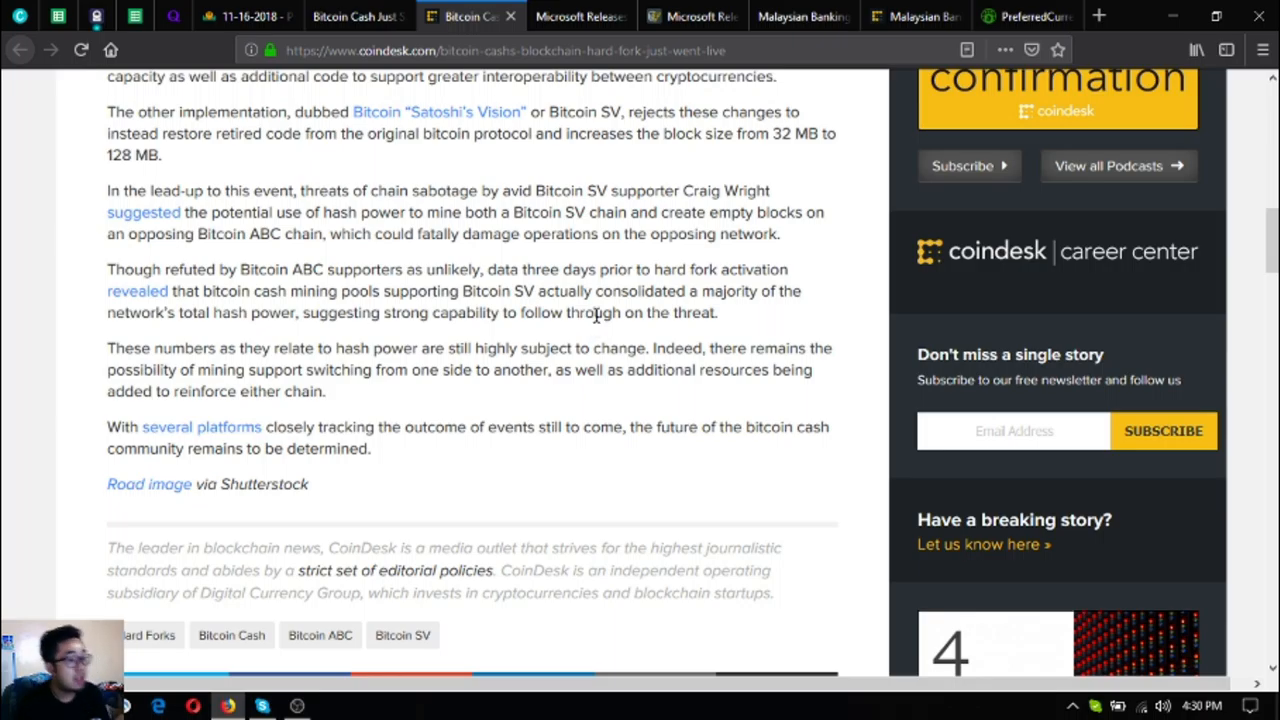
click(244, 16)
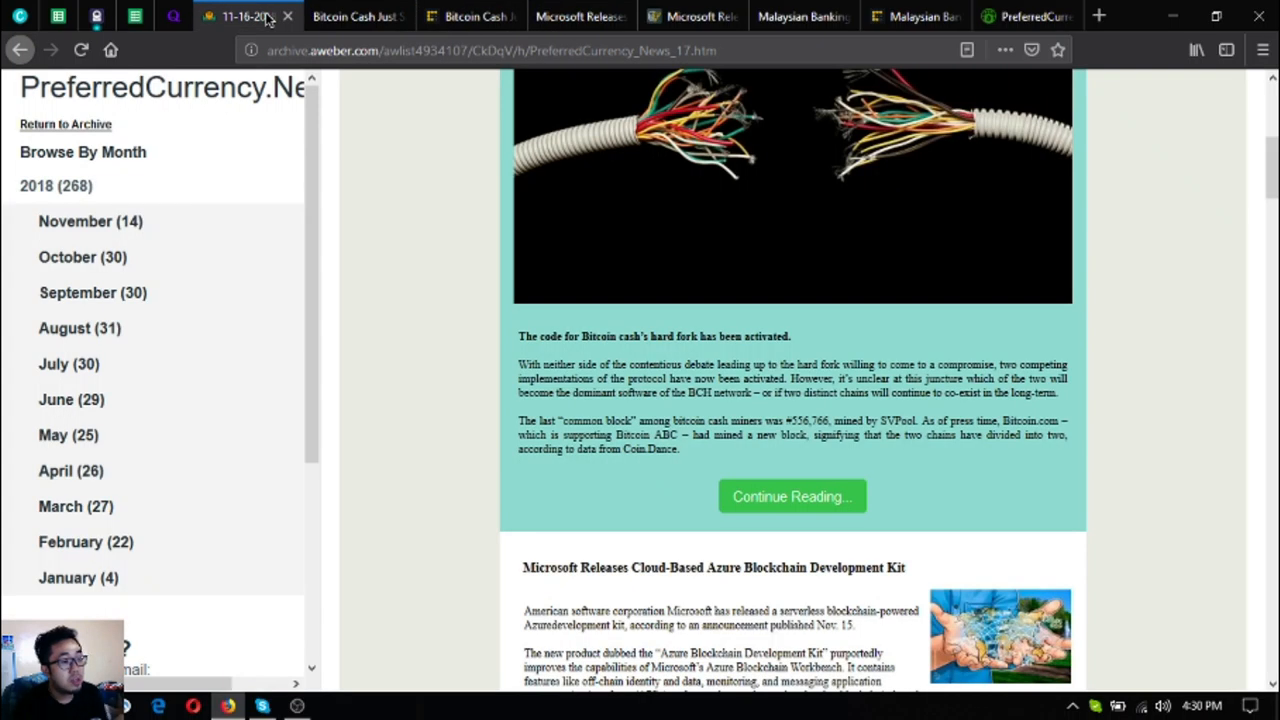
scroll(up, 3)
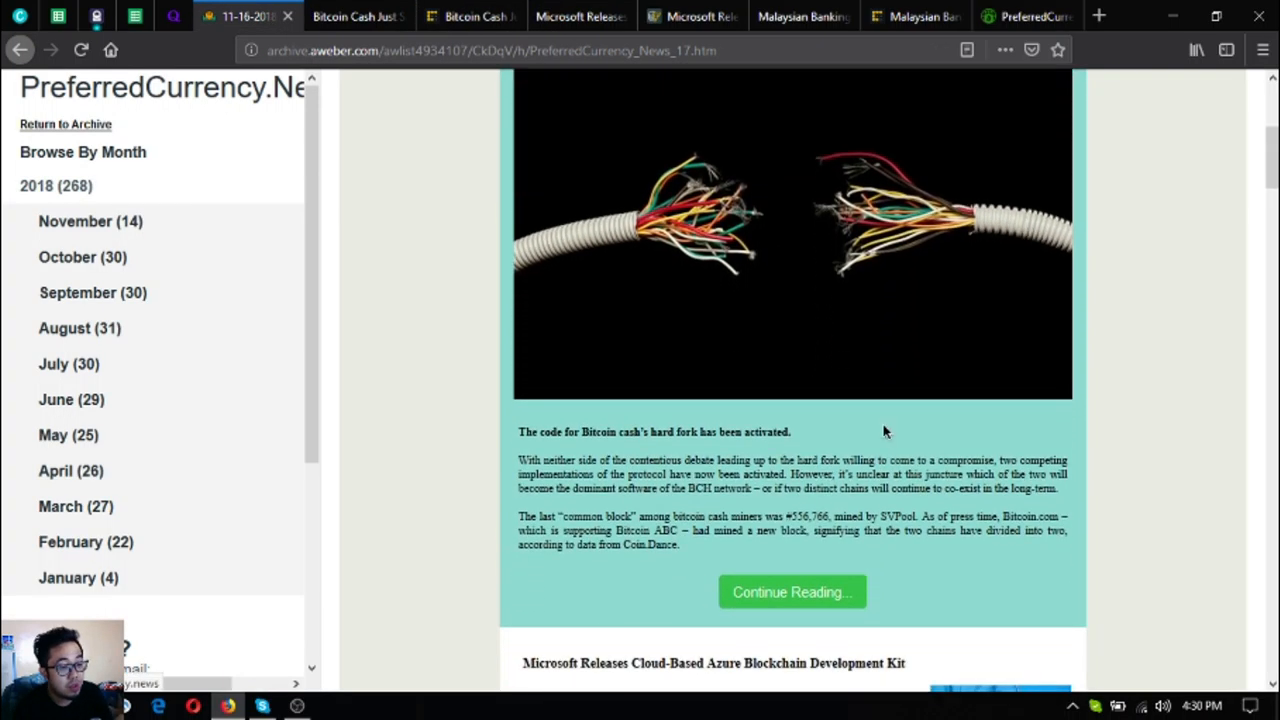
scroll(down, 3)
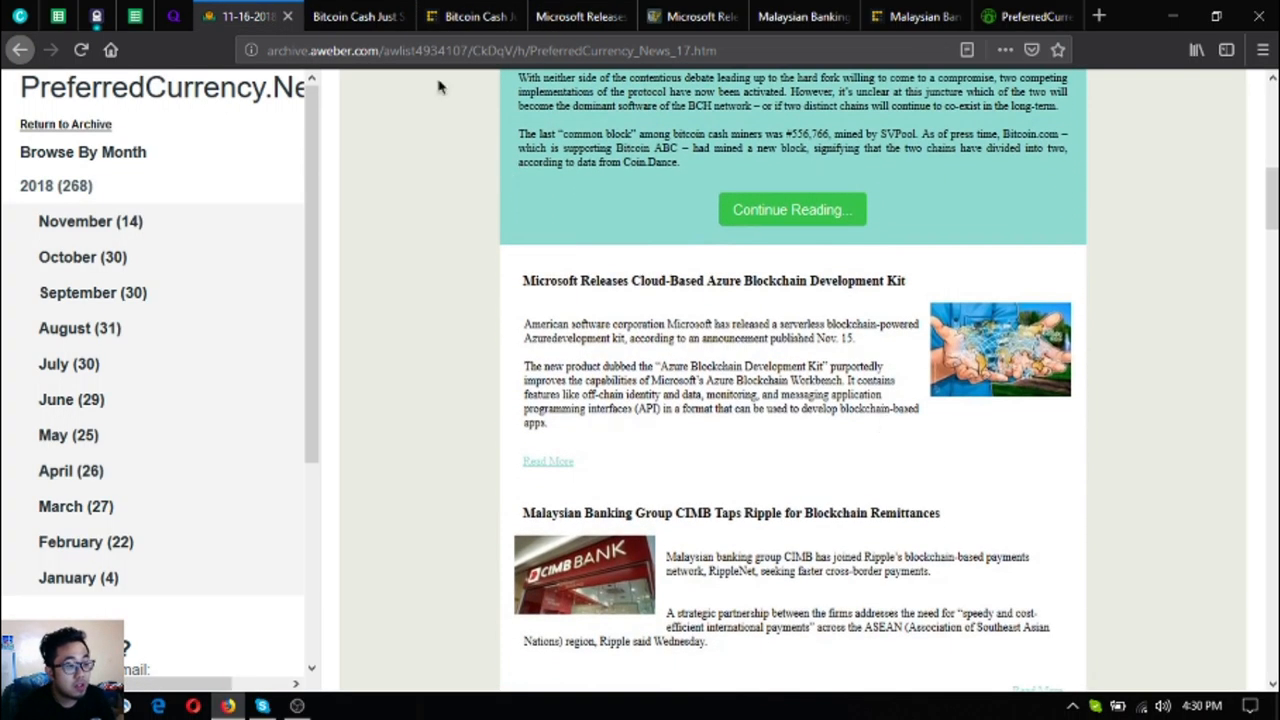
Step: Read several paragraphs into the PCN article on Microsoft's Azure Blockchain Development Kit
click(548, 460)
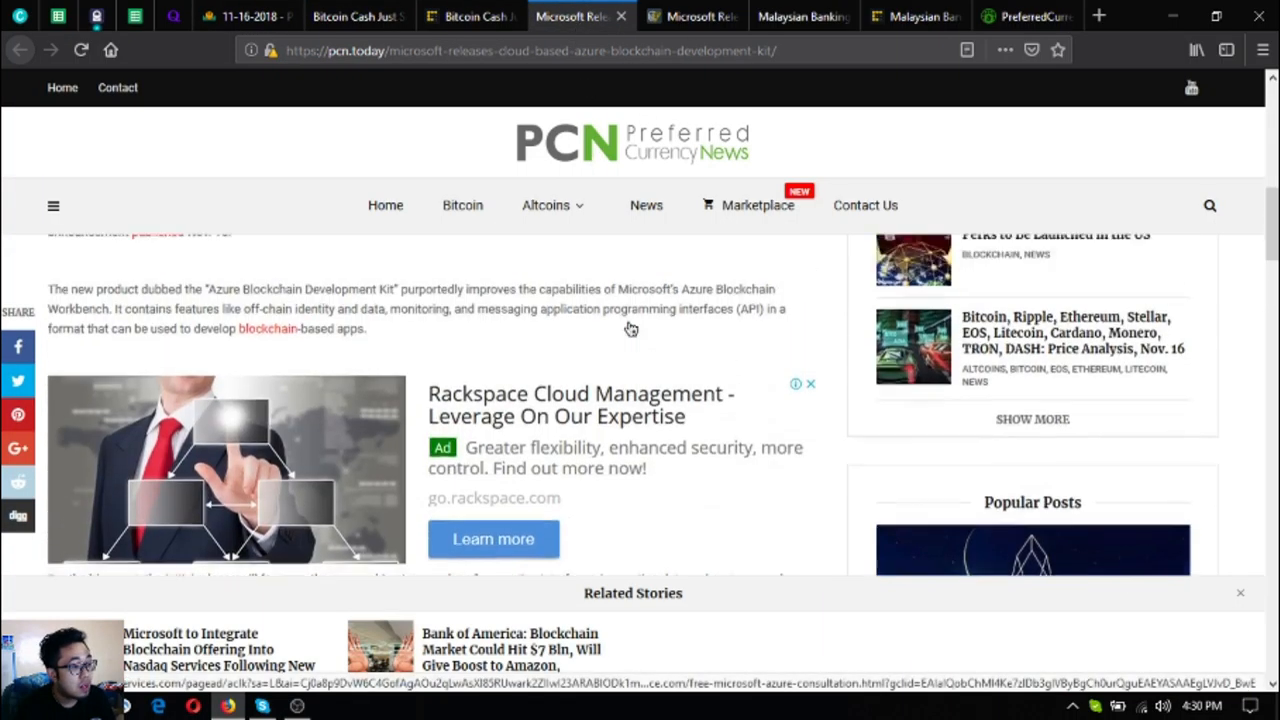
scroll(up, 3)
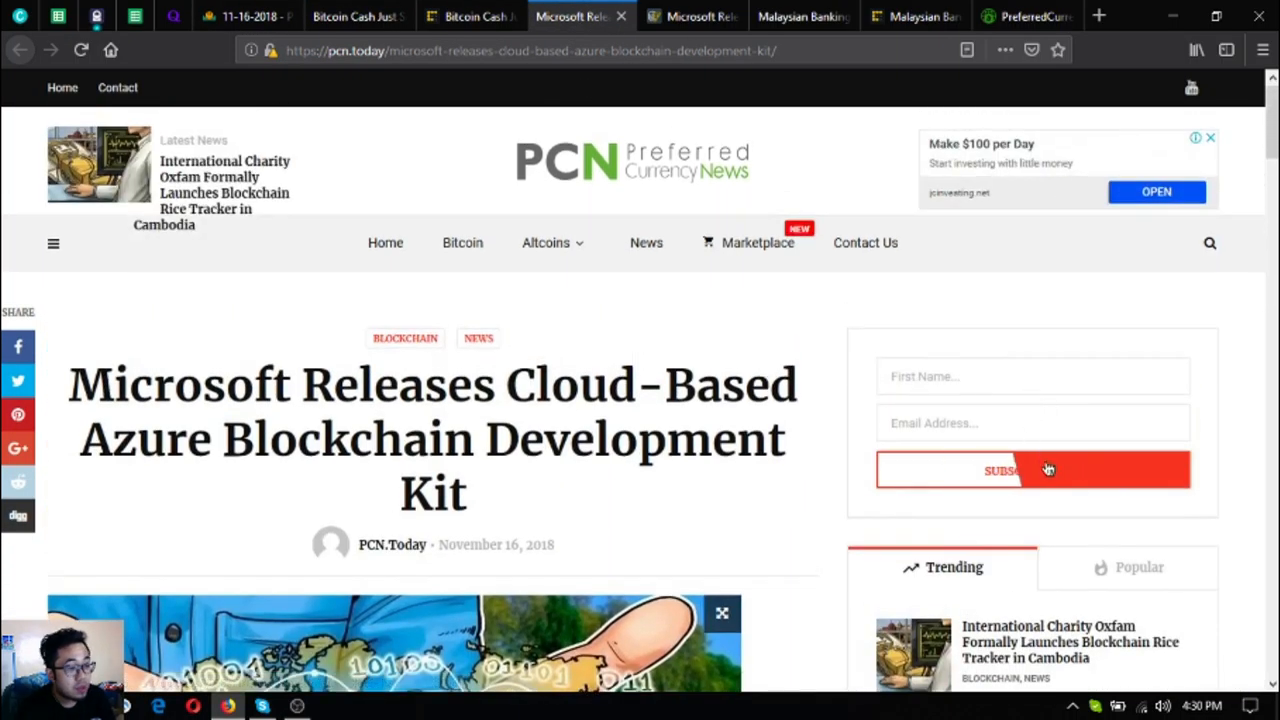
mouse_move(1032, 468)
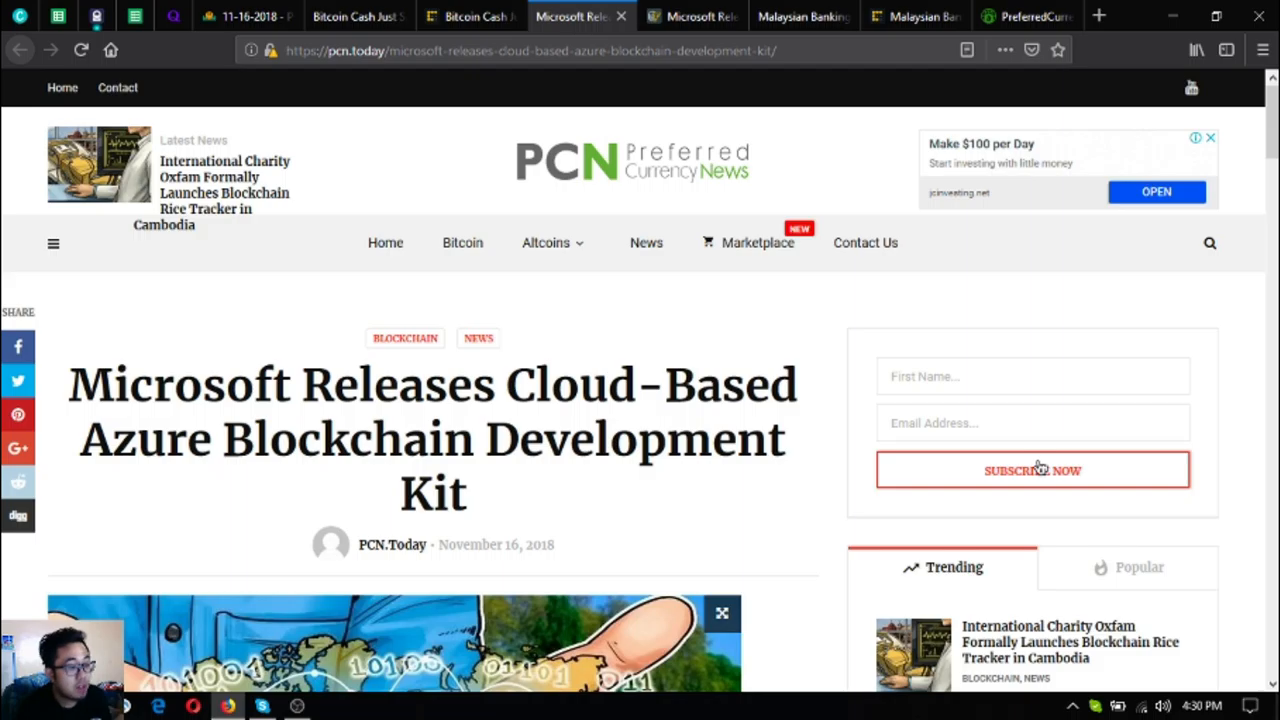
mouse_move(1030, 464)
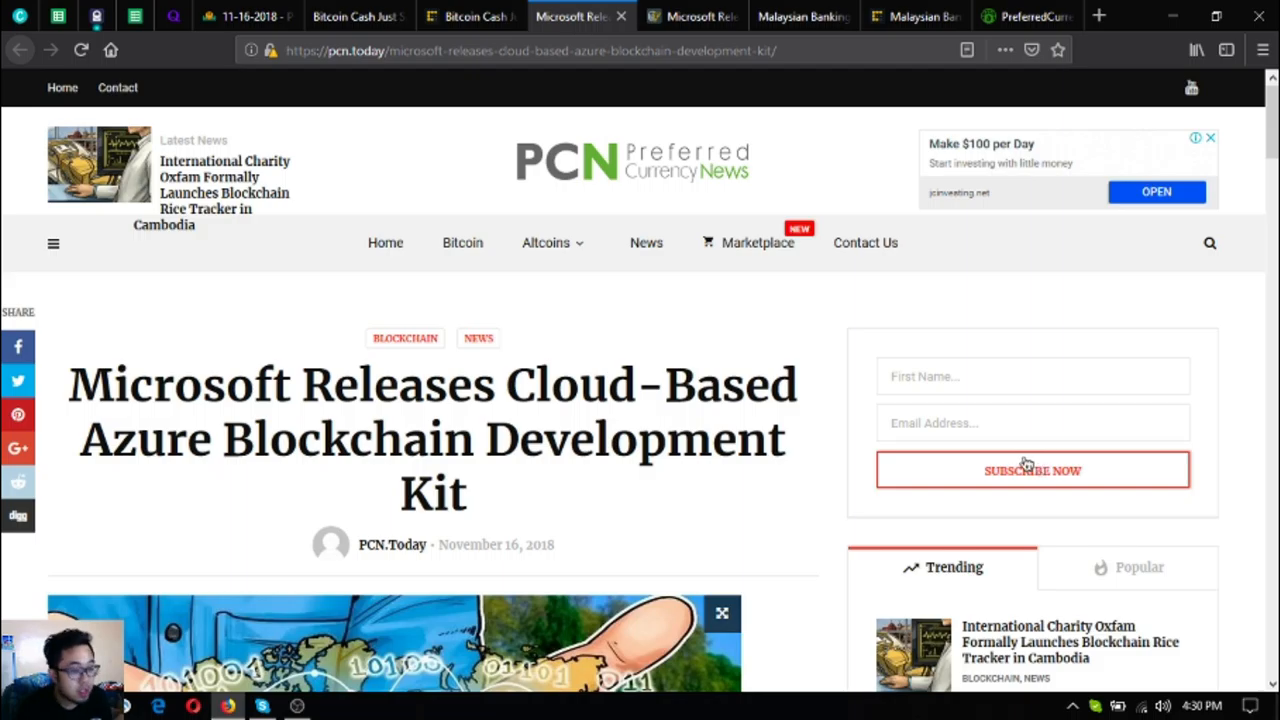
scroll(down, 3)
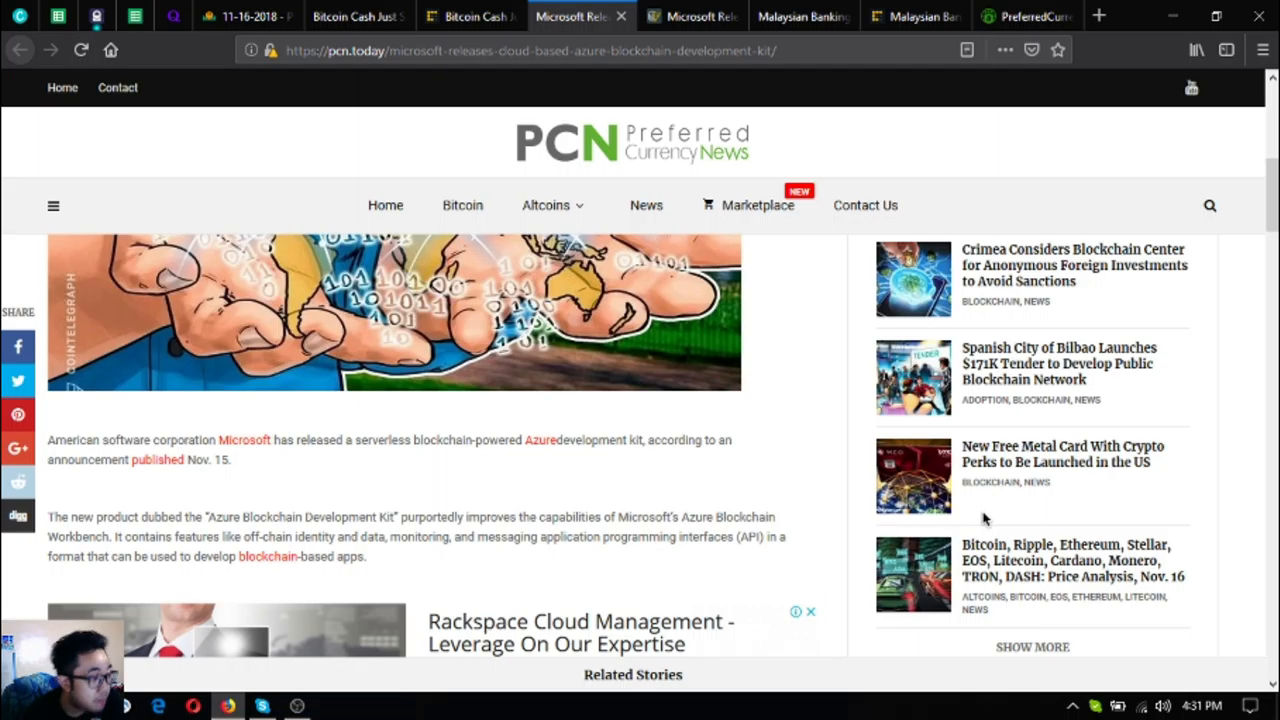
scroll(down, 3)
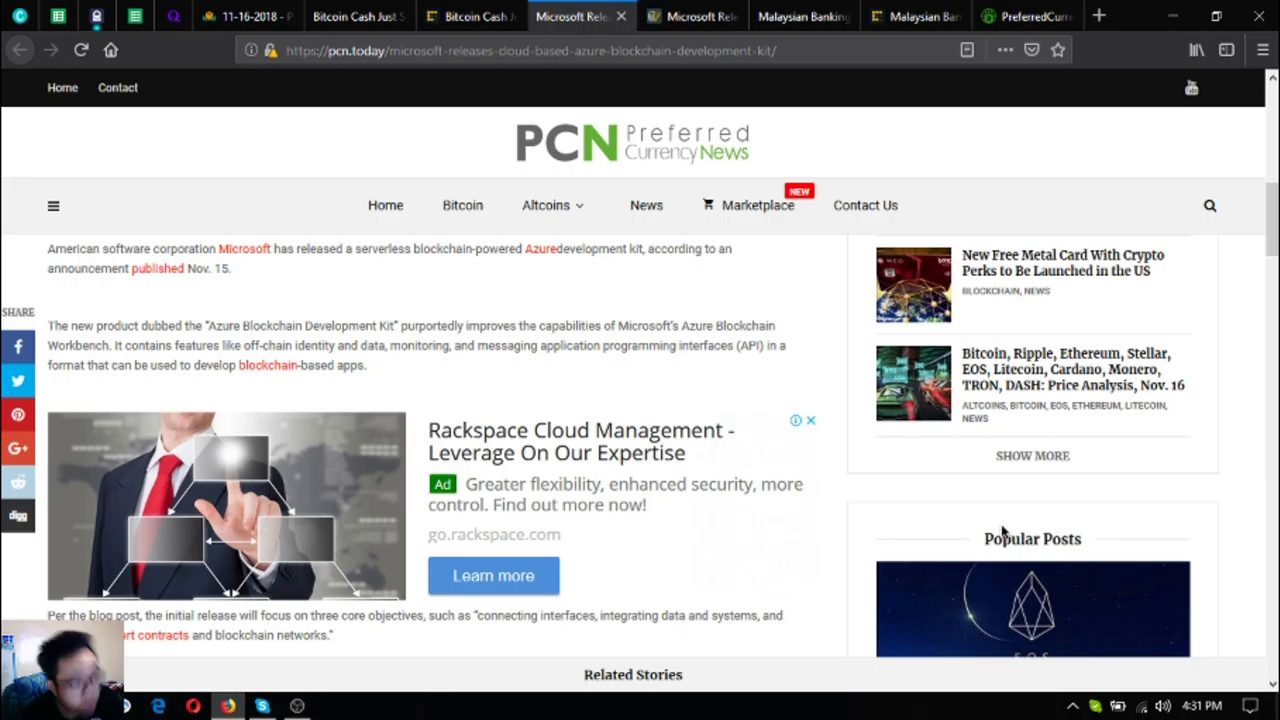
mouse_move(1004, 472)
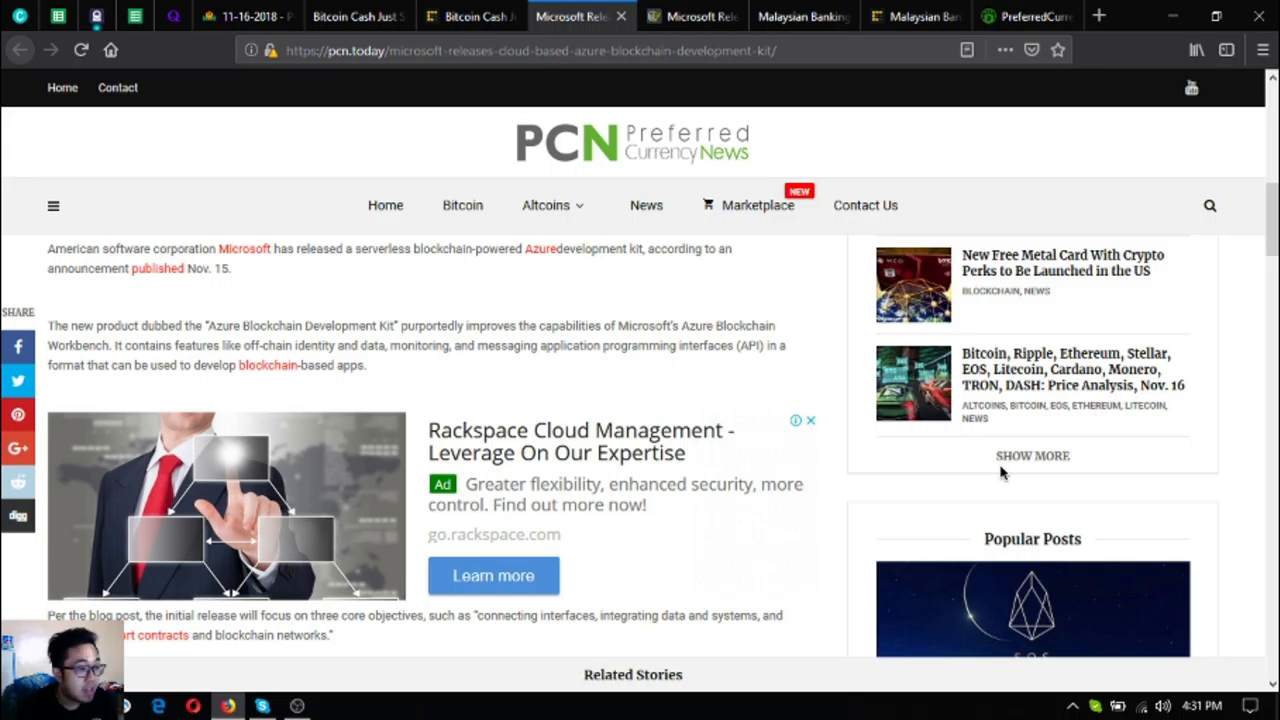
scroll(down, 3)
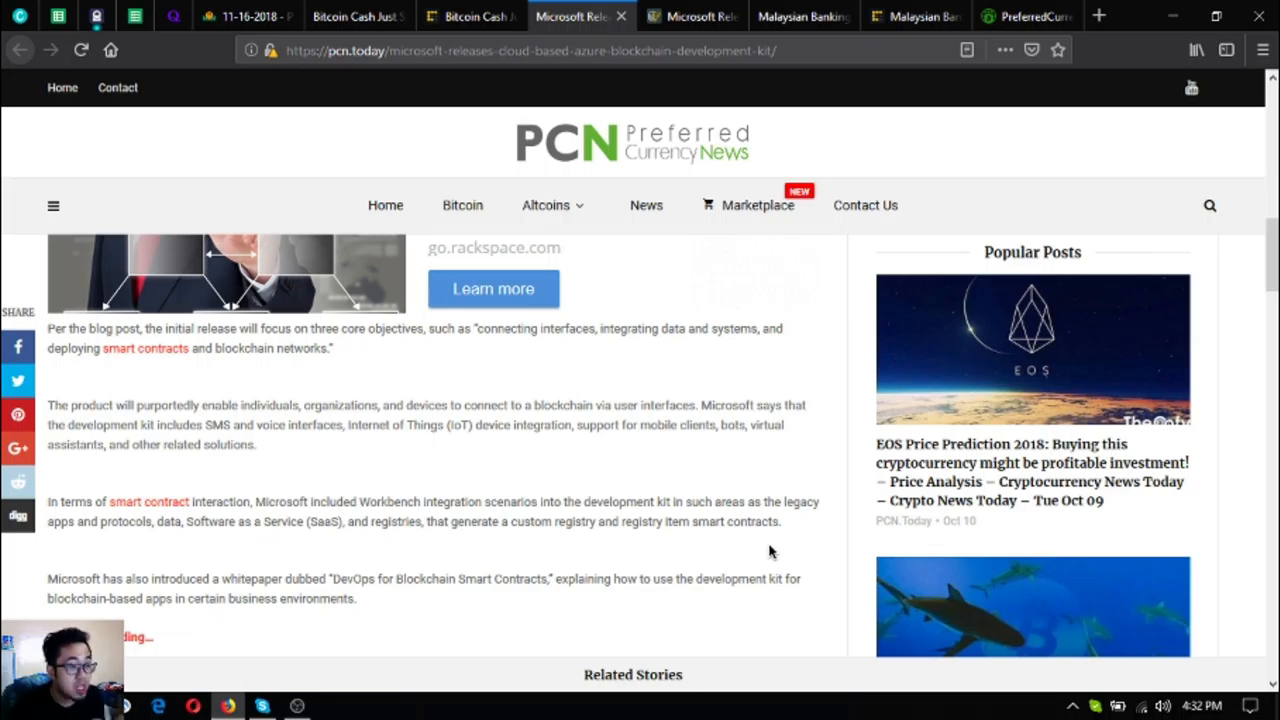
Step: Read the Cointelegraph source story on Microsoft's Azure blockchain kit toward its end
click(690, 16)
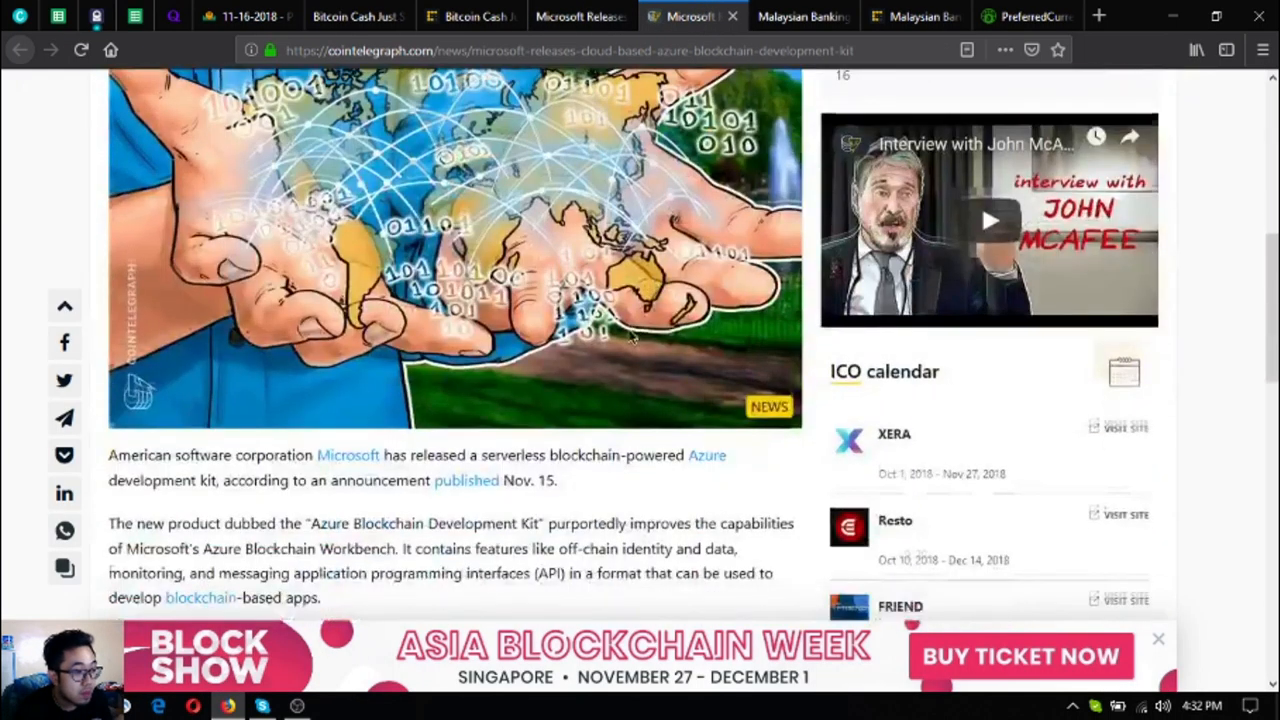
scroll(down, 3)
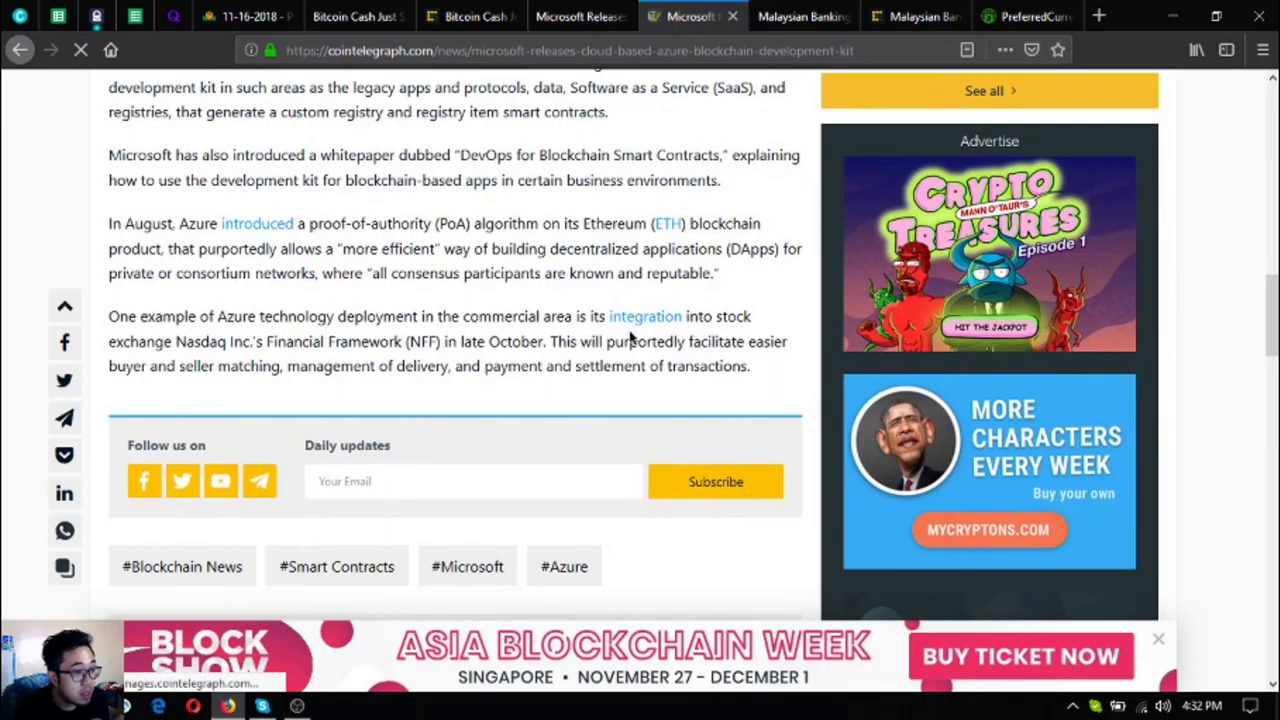
mouse_move(644, 316)
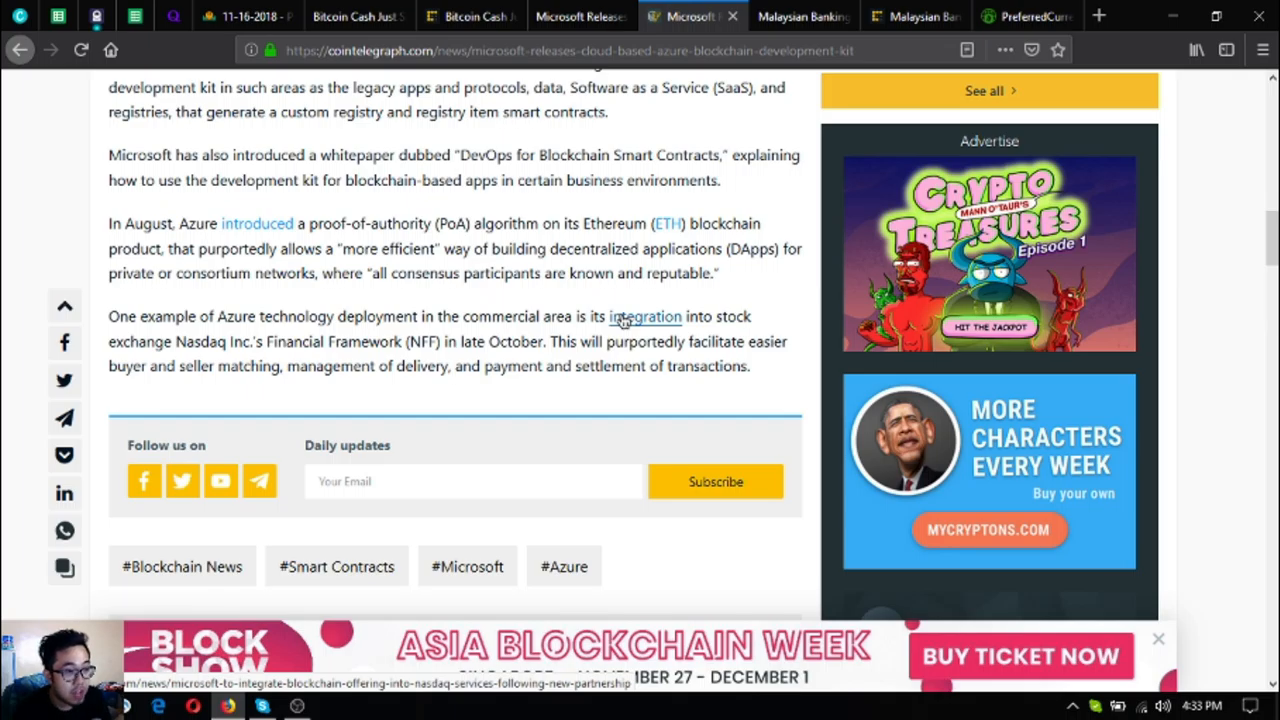
Step: From the newsletter archive, bring up the PCN story on CIMB tapping Ripple and hide the Next Up box
click(244, 16)
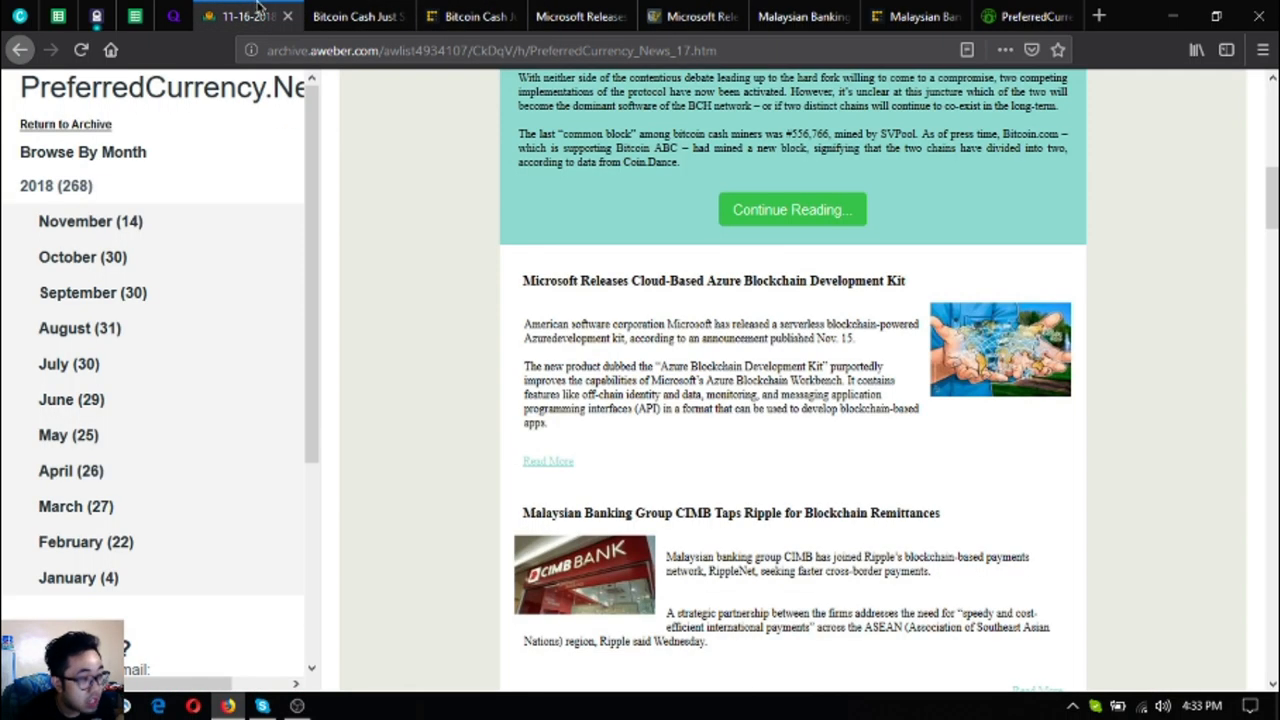
scroll(down, 3)
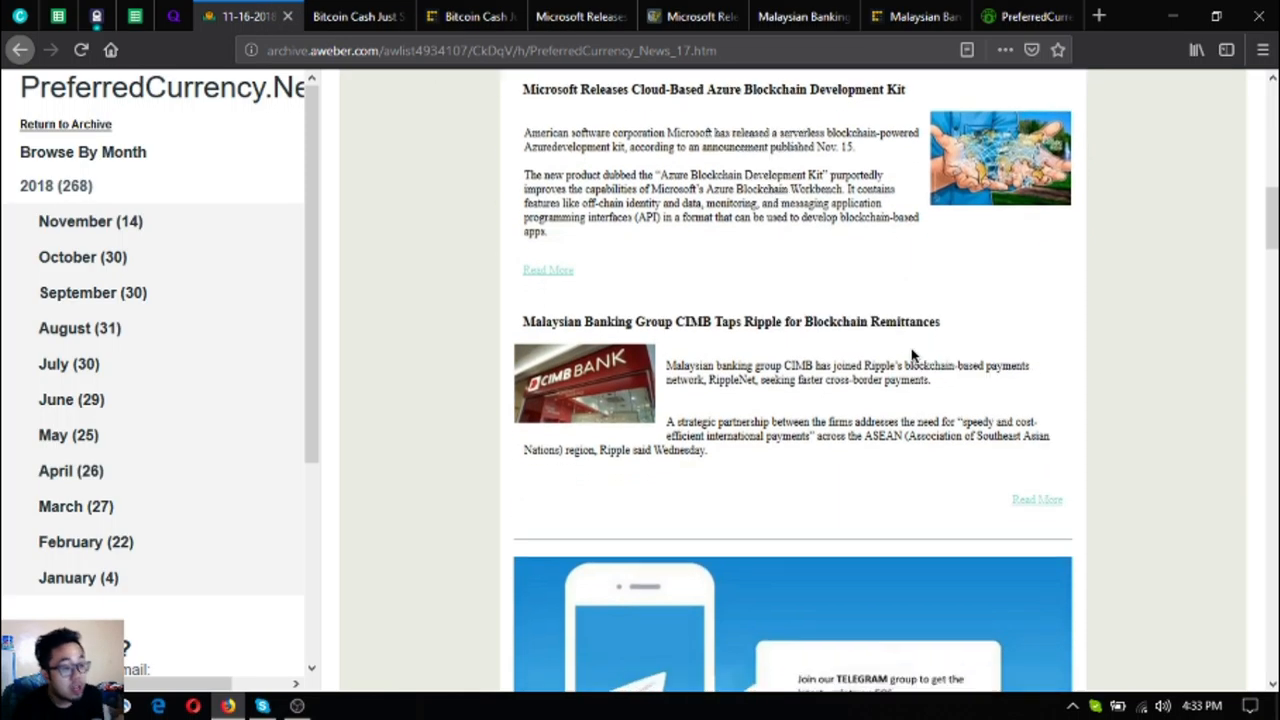
click(1036, 500)
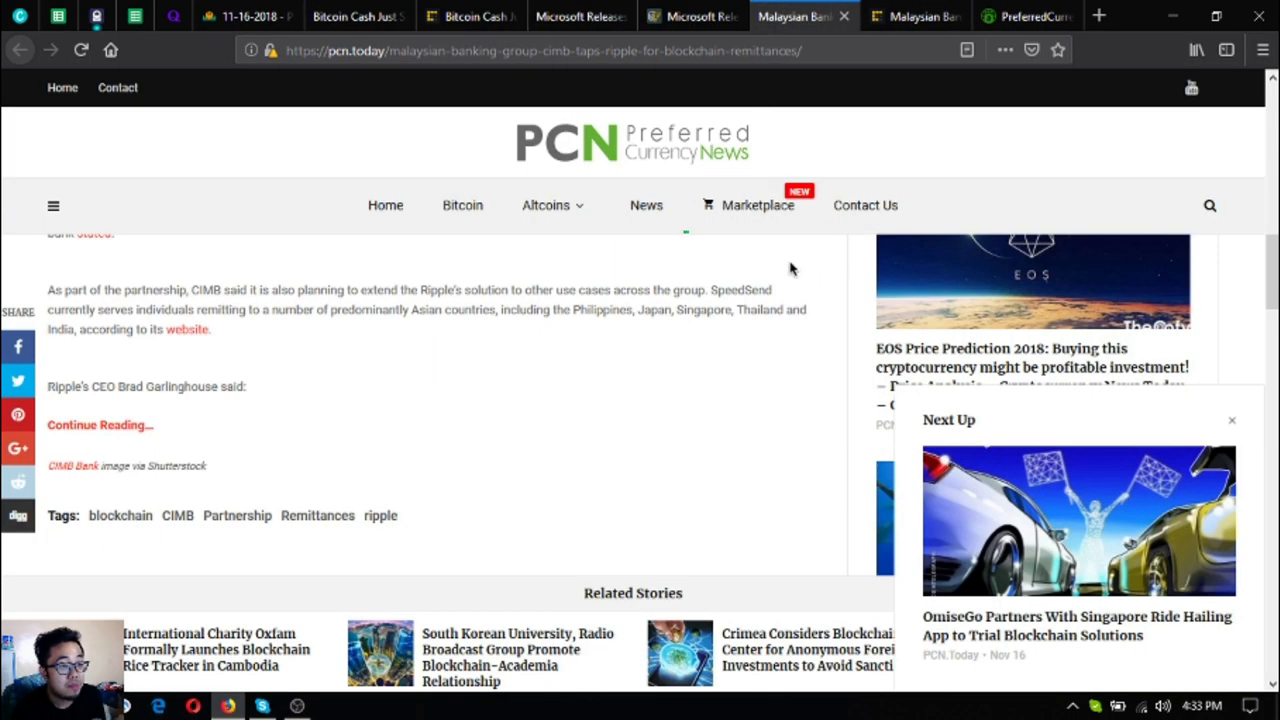
scroll(up, 3)
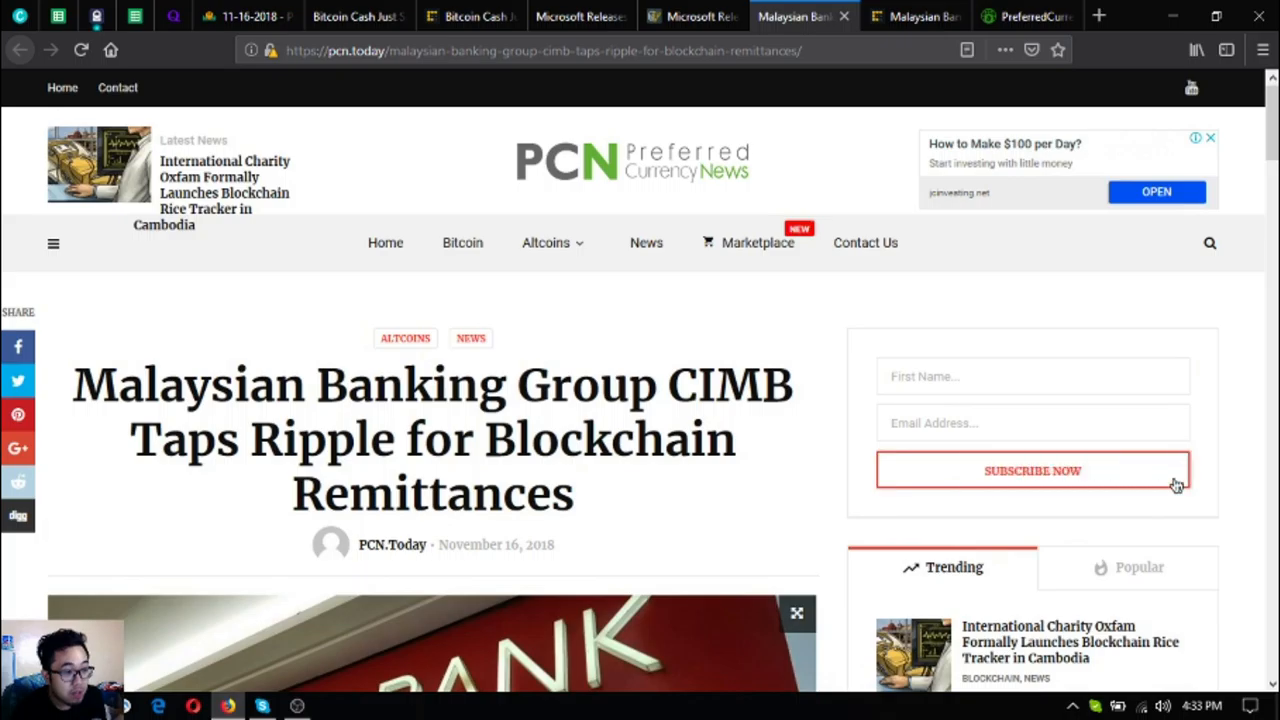
mouse_move(1190, 490)
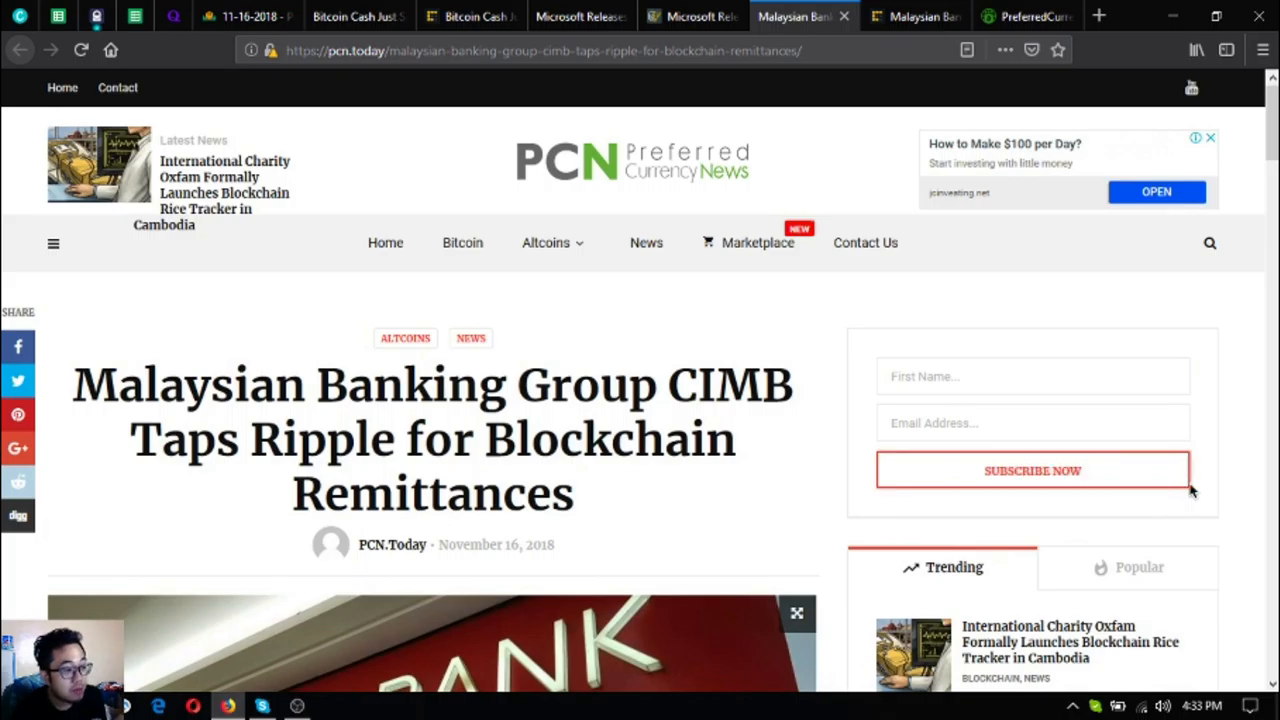
scroll(down, 3)
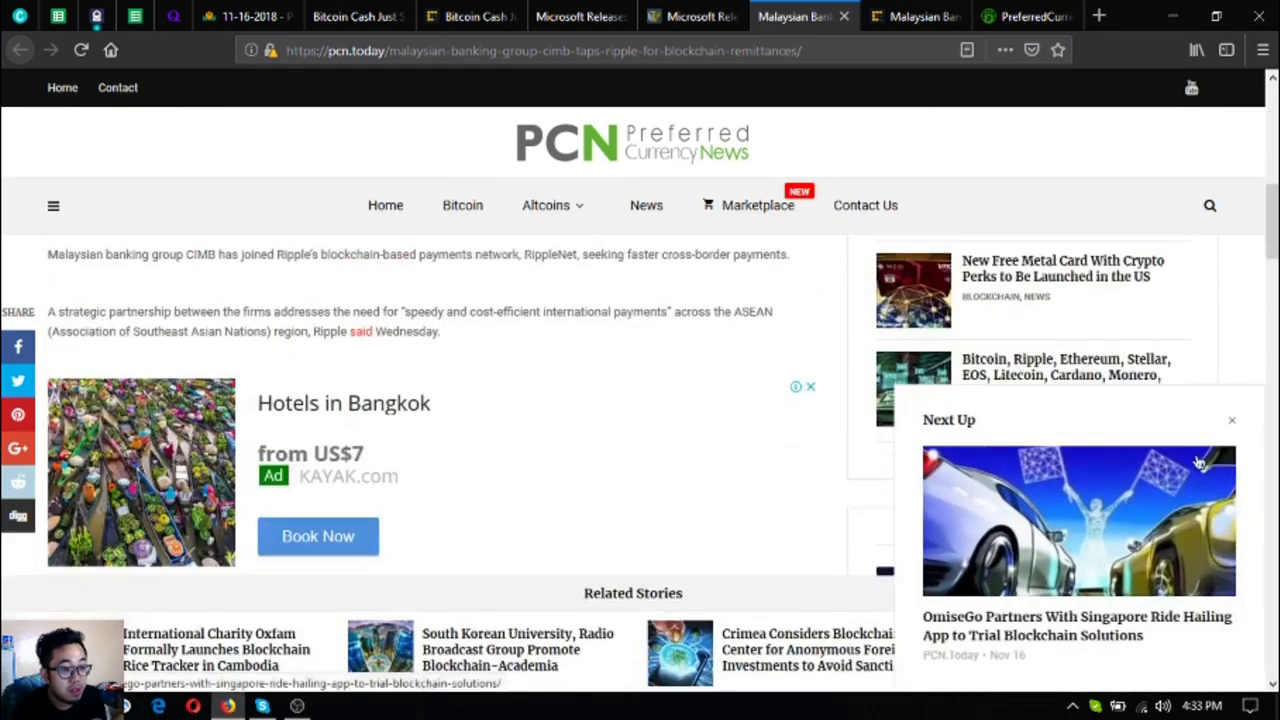
click(1232, 420)
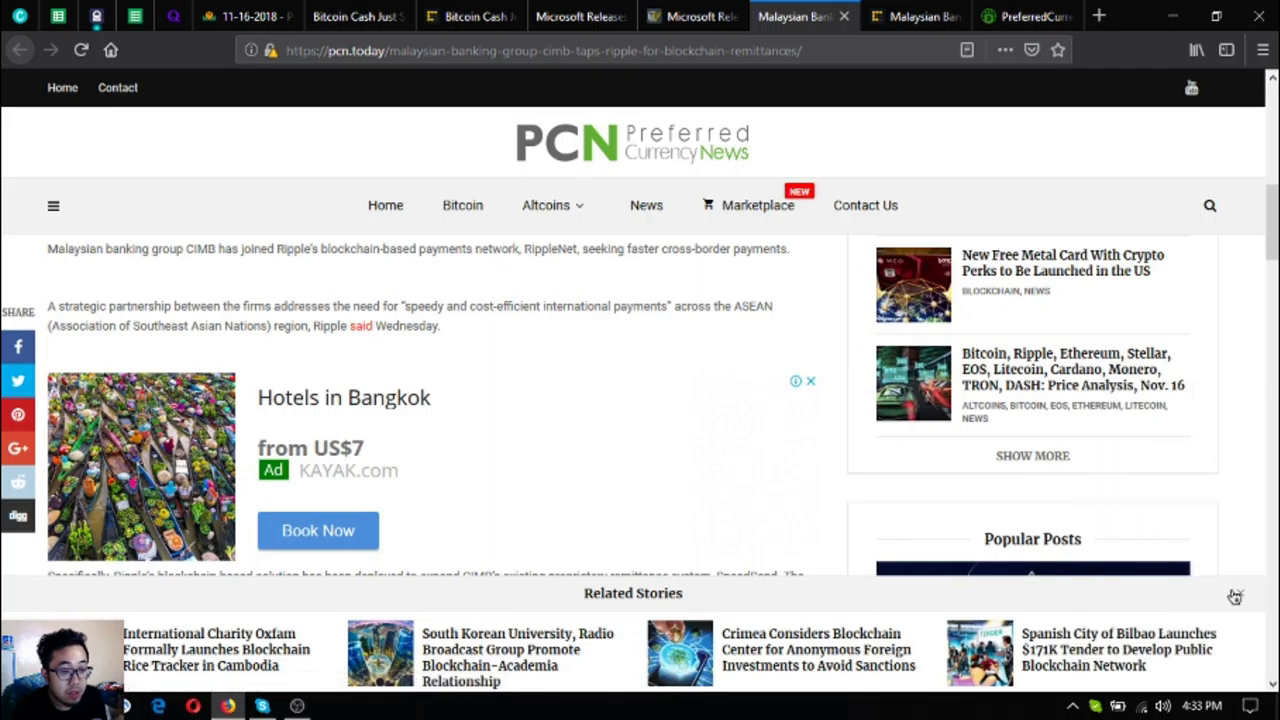
Step: Read the CIMB and Ripple remittances article down to its tags
scroll(up, 3)
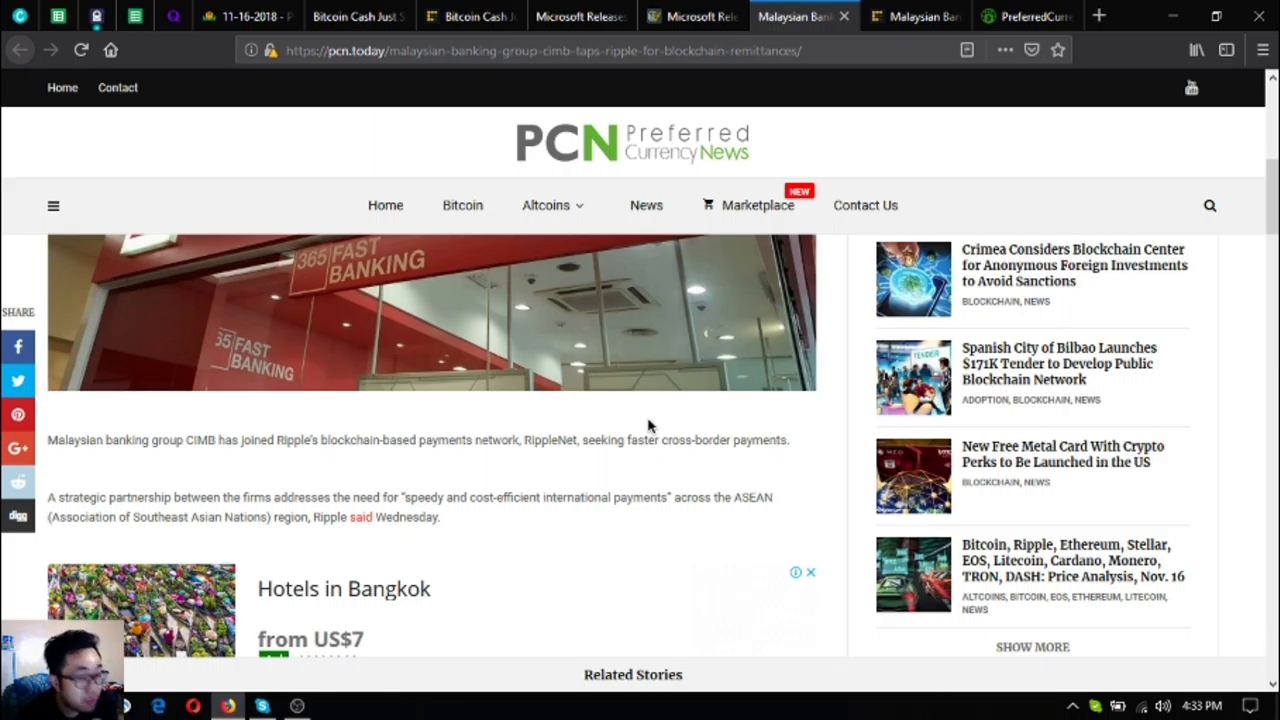
scroll(down, 3)
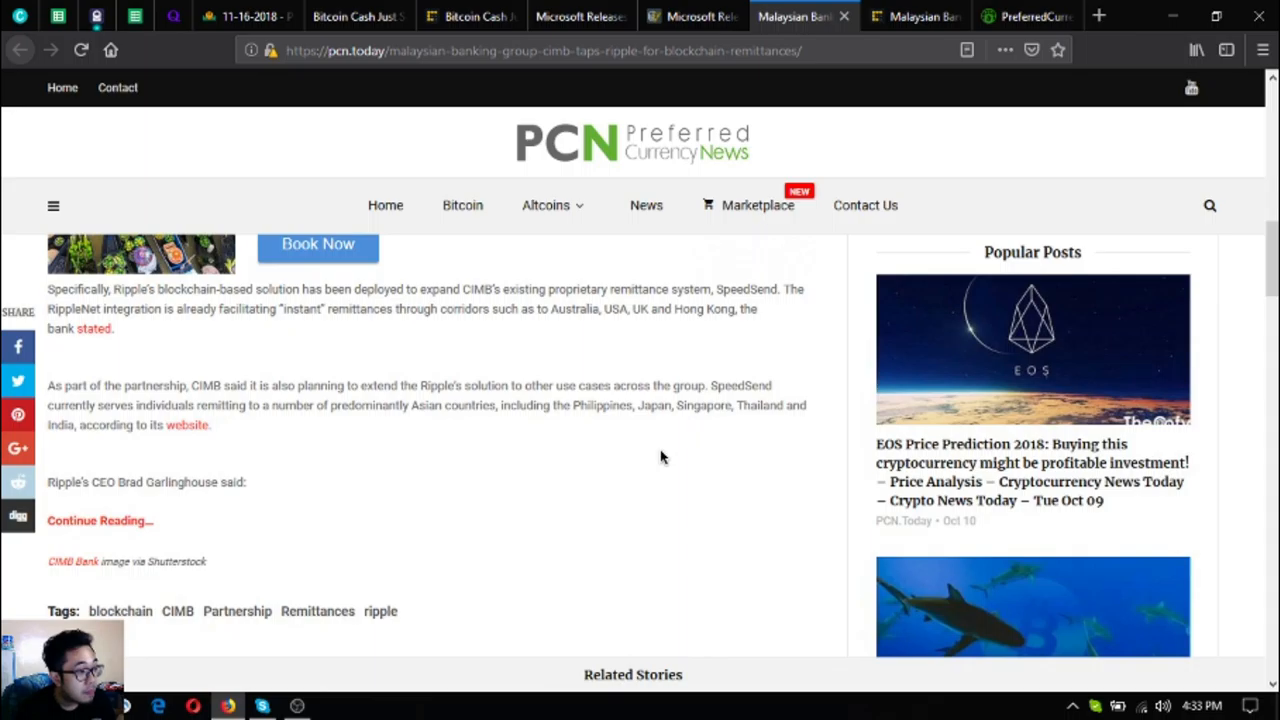
scroll(up, 3)
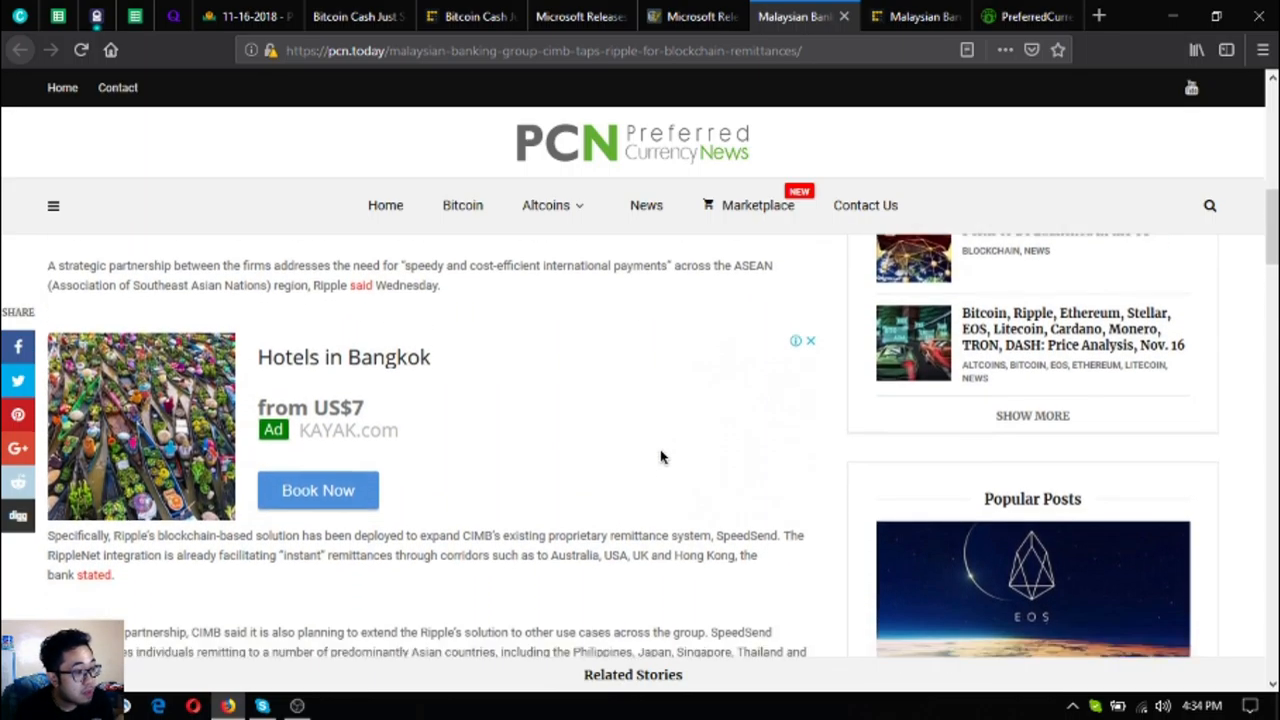
scroll(down, 3)
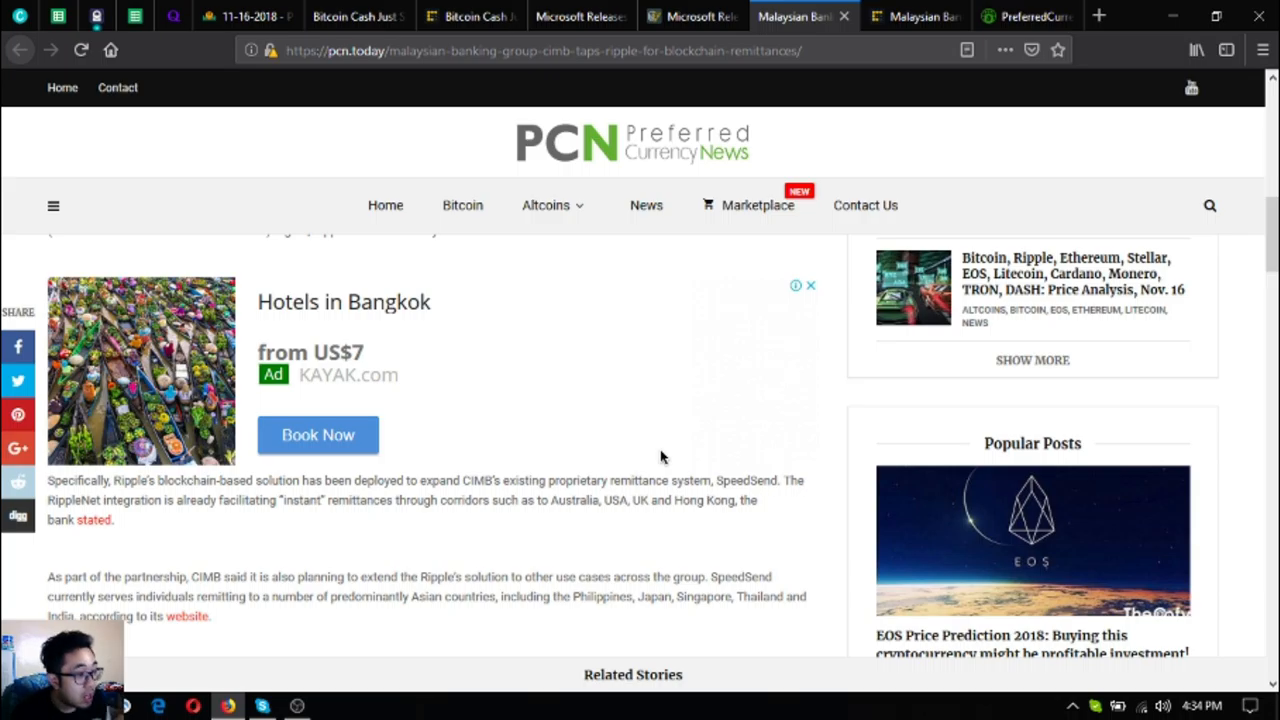
scroll(down, 3)
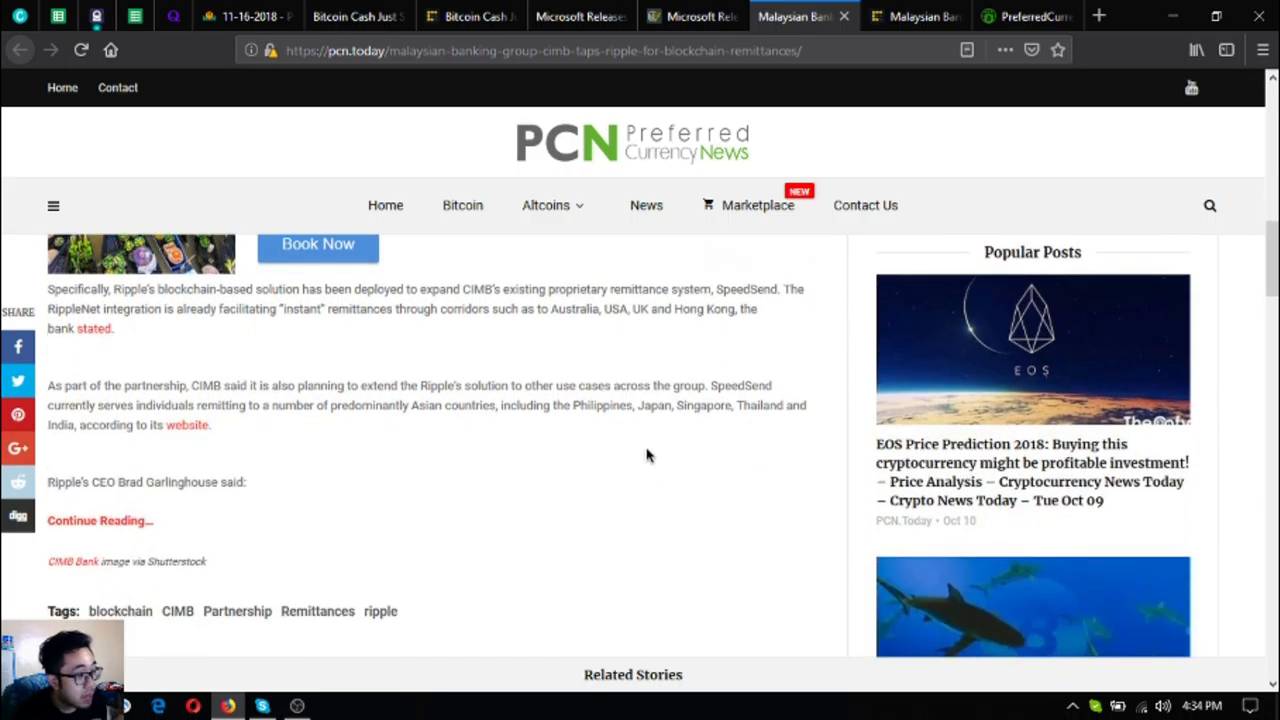
mouse_move(584, 448)
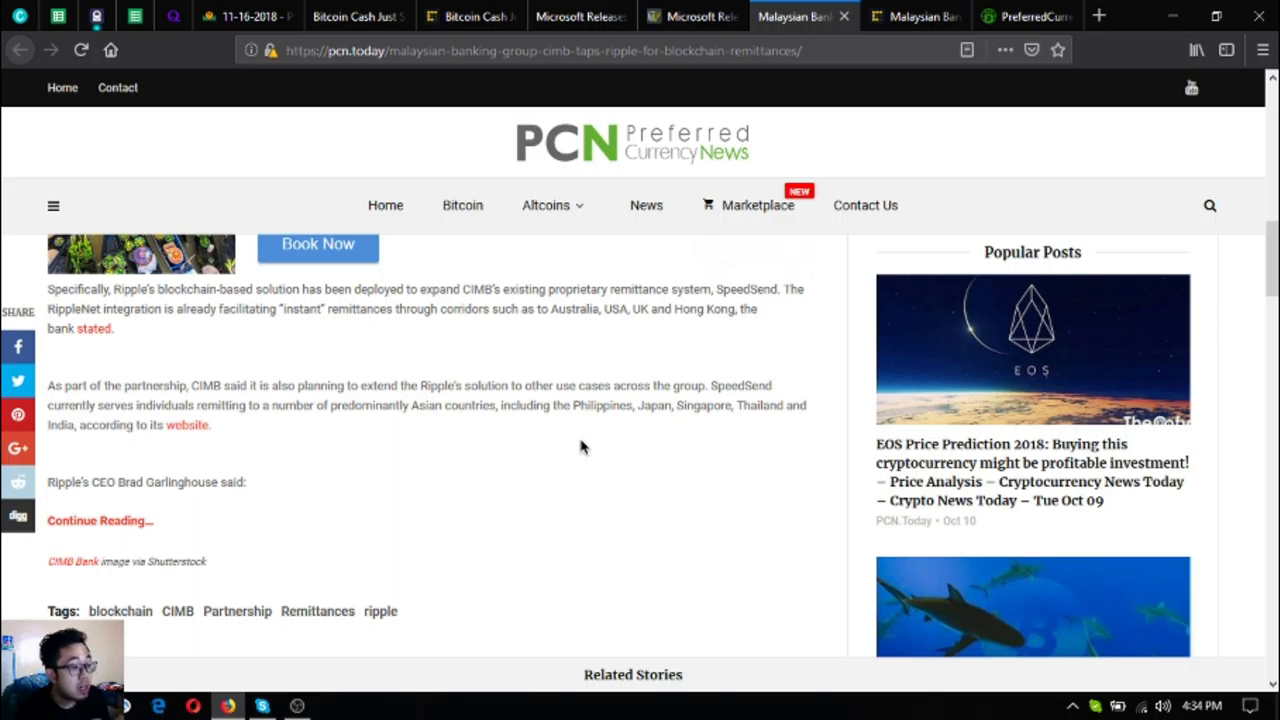
mouse_move(672, 284)
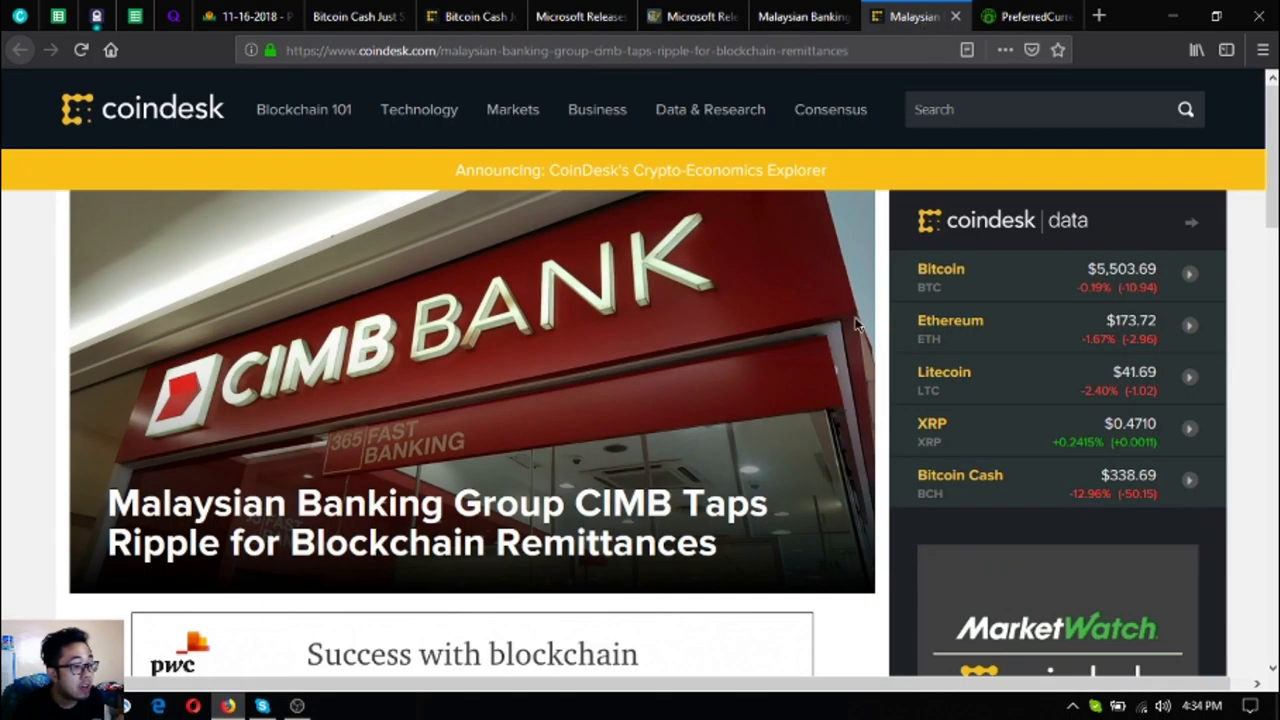
scroll(down, 3)
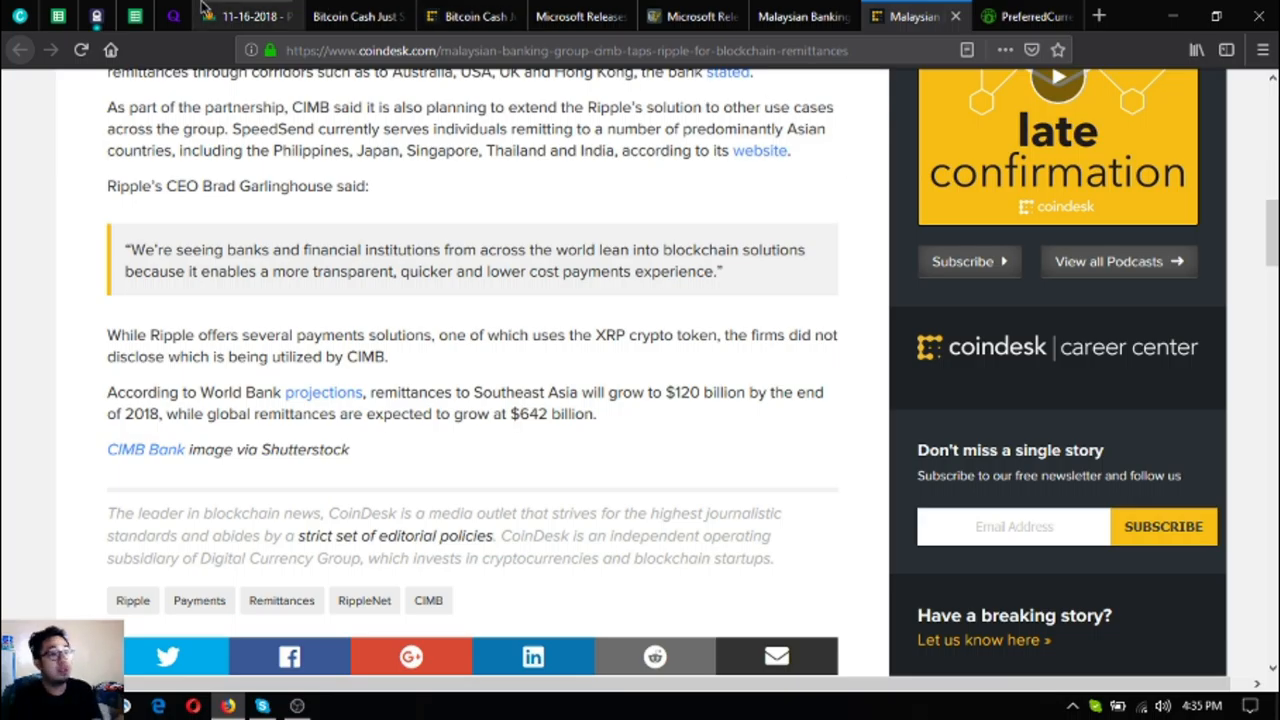
Step: Scroll the newsletter to Donald's Research List and open the 17 November 2018 research spreadsheet
click(1024, 16)
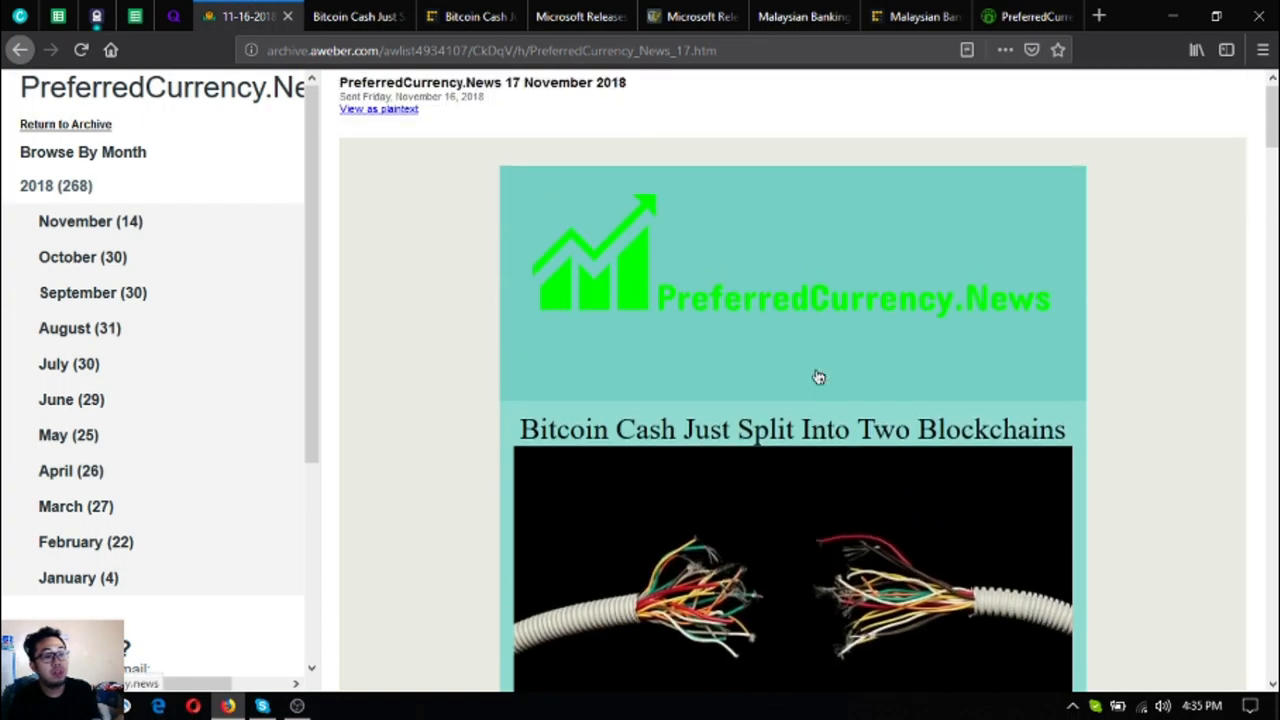
scroll(down, 3)
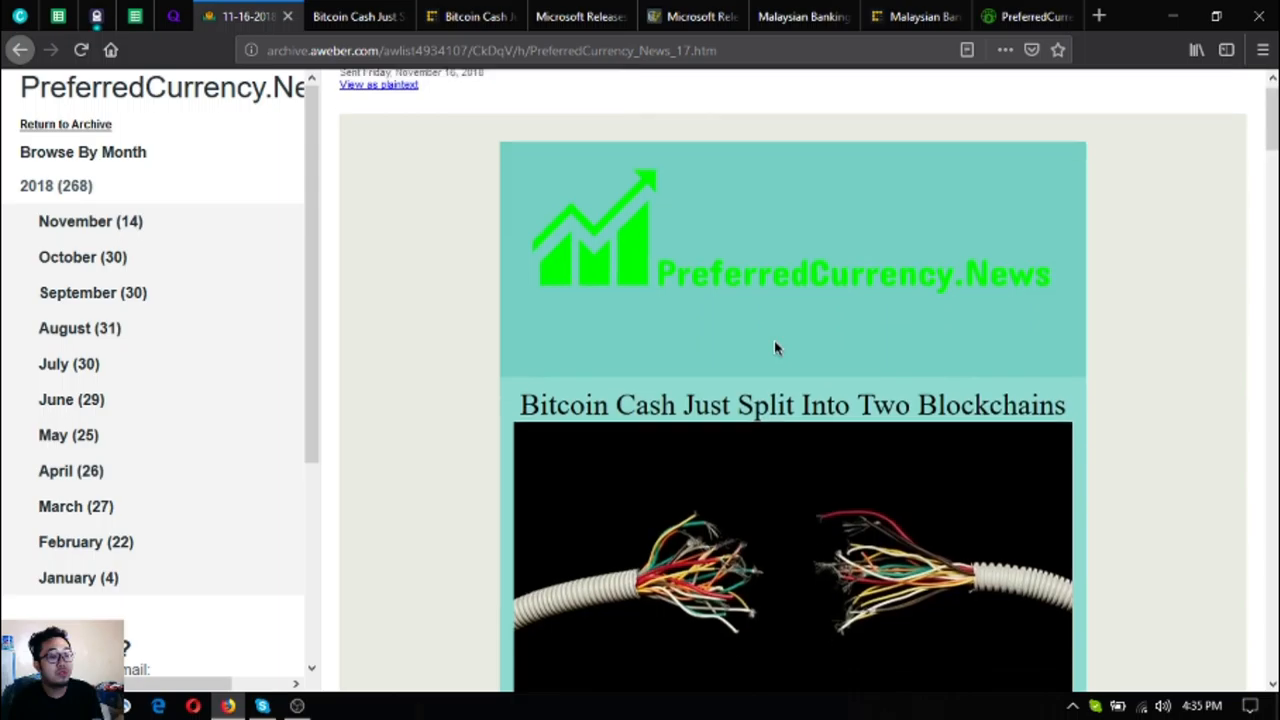
scroll(down, 3)
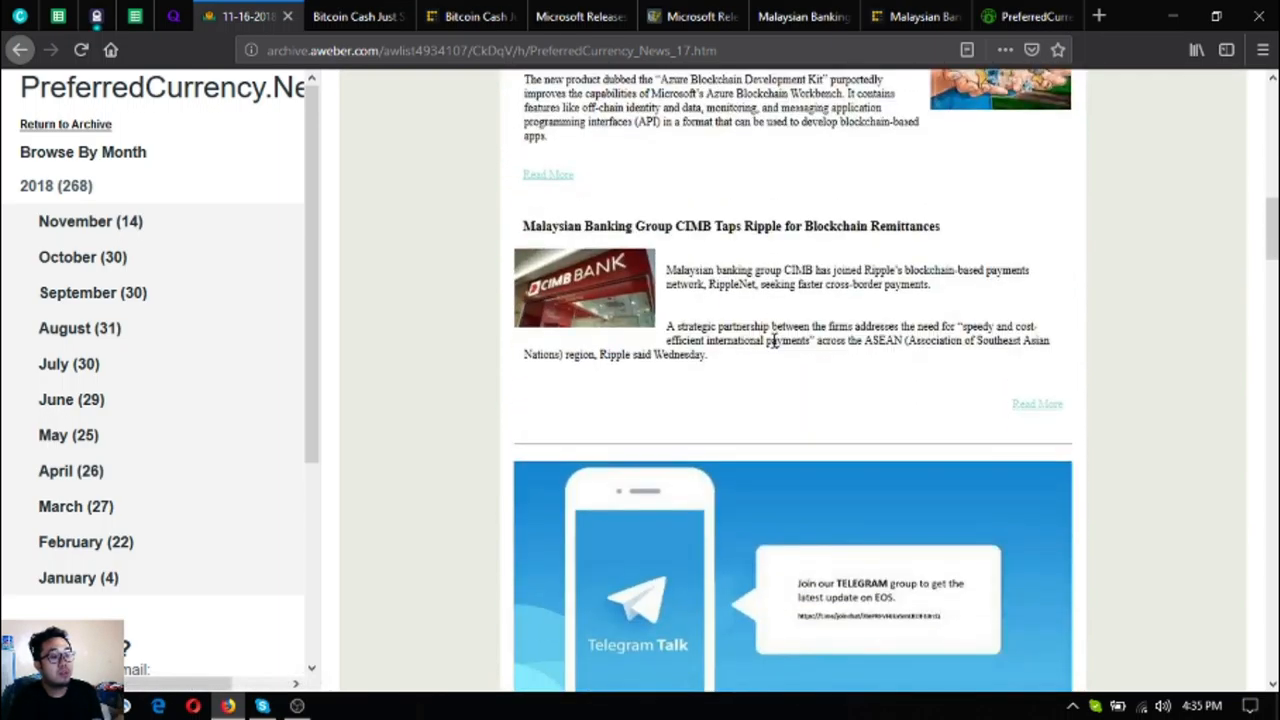
scroll(down, 3)
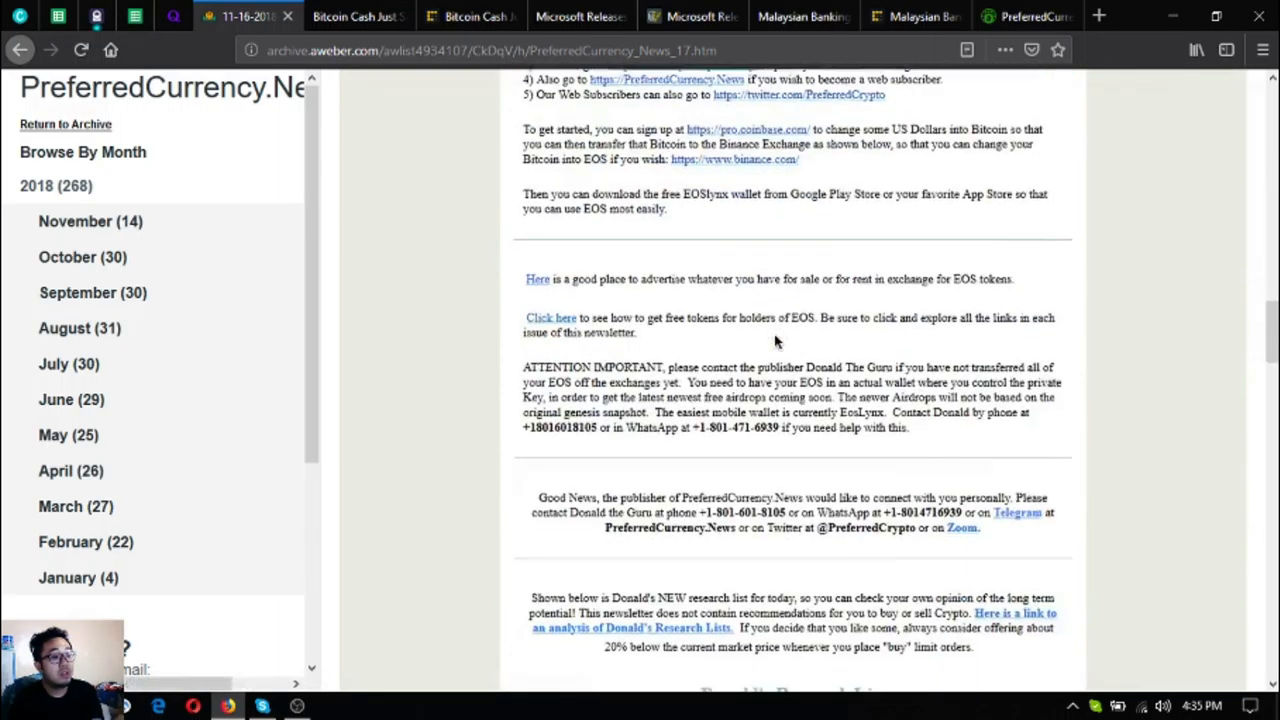
scroll(down, 3)
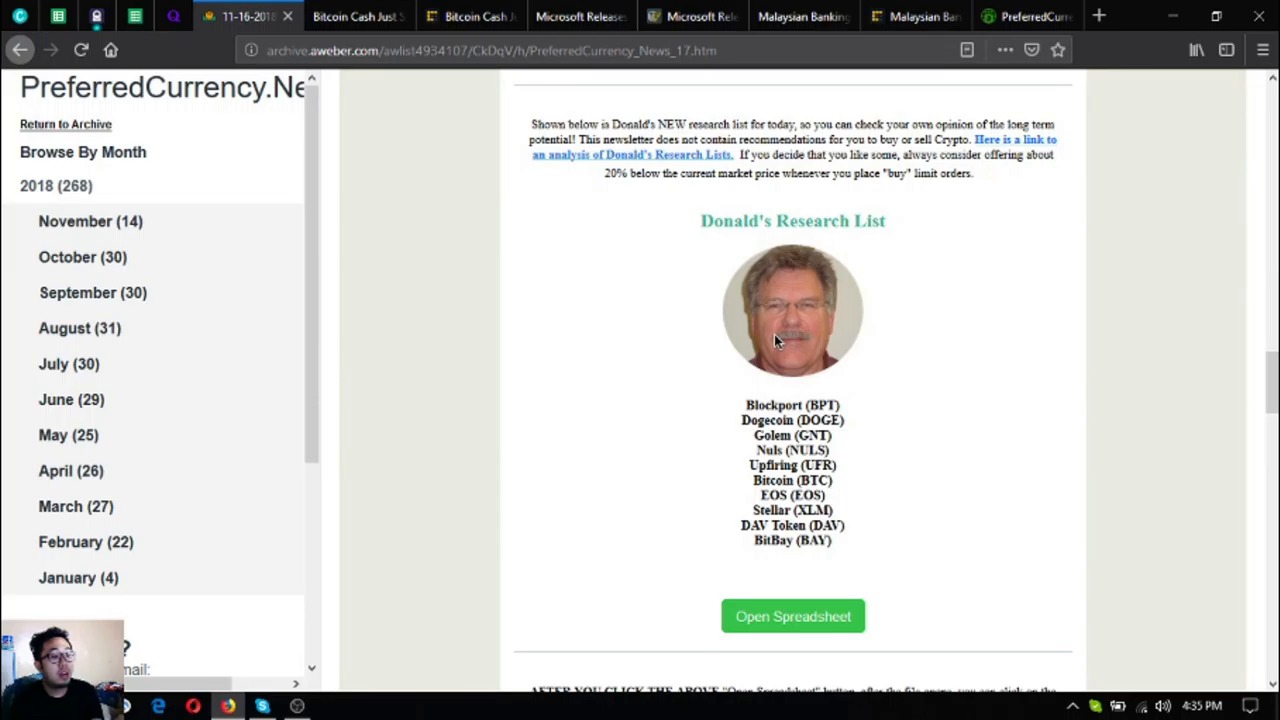
scroll(down, 3)
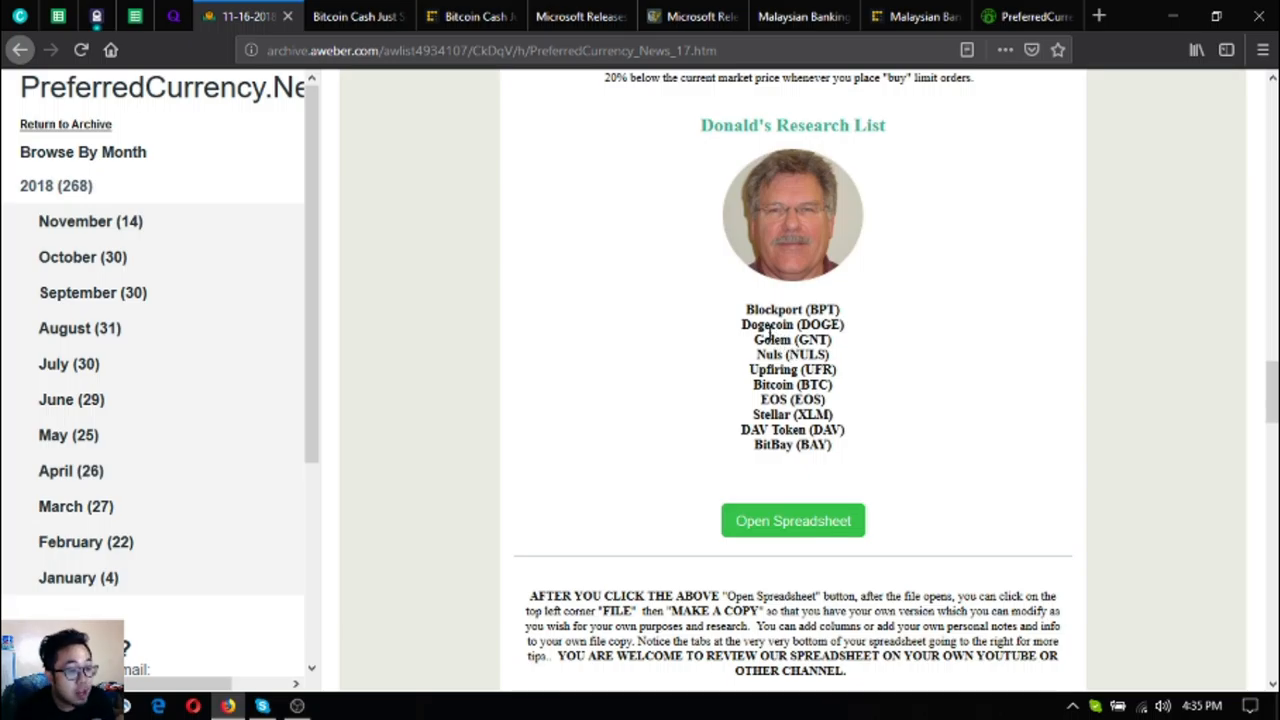
mouse_move(892, 436)
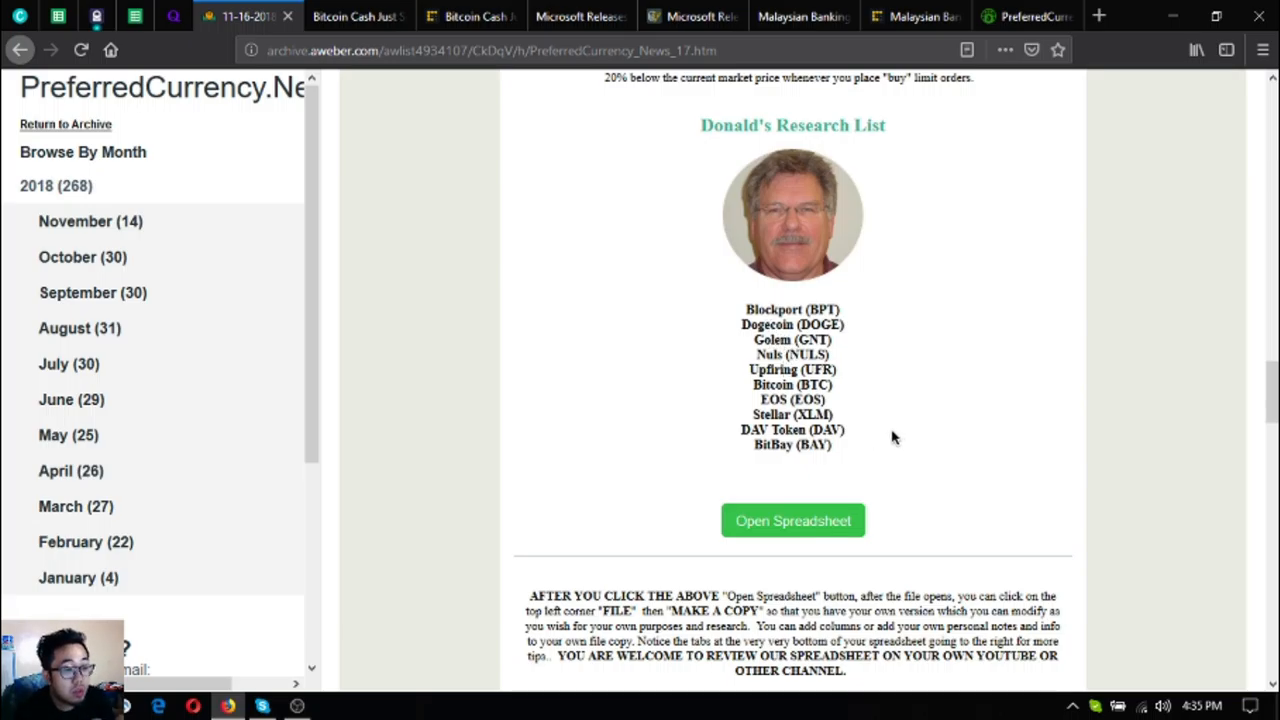
mouse_move(884, 432)
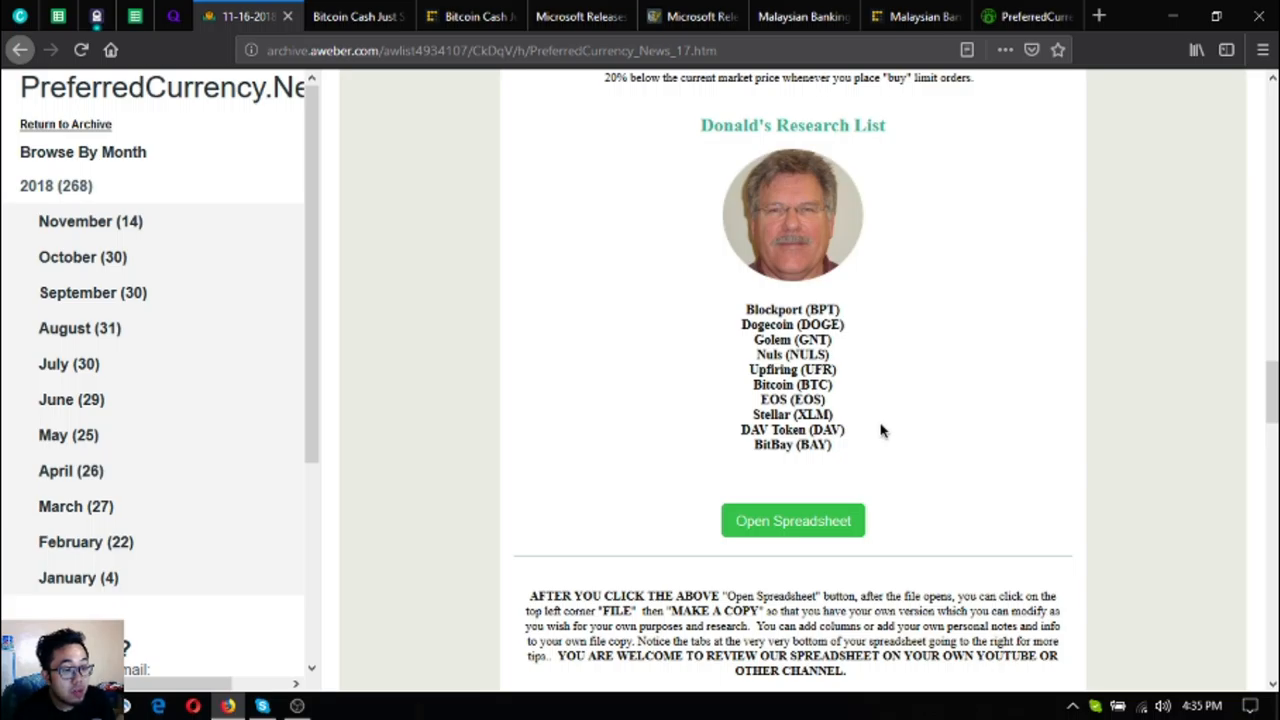
mouse_move(872, 438)
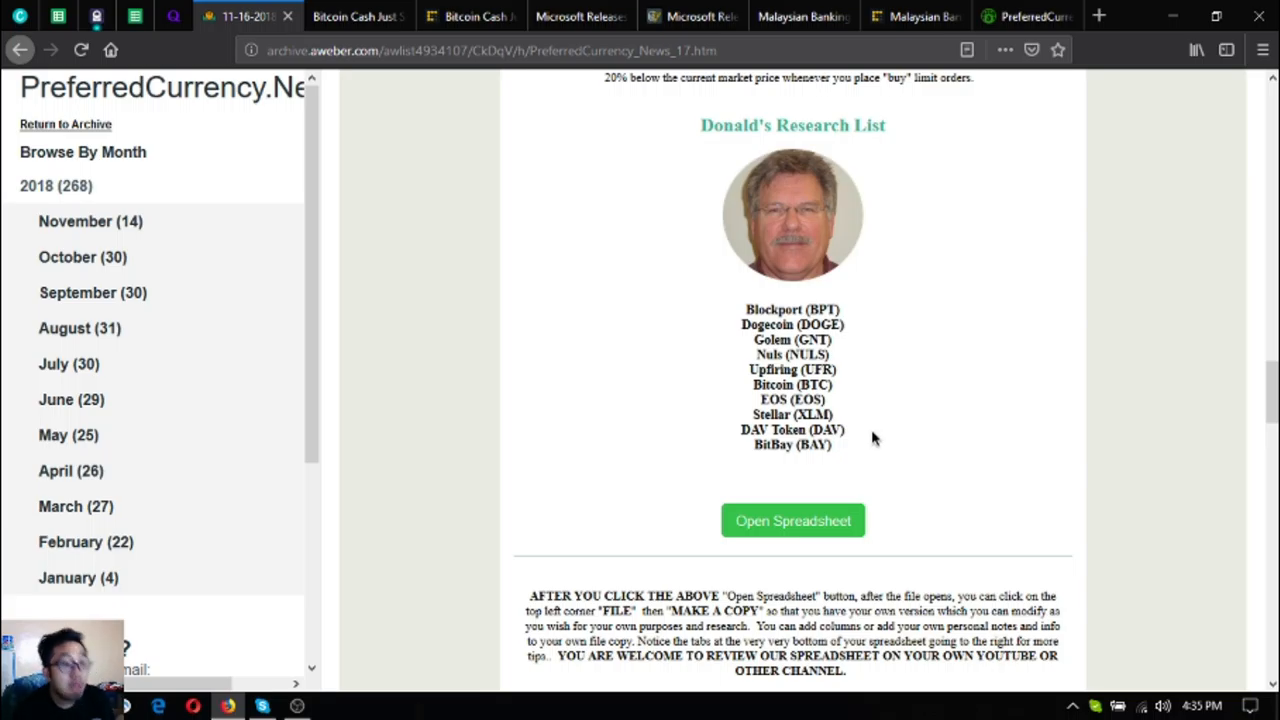
click(792, 520)
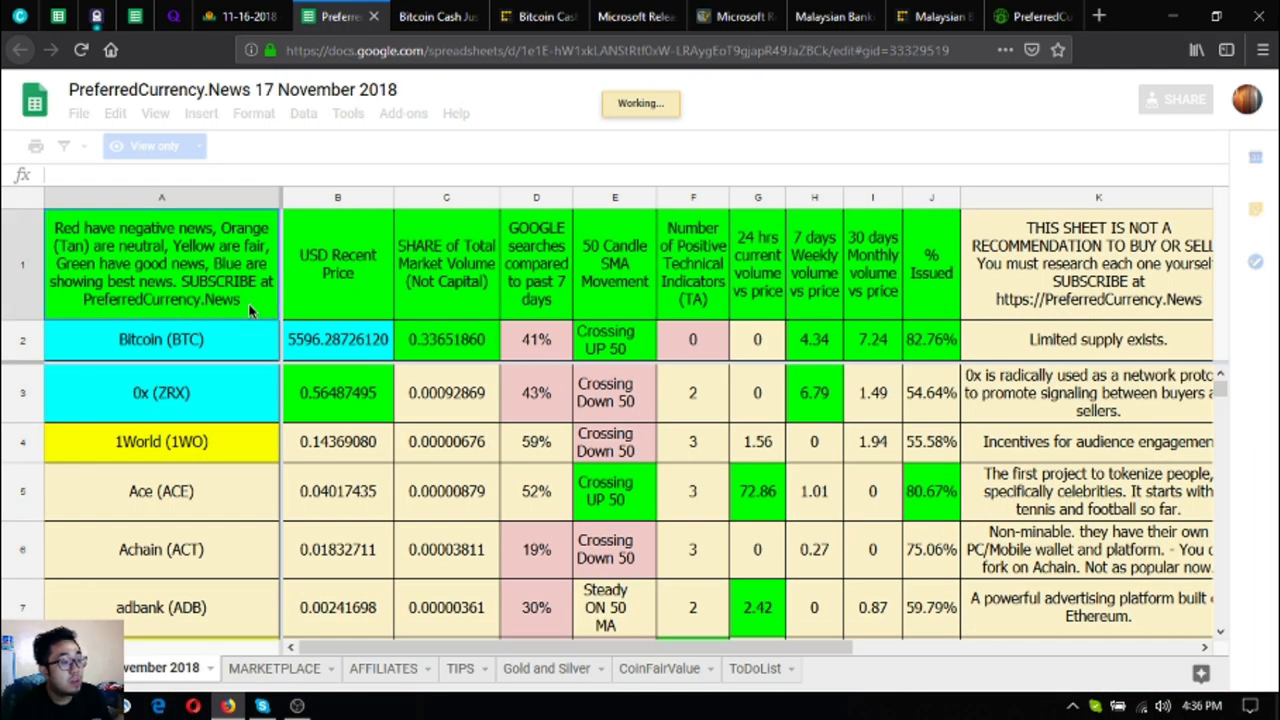
click(160, 340)
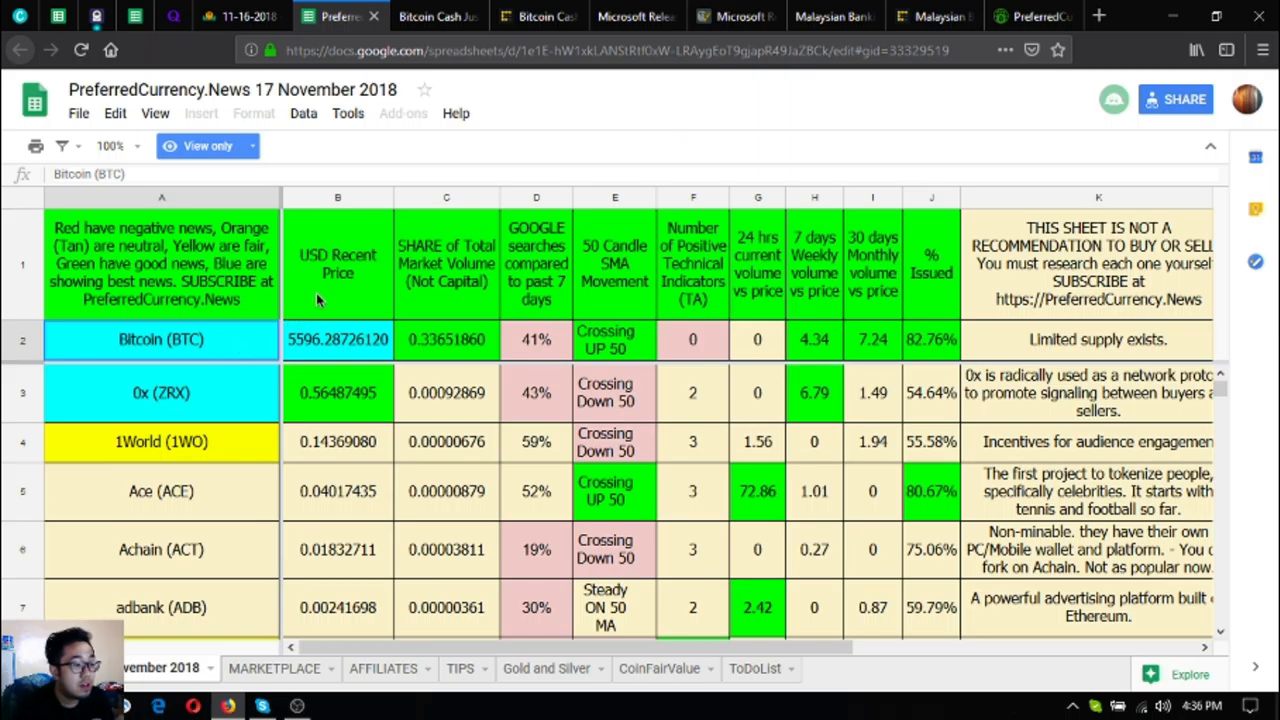
click(336, 264)
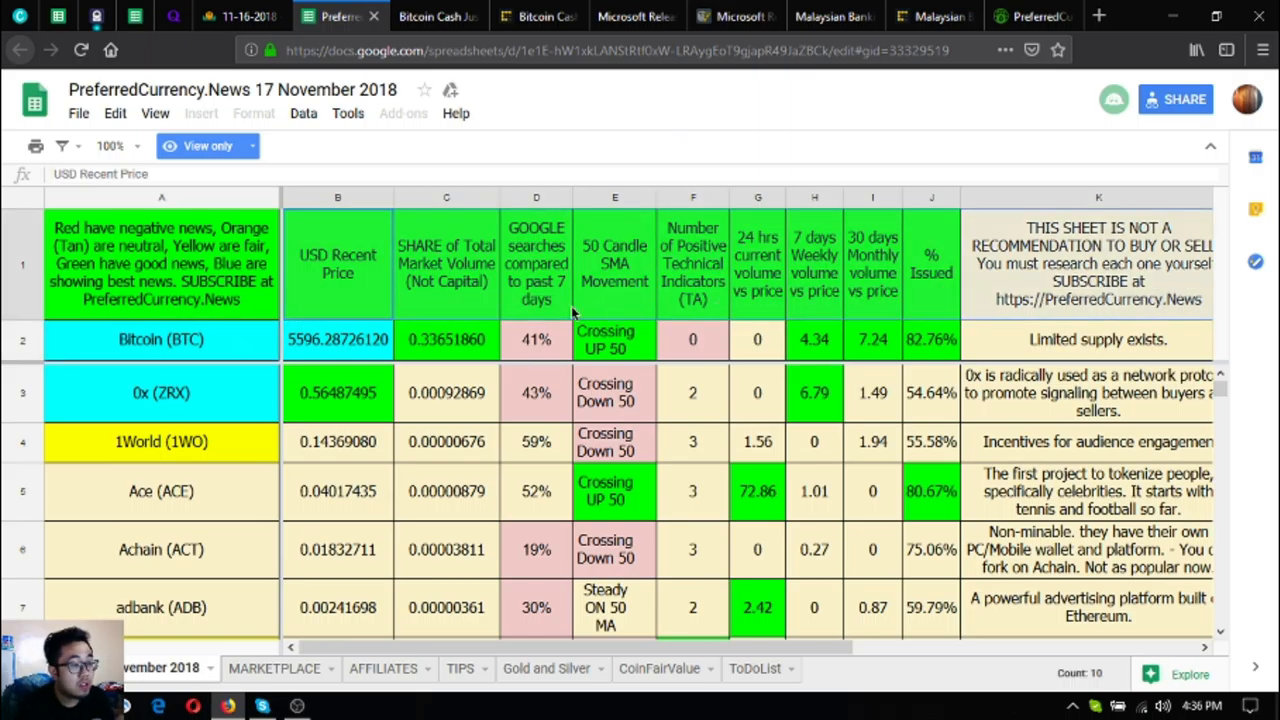
mouse_move(1118, 304)
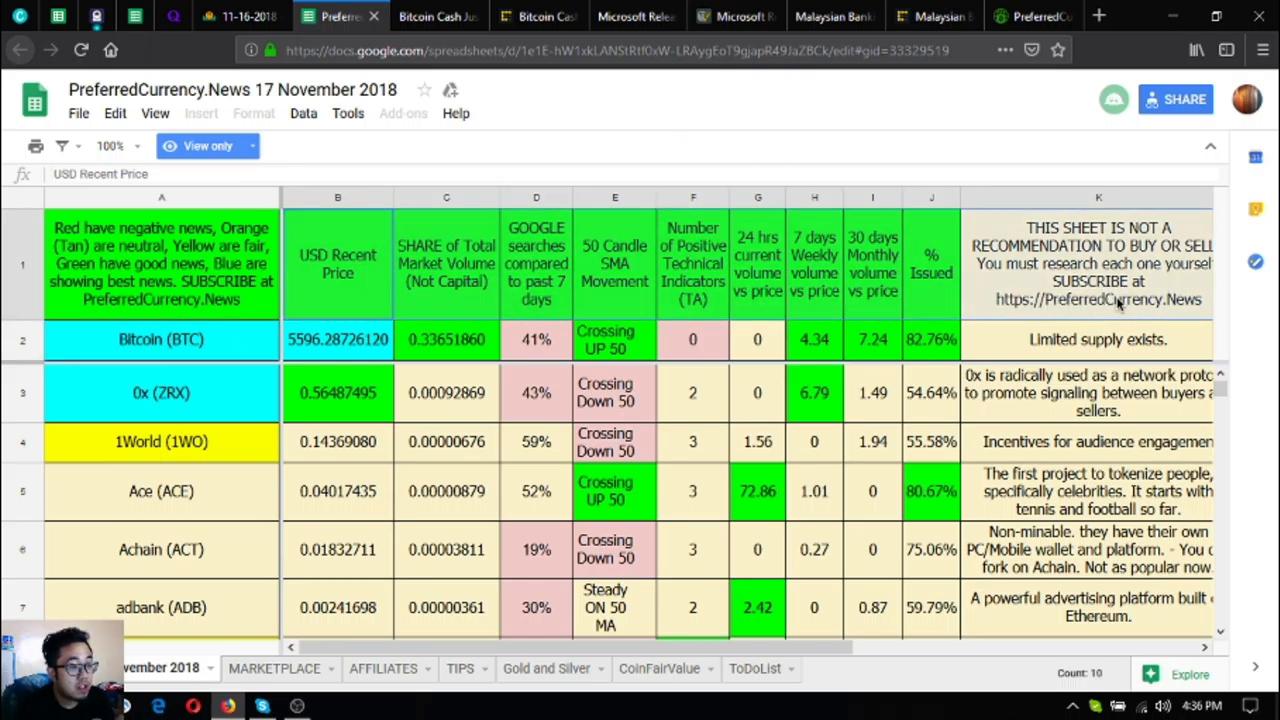
click(336, 340)
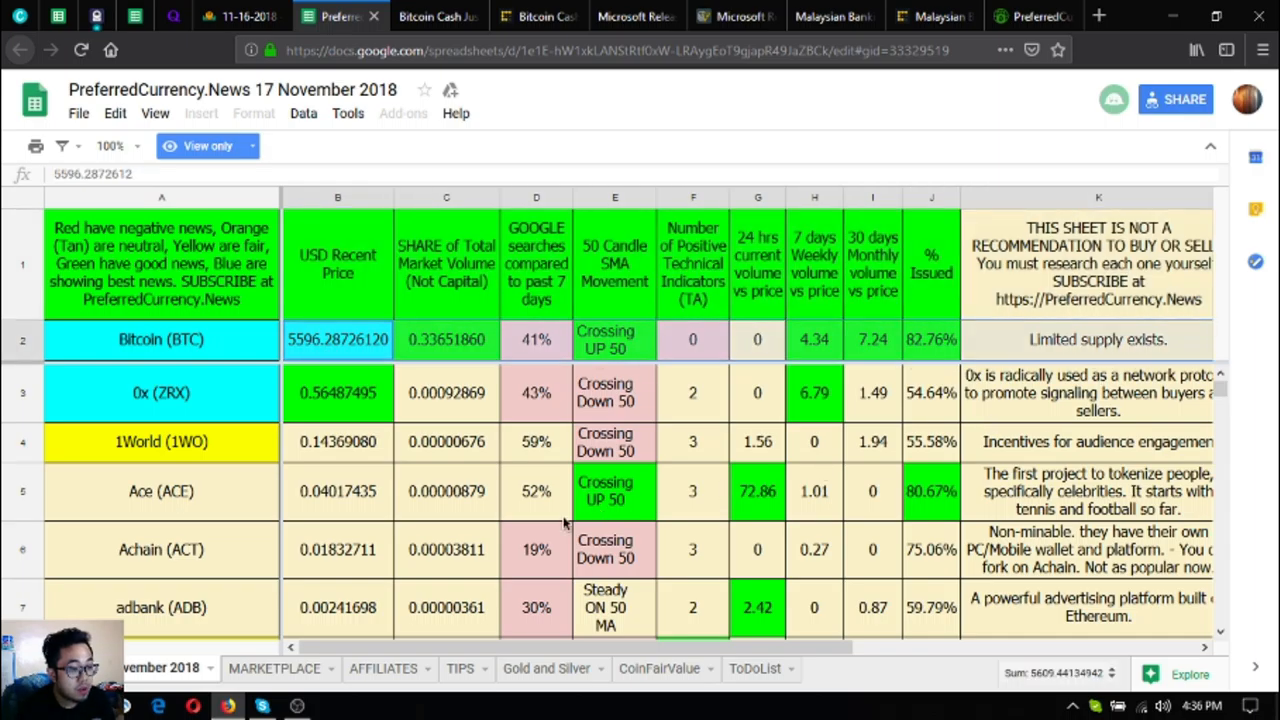
click(336, 492)
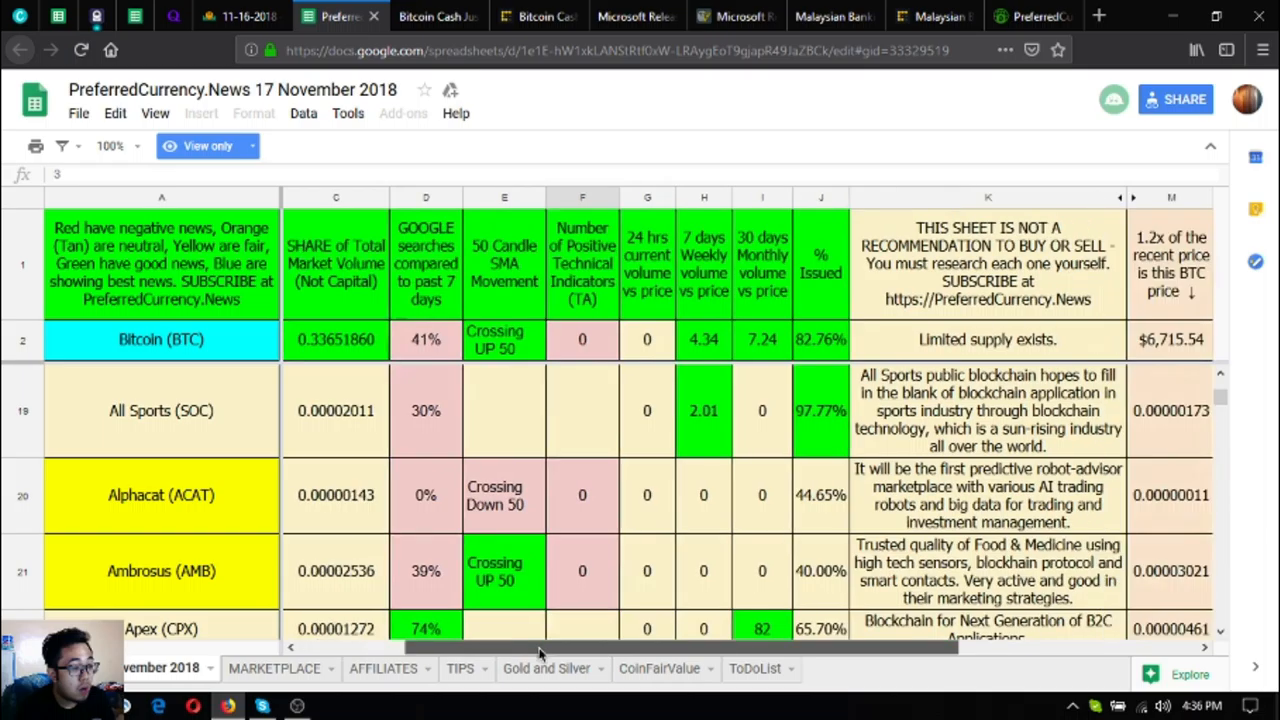
Step: Review the PreferredCurrency.News homepage welcome and What we do sections from the top
click(1030, 16)
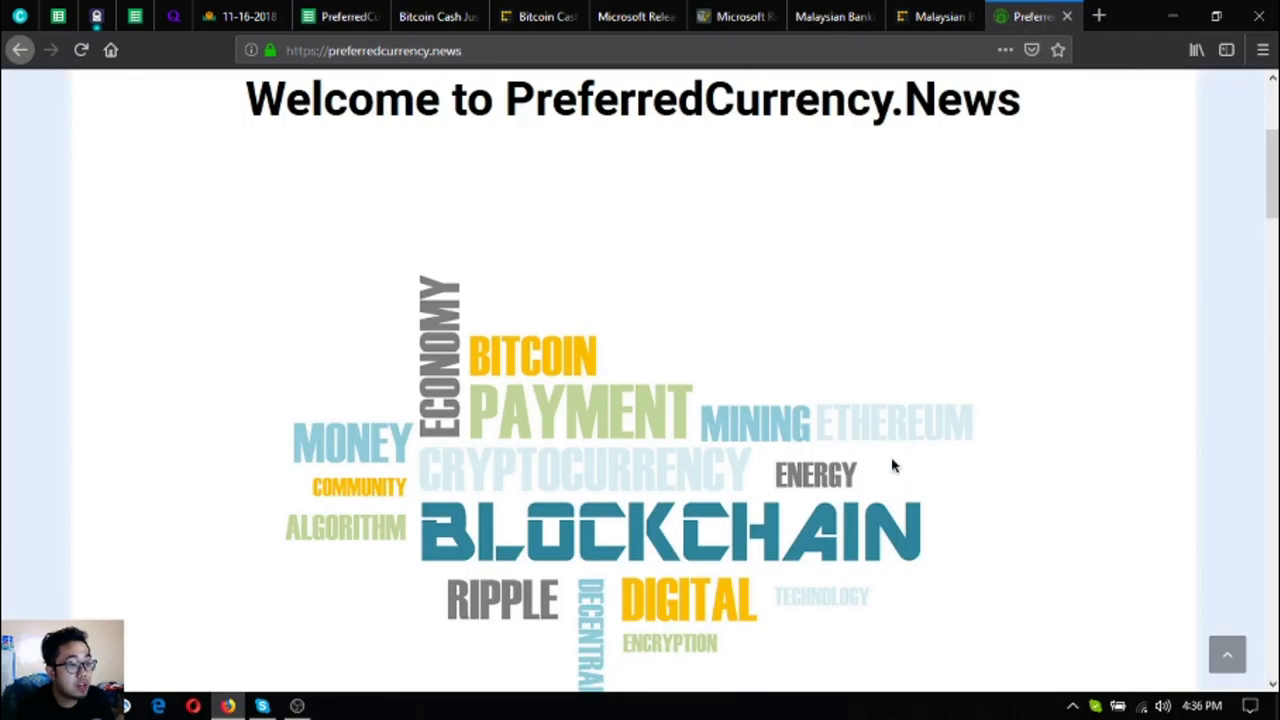
scroll(down, 3)
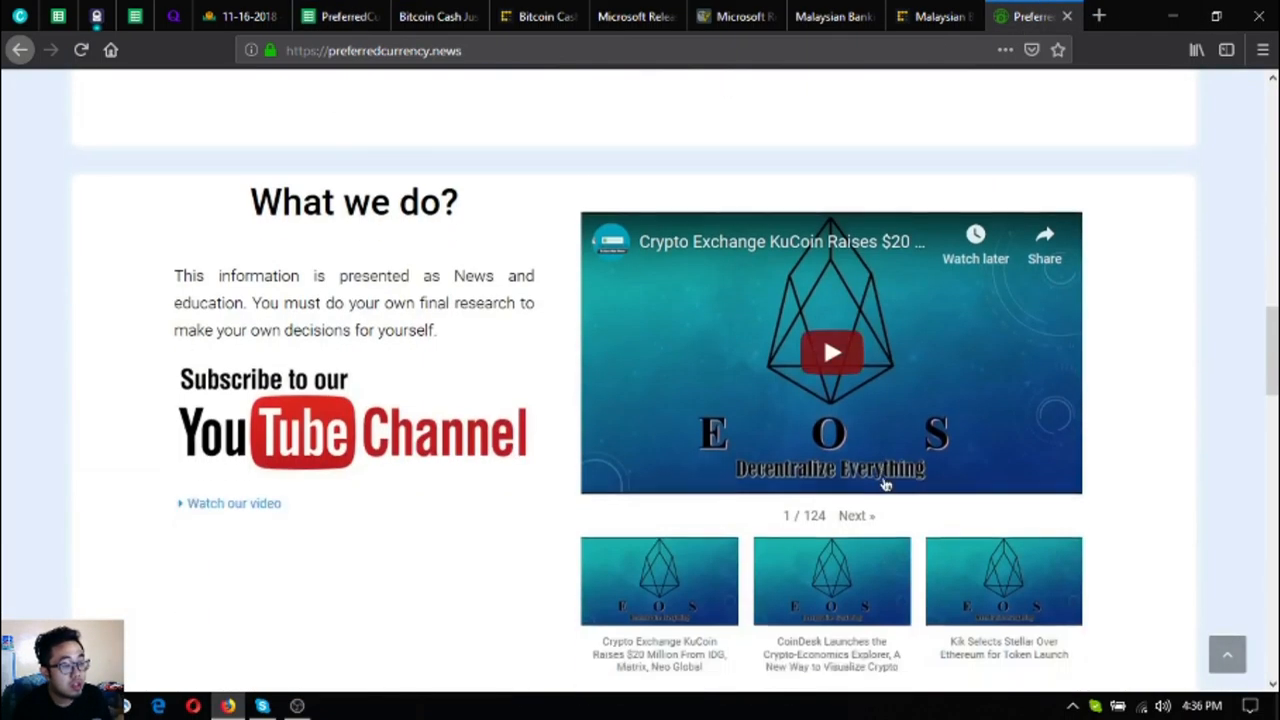
scroll(up, 3)
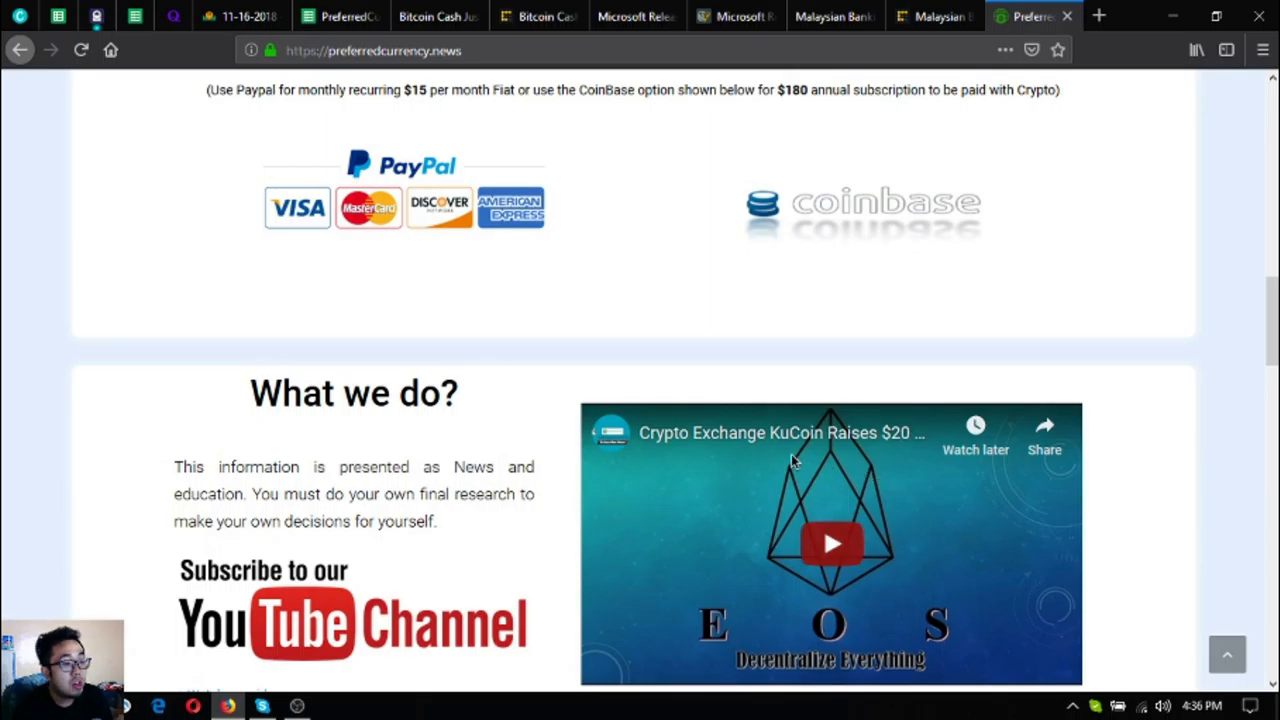
scroll(up, 3)
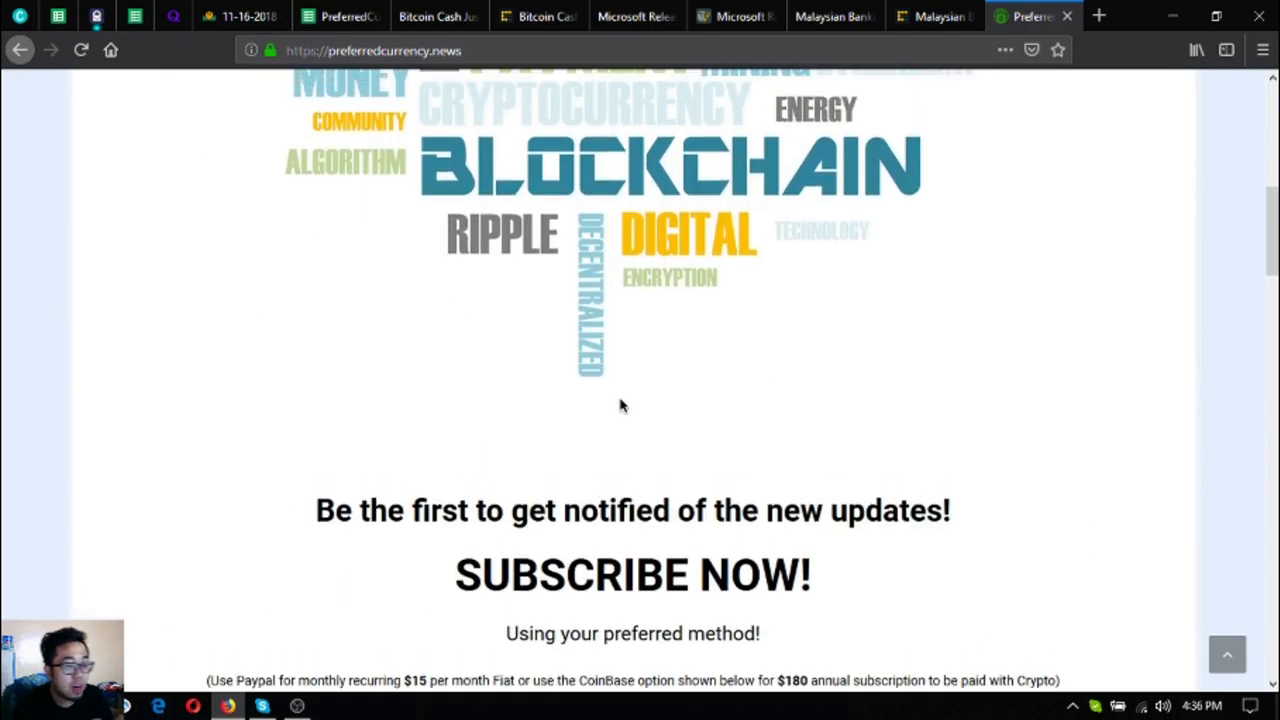
scroll(up, 3)
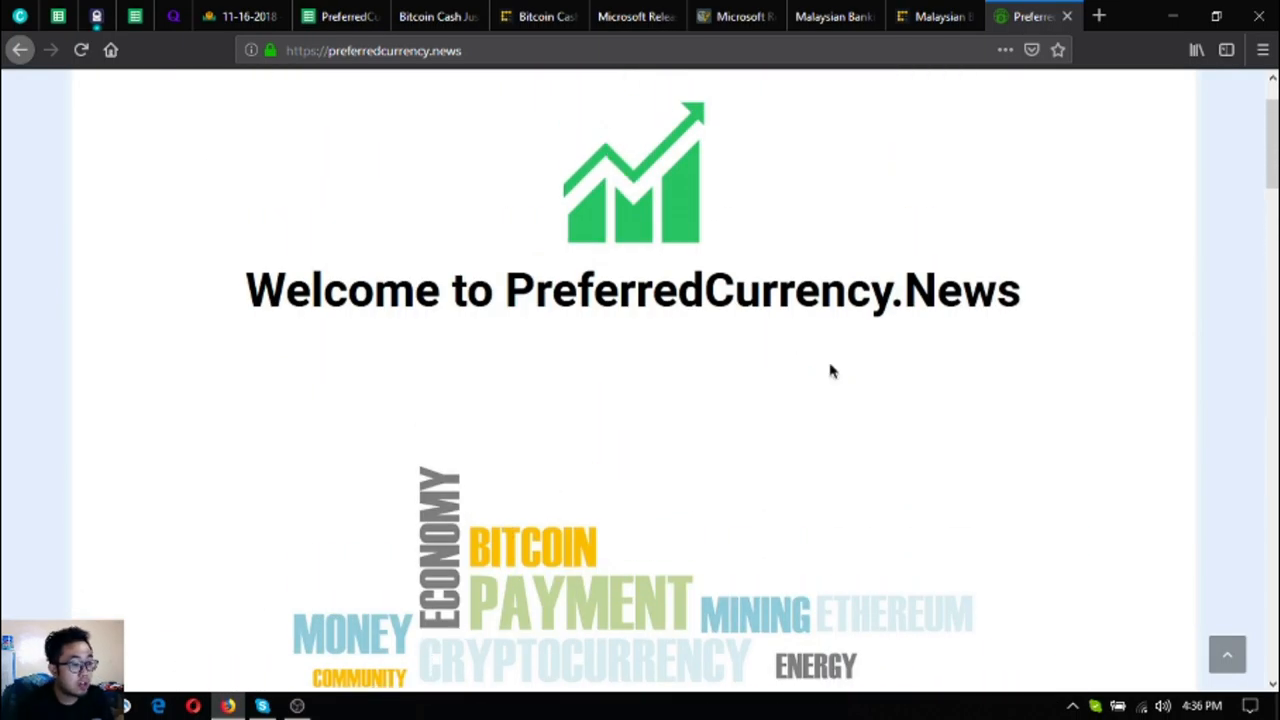
mouse_move(240, 16)
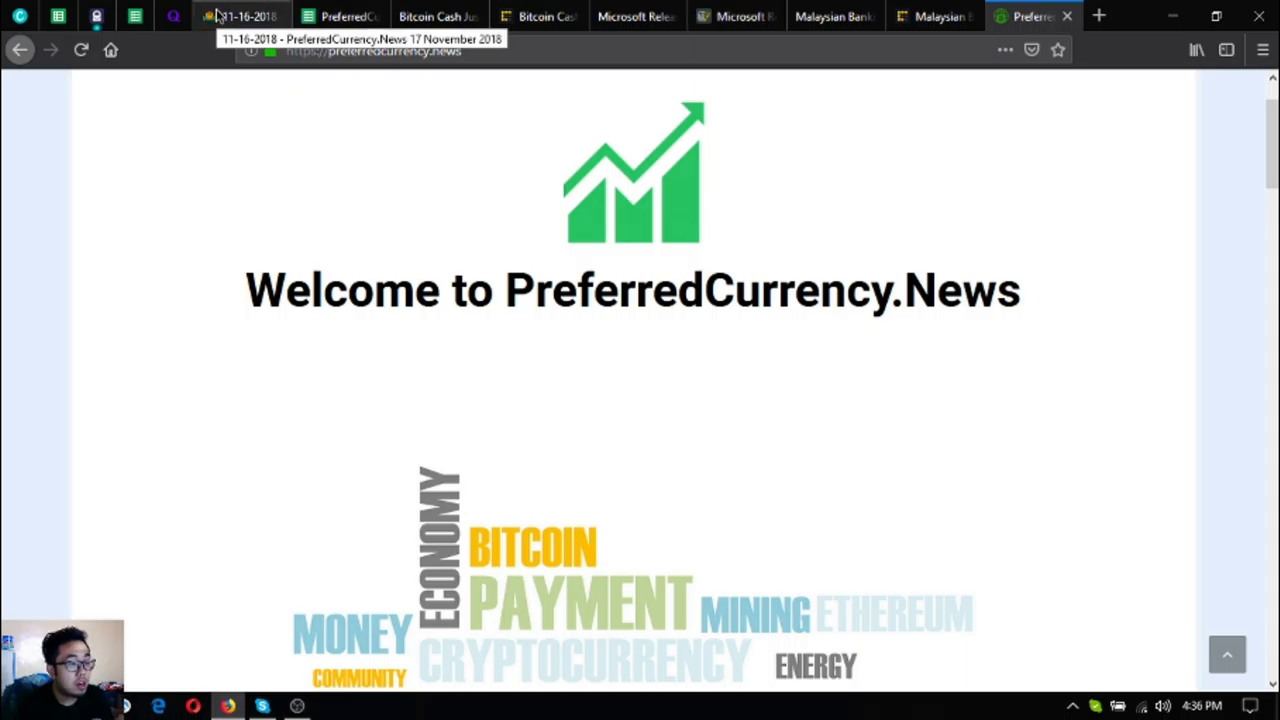
scroll(up, 3)
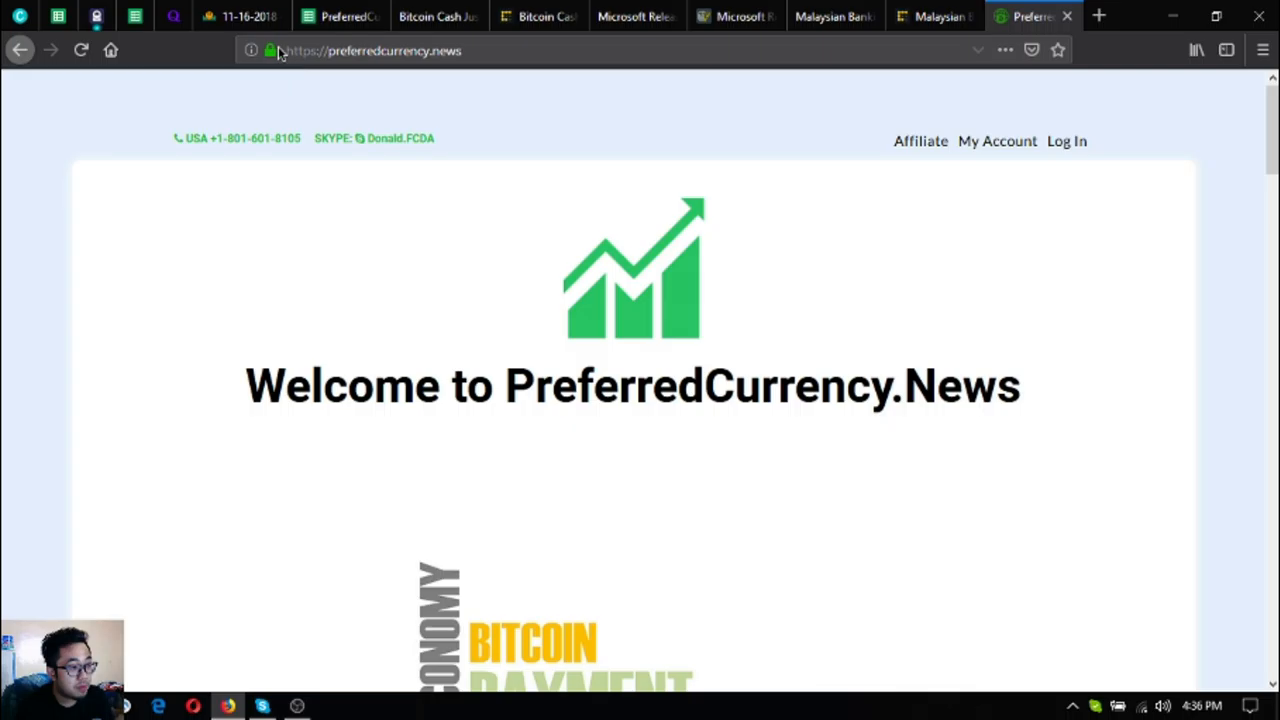
Step: Read down to the subscription offer with PayPal and Coinbase payment options
click(240, 16)
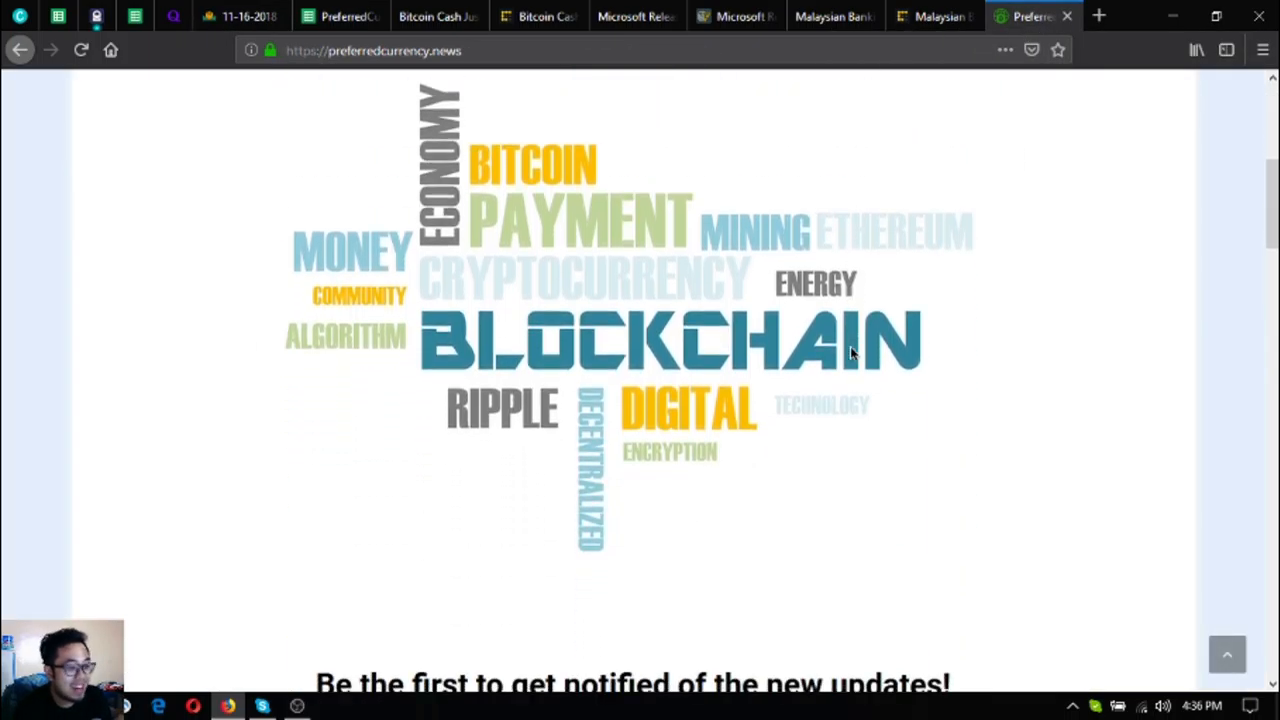
scroll(down, 3)
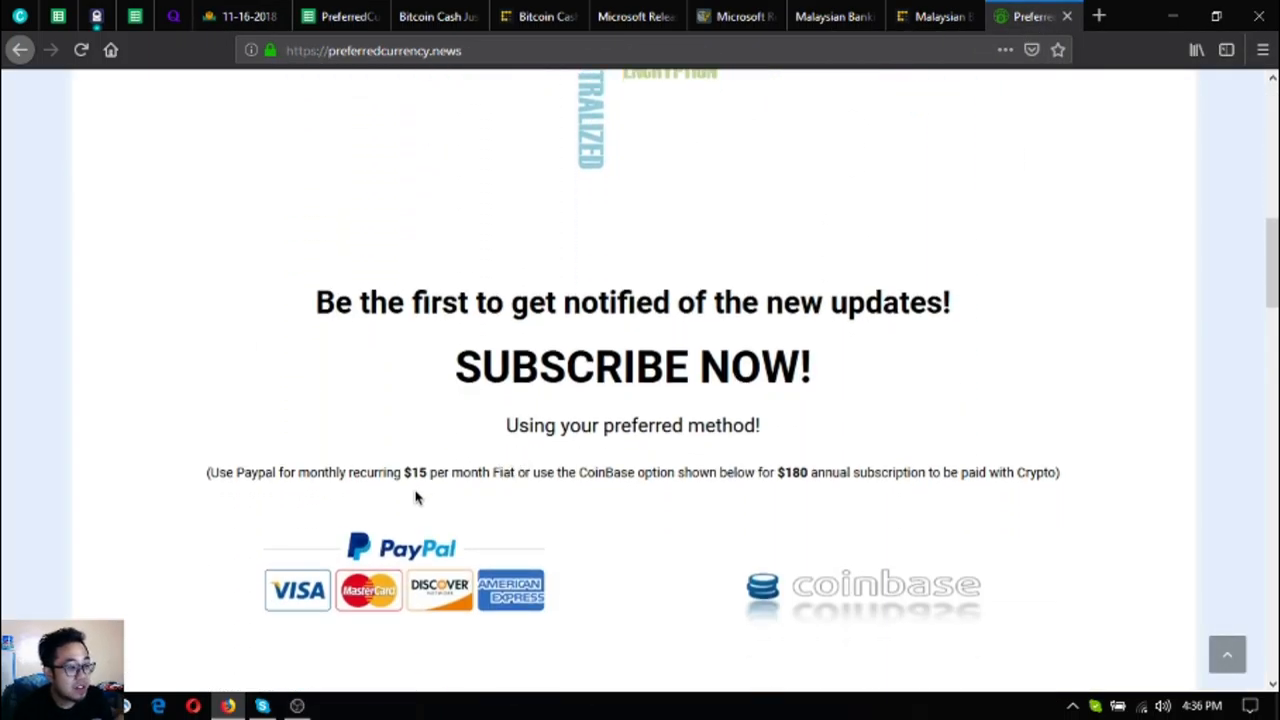
mouse_move(648, 478)
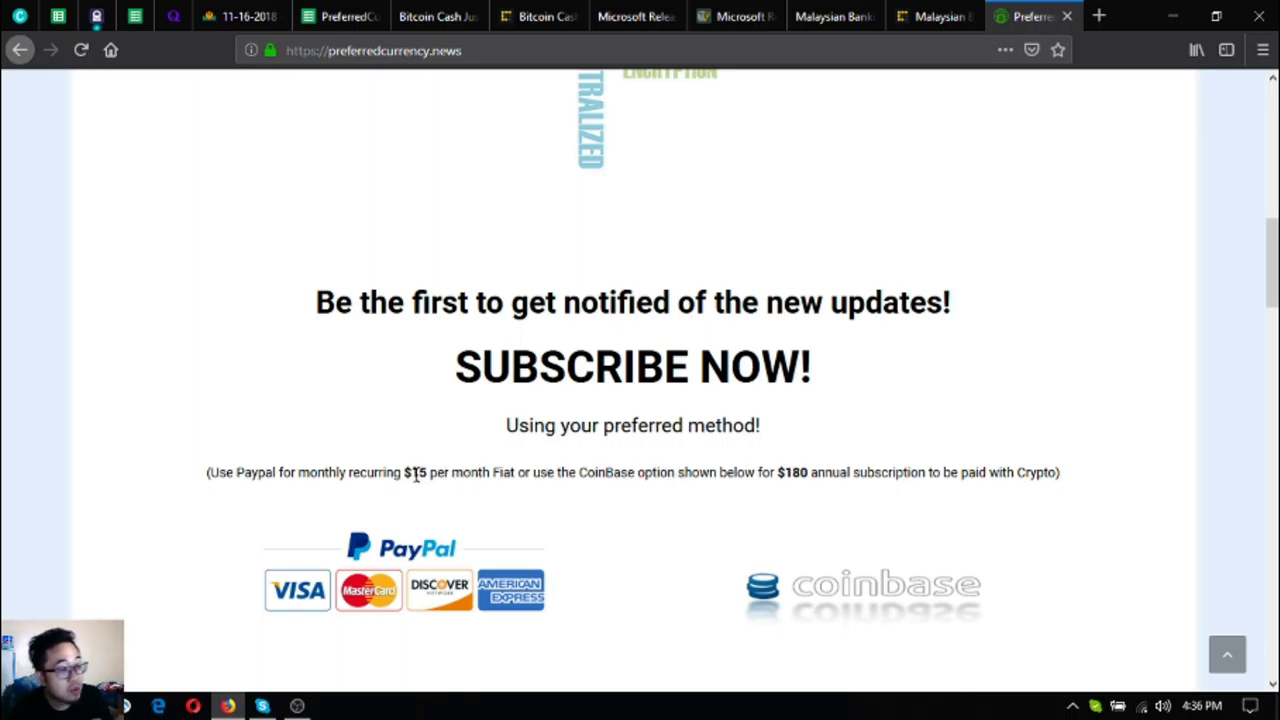
scroll(down, 3)
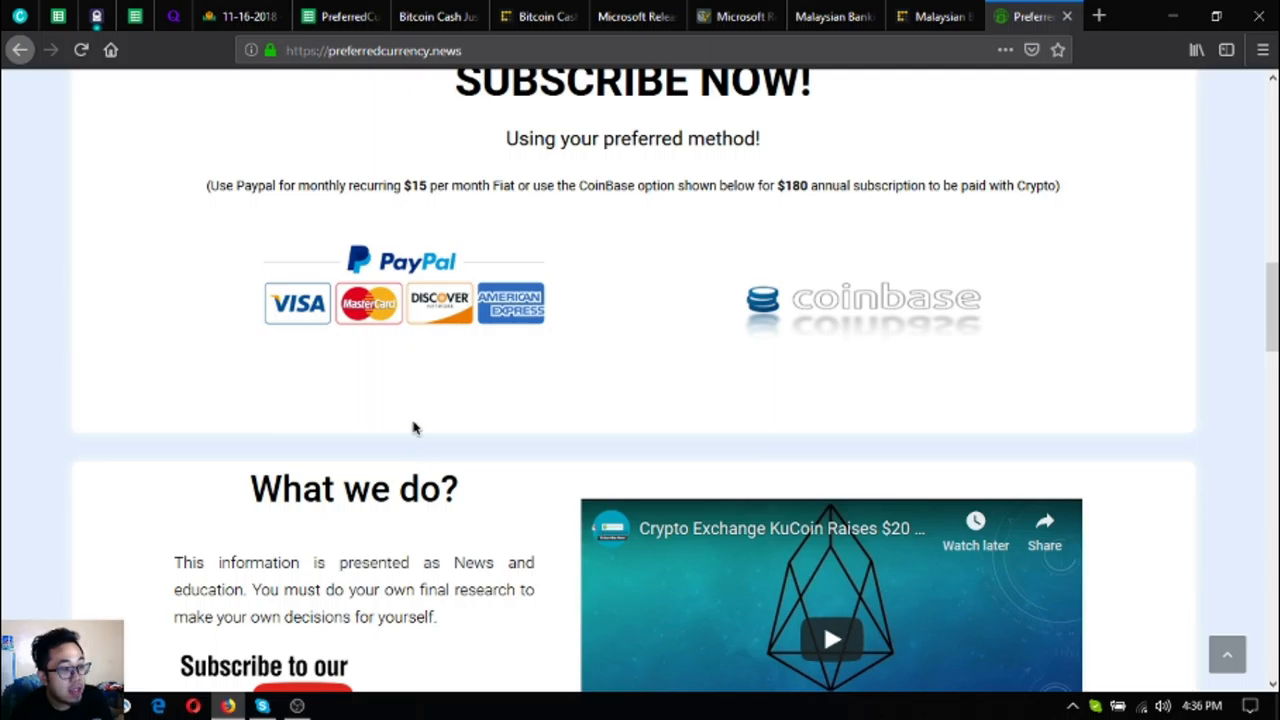
Step: Return to the newsletter archive at its coin watchlists and Become an Affiliate section
click(242, 16)
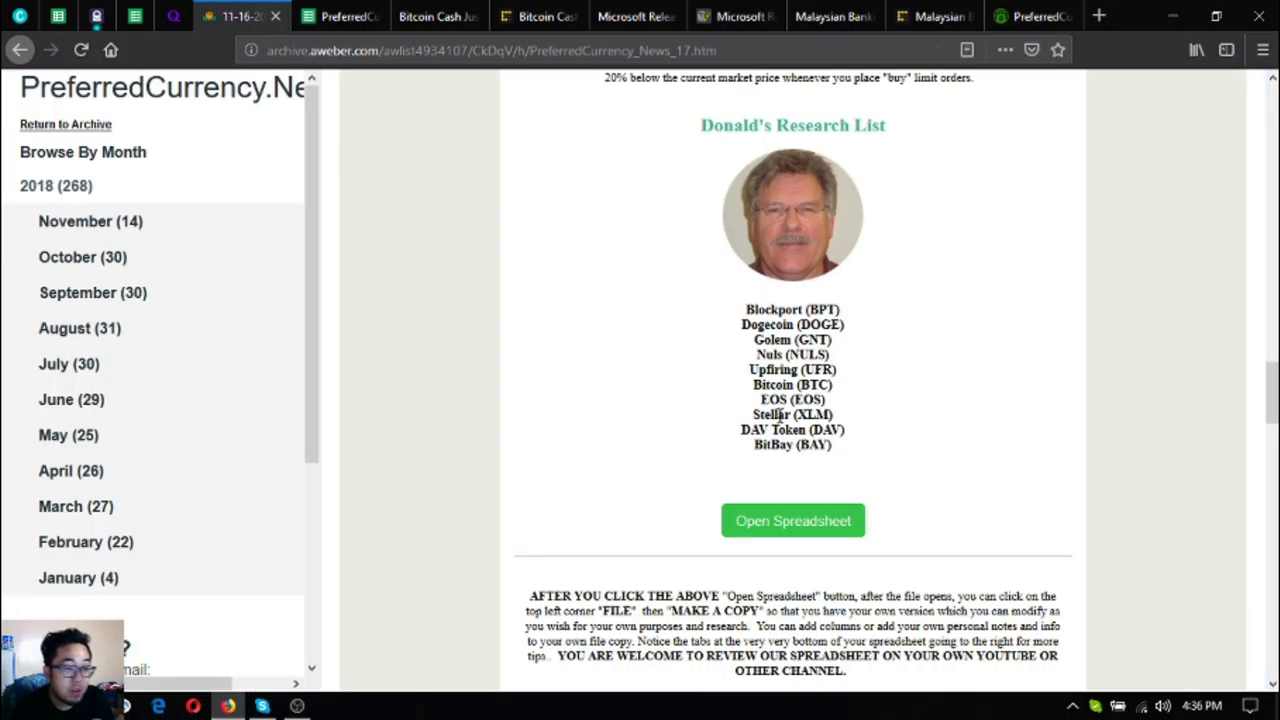
scroll(down, 3)
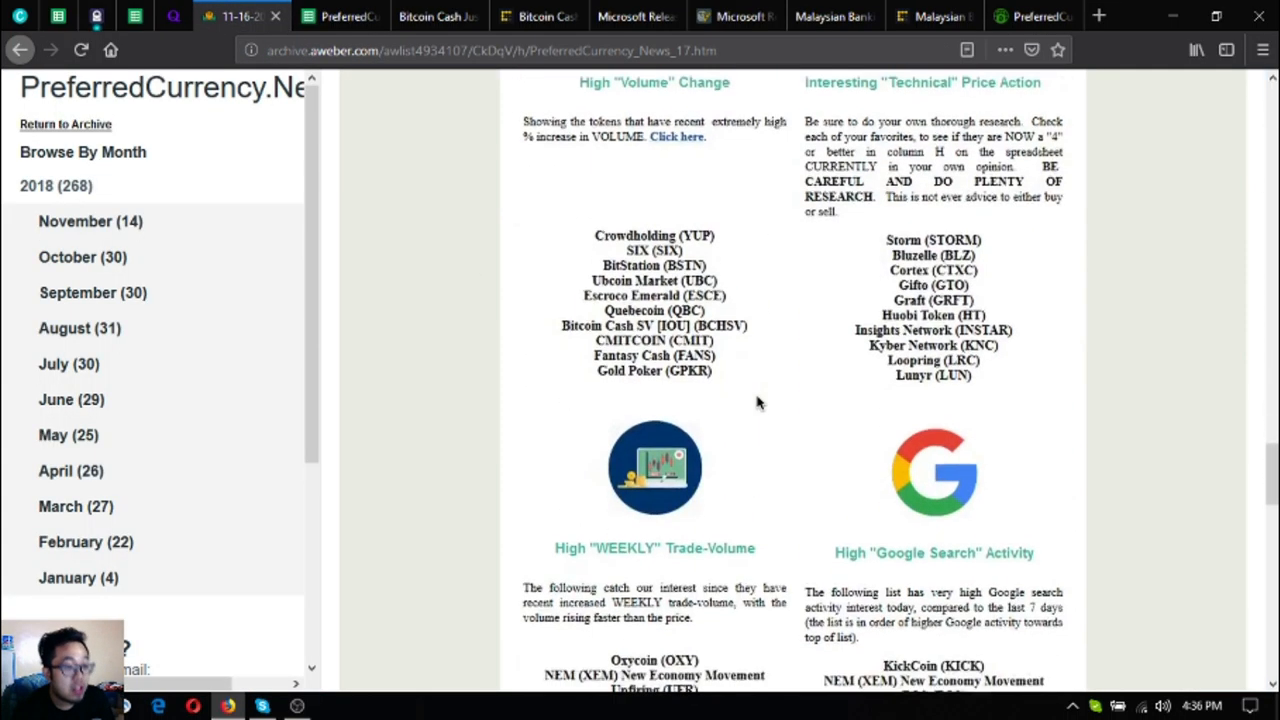
scroll(down, 3)
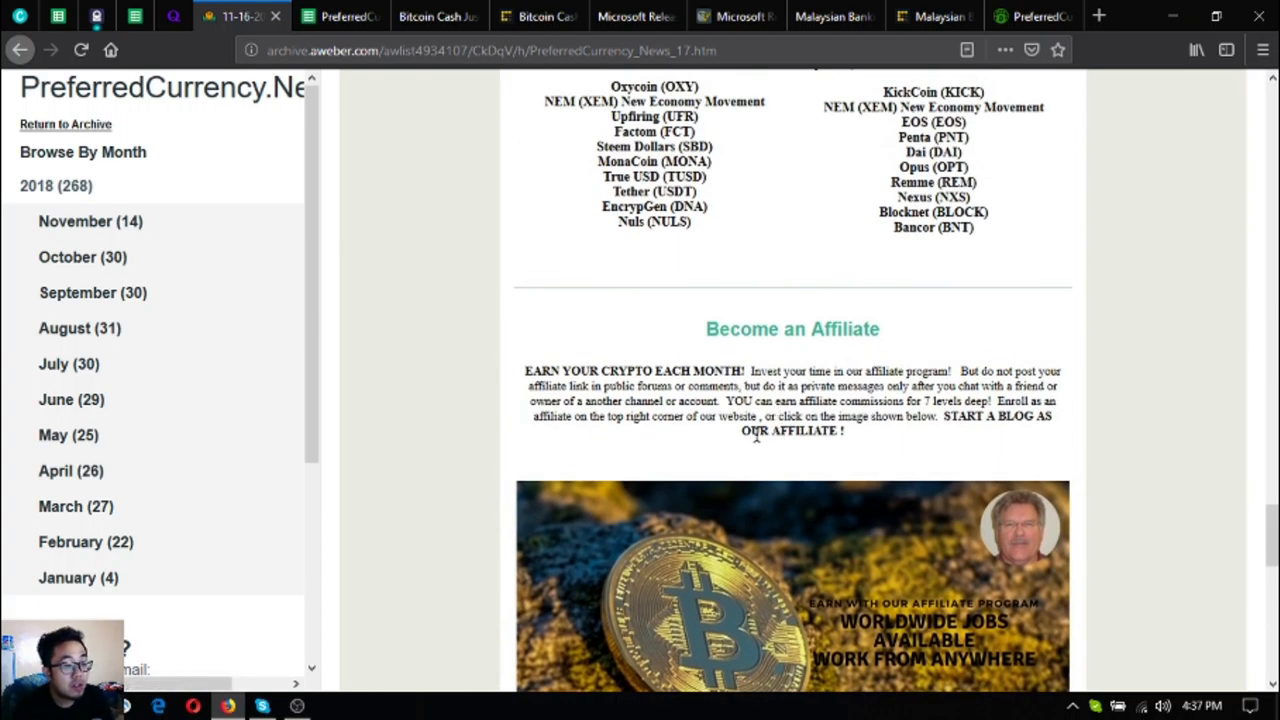
mouse_move(796, 364)
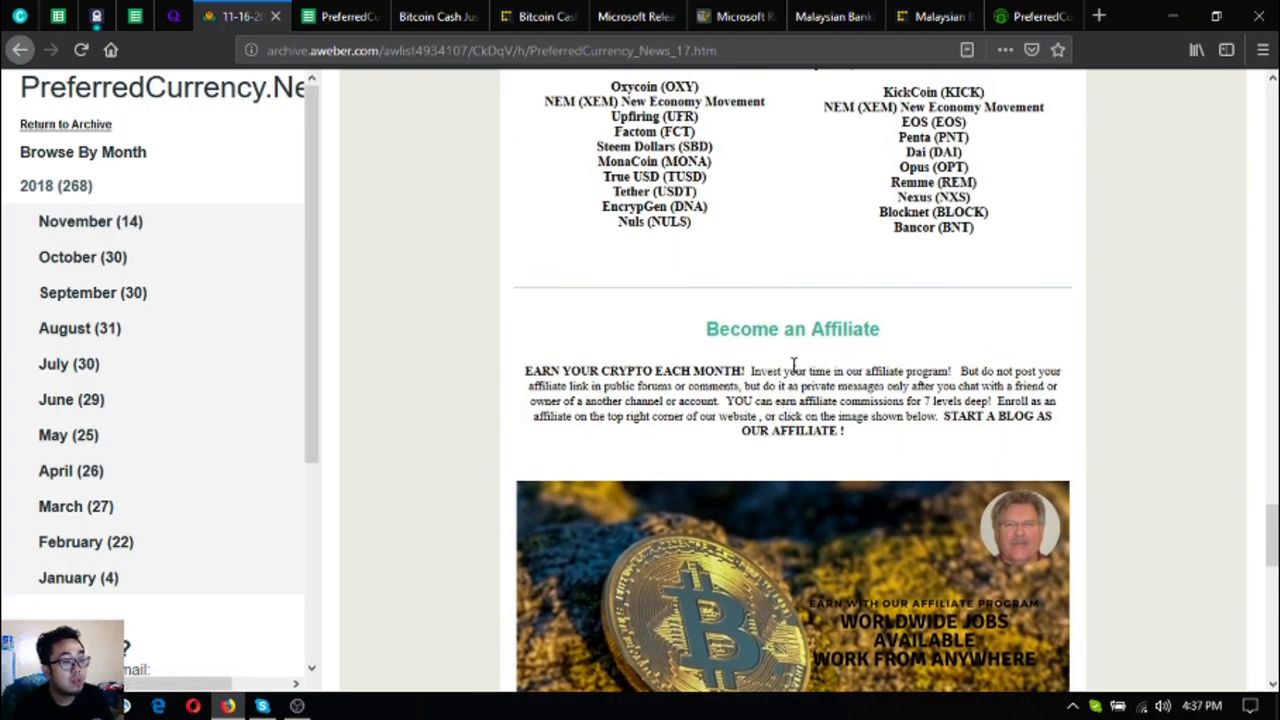
mouse_move(704, 500)
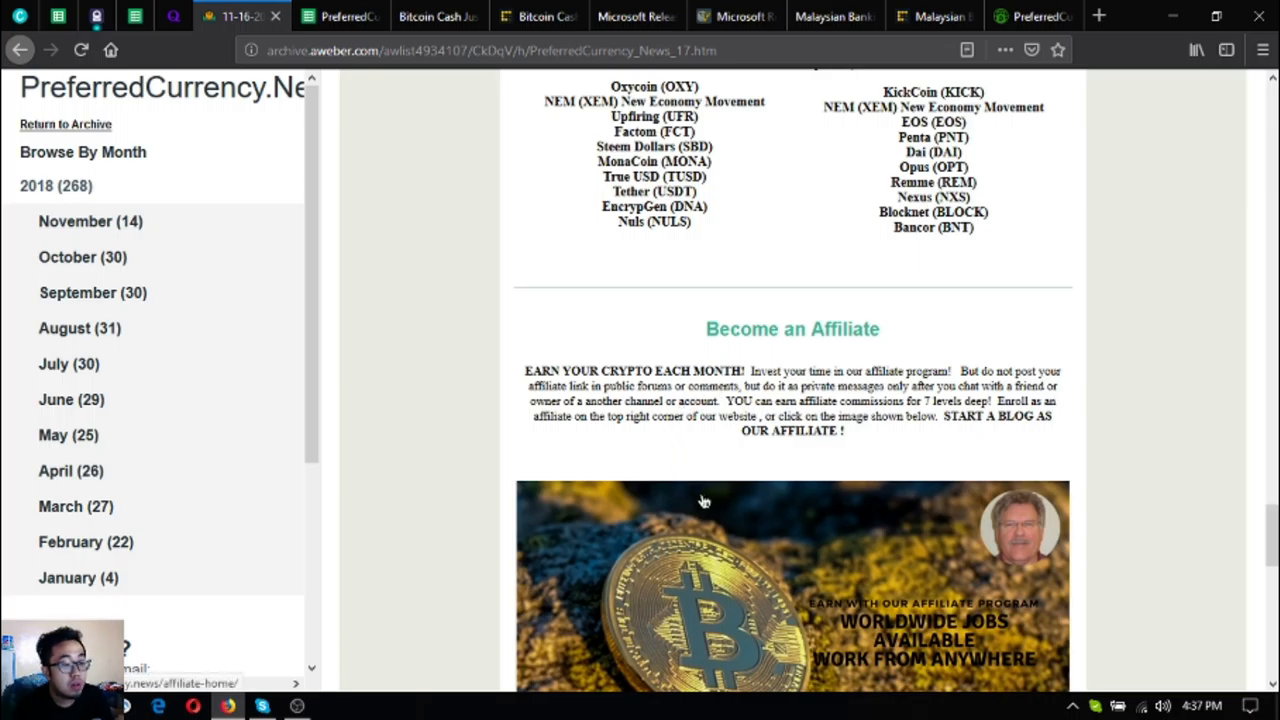
mouse_move(824, 432)
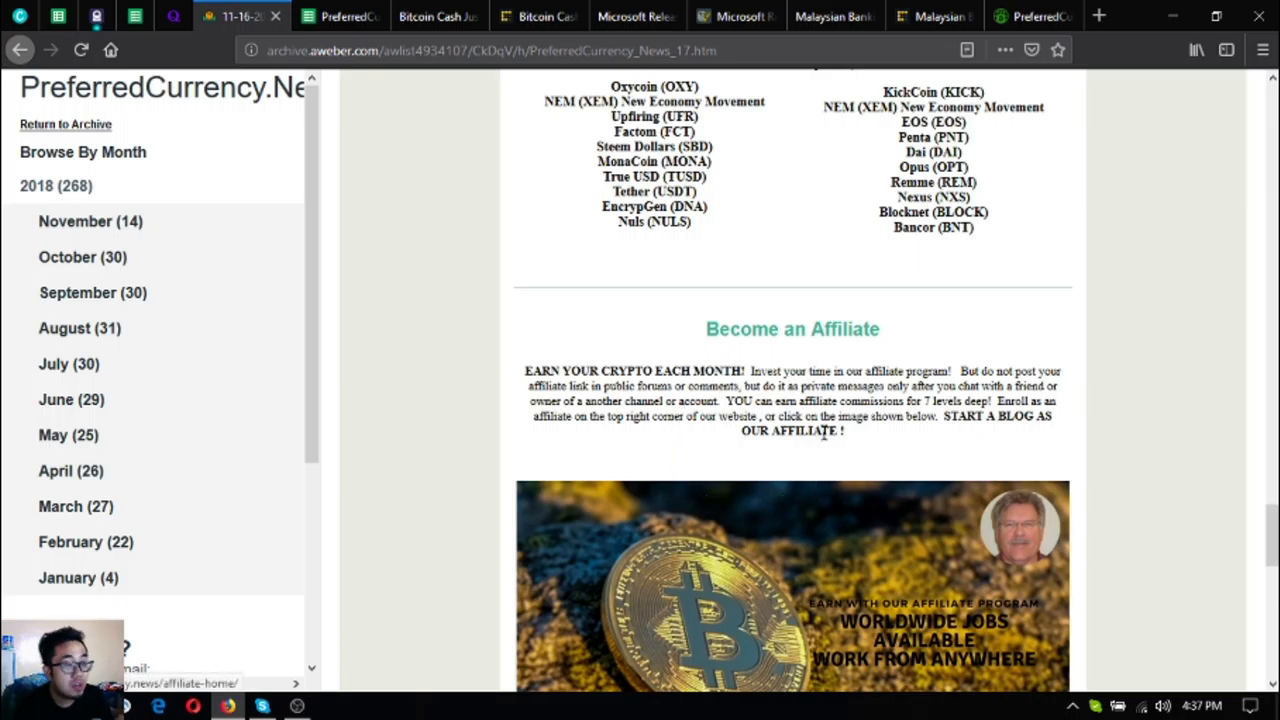
mouse_move(896, 372)
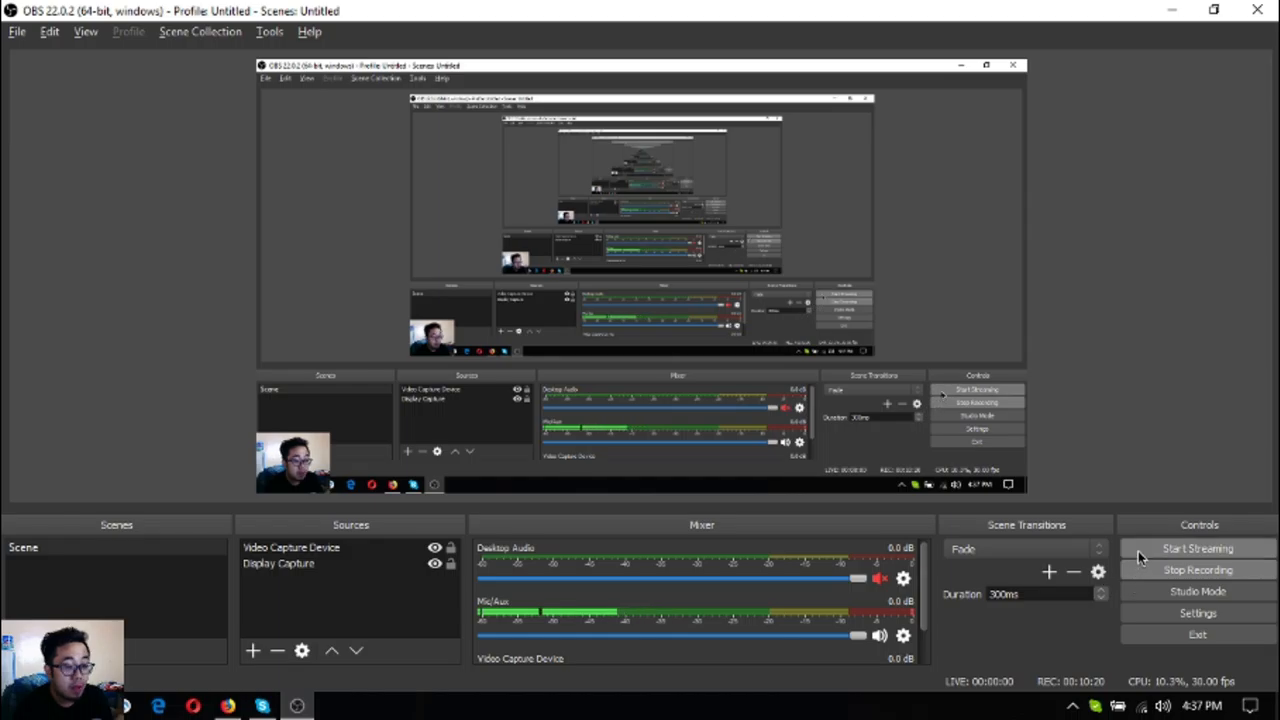
mouse_move(1148, 558)
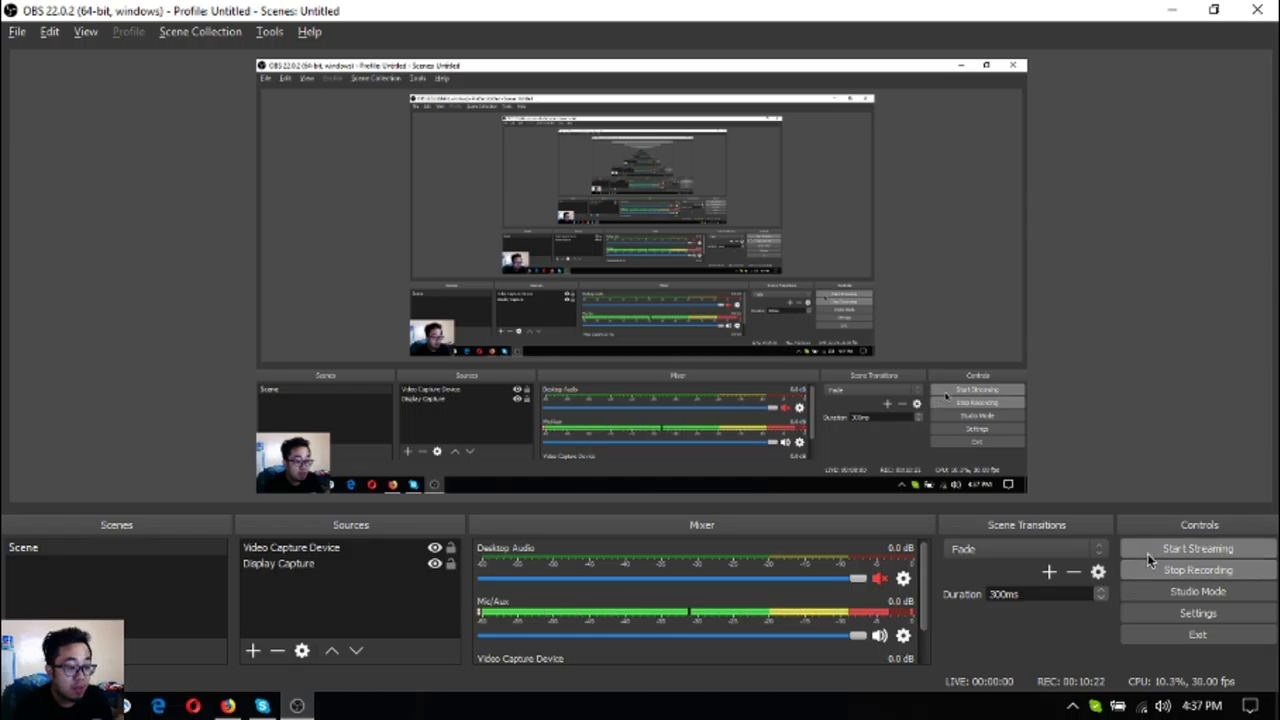